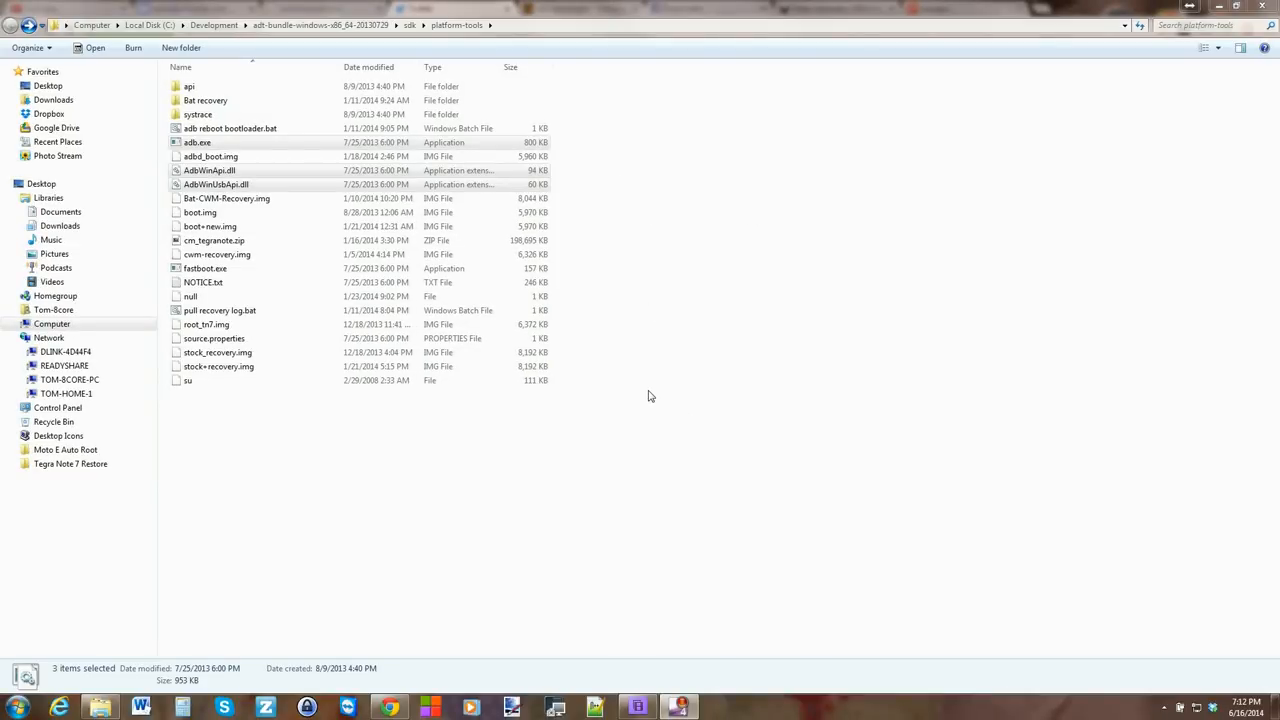
mouse_move(656, 394)
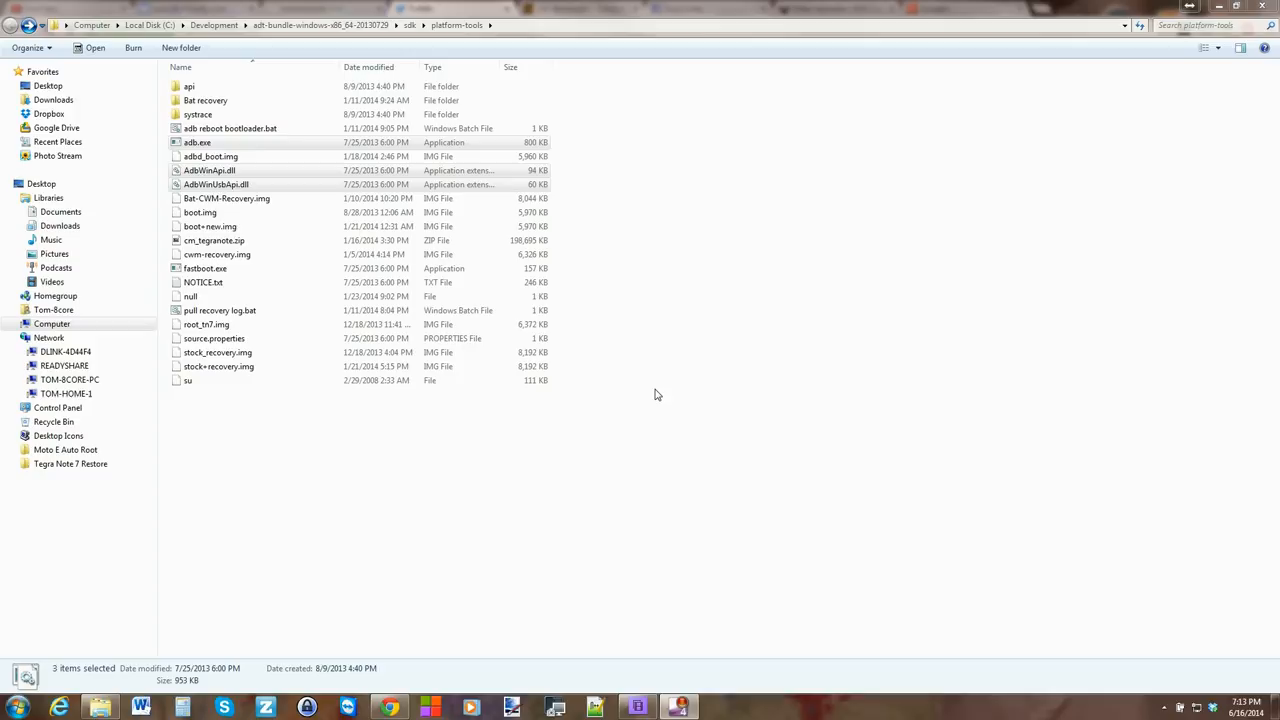
mouse_move(664, 382)
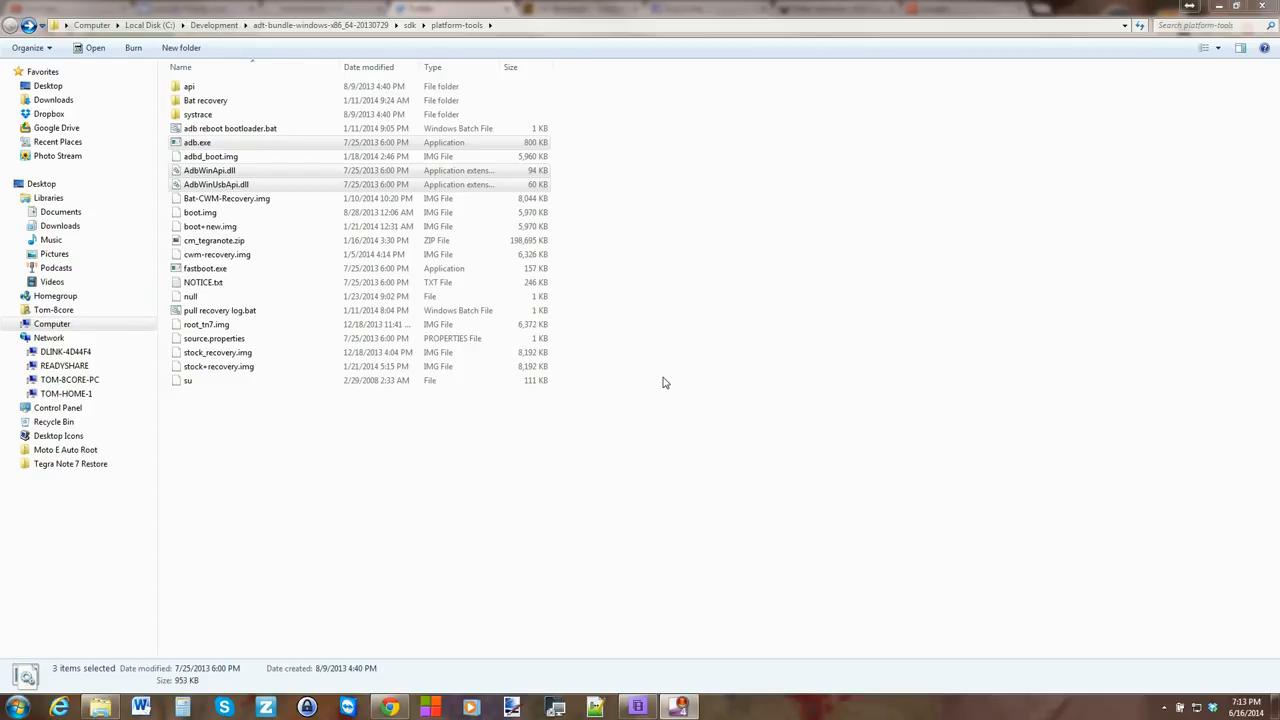
- Select the adb and fastboot files, then reach the Amazon Fire TV Root folder on rootjunkysdl.com
click(198, 142)
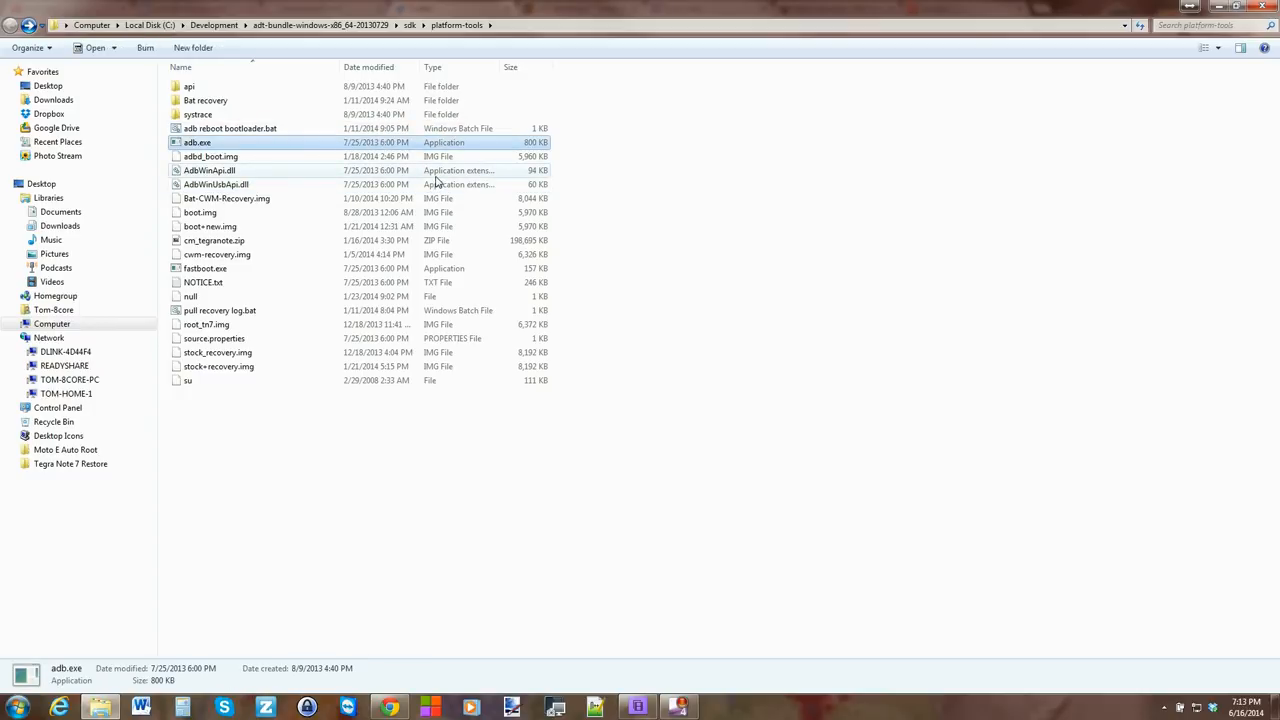
mouse_move(656, 152)
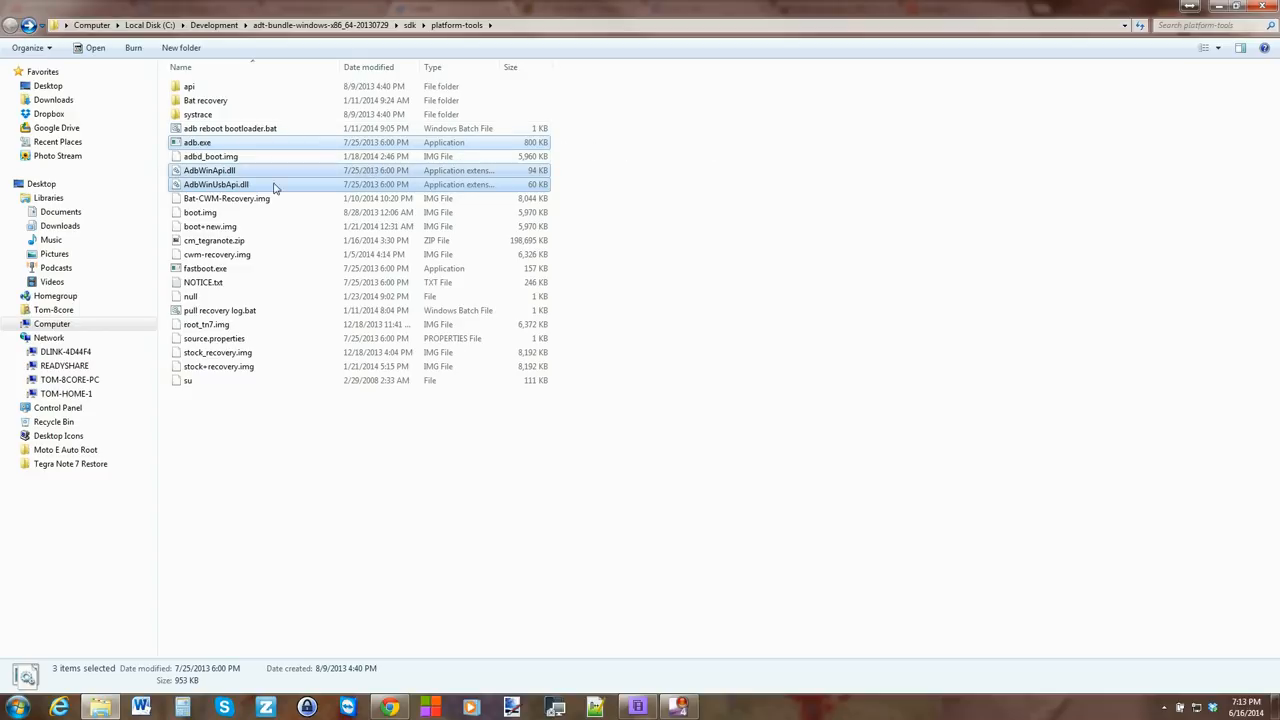
click(204, 268)
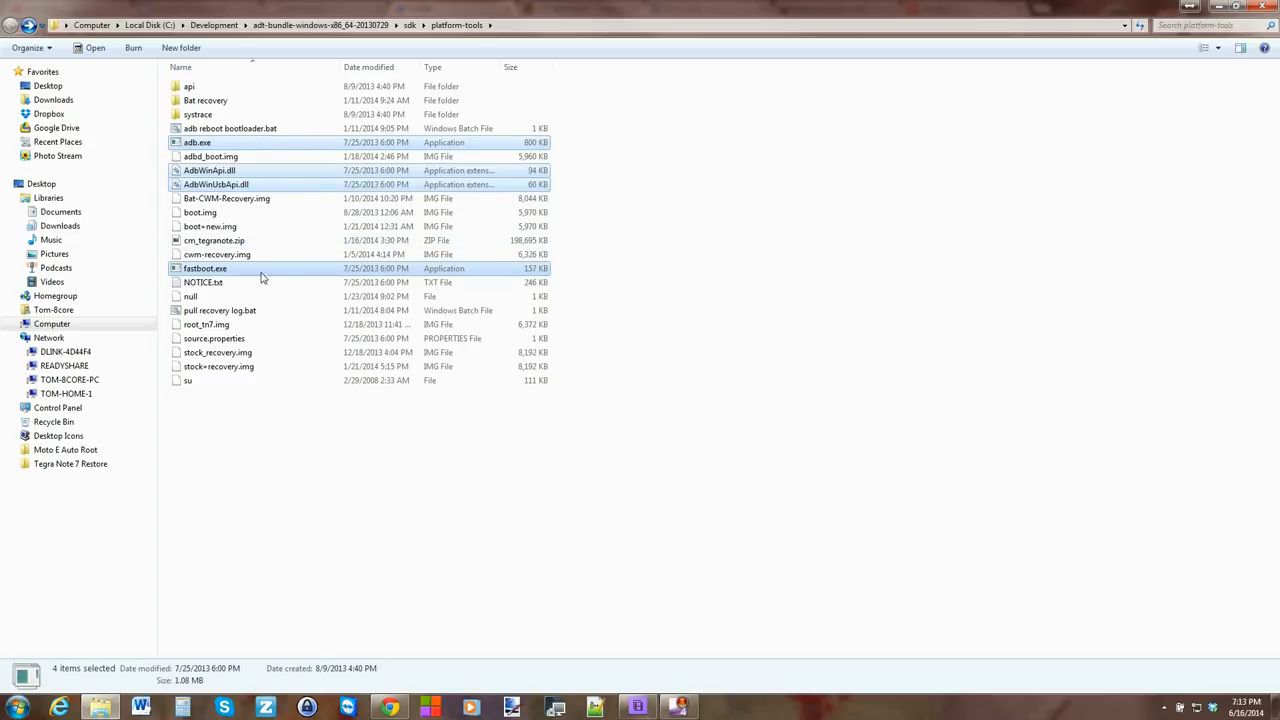
mouse_move(598, 248)
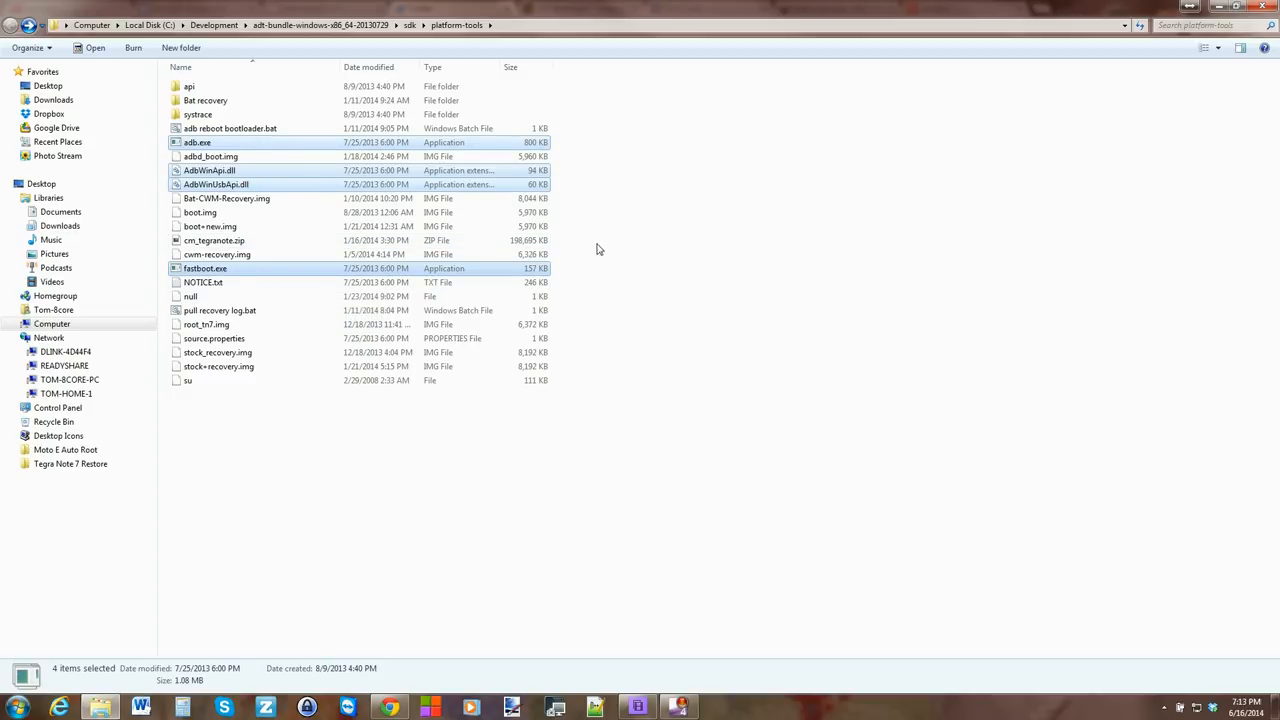
mouse_move(212, 212)
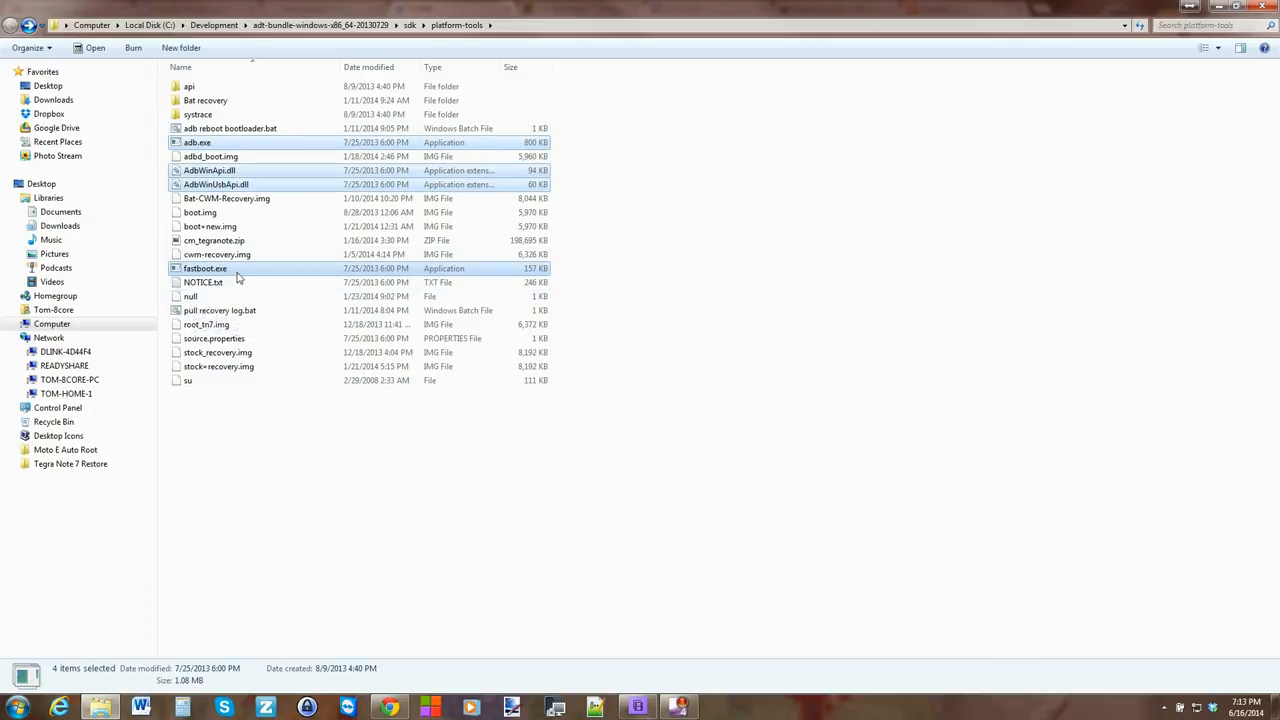
mouse_move(210, 184)
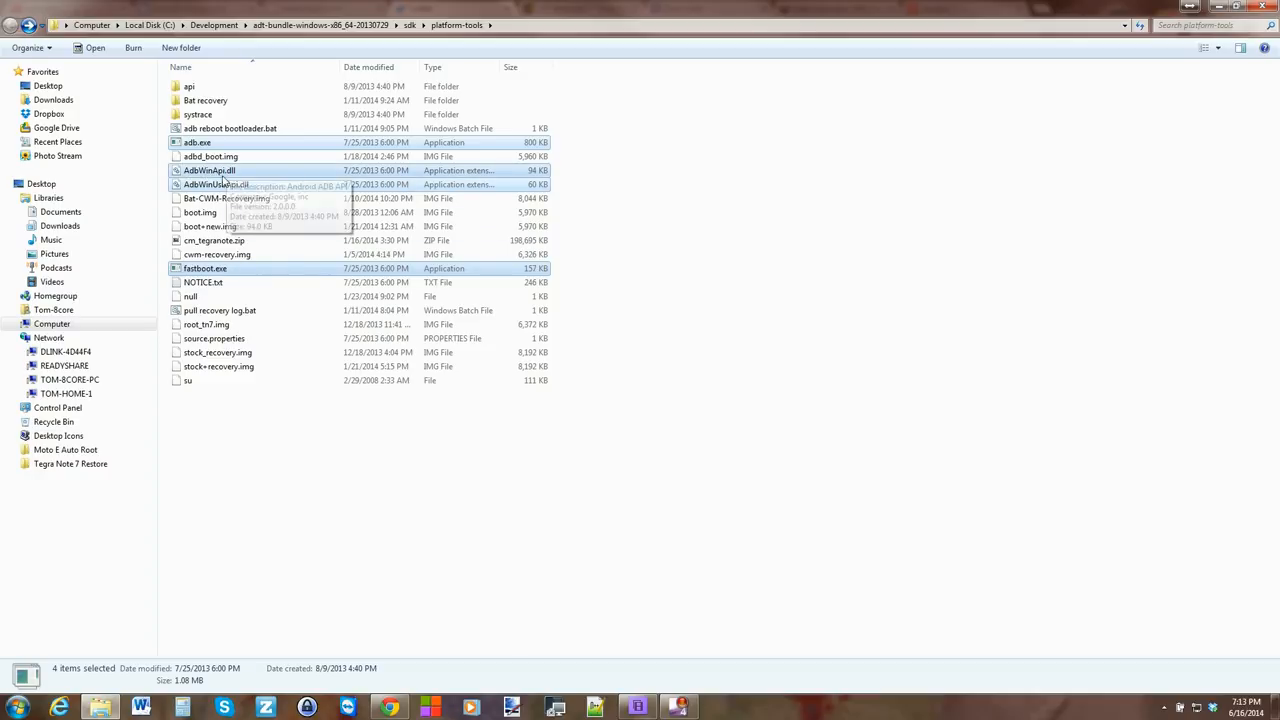
mouse_move(614, 196)
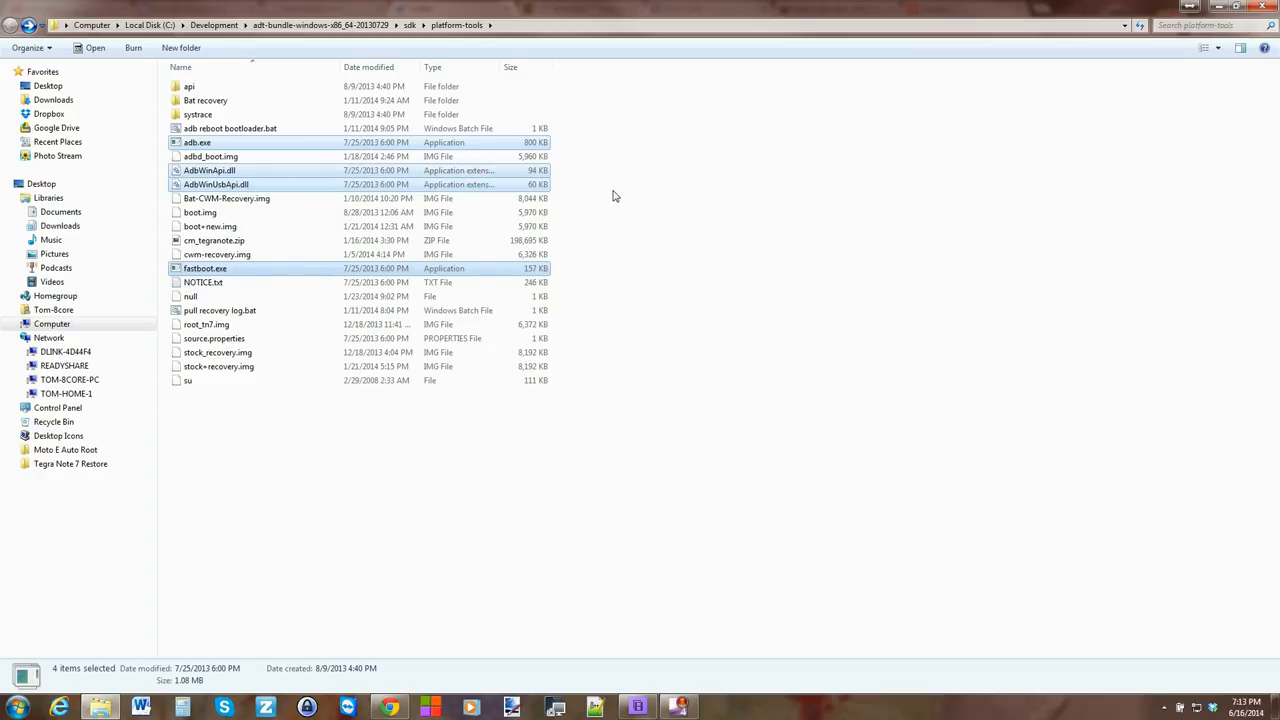
mouse_move(628, 252)
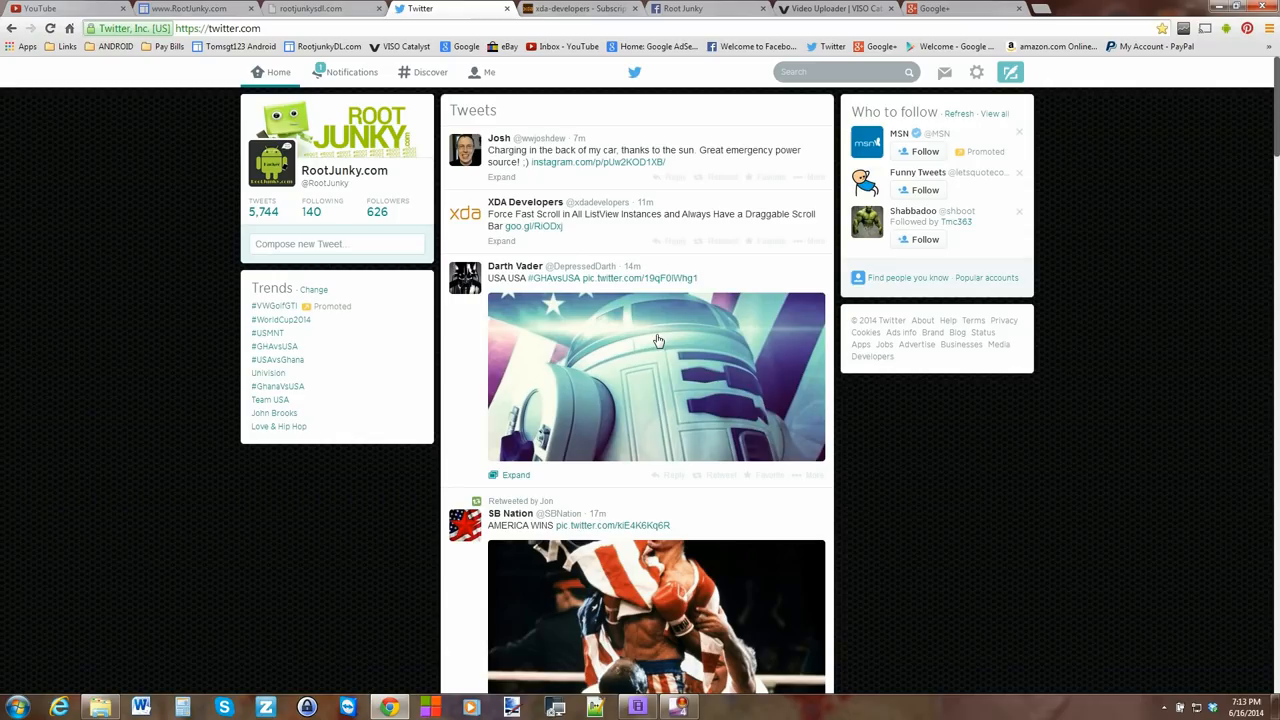
click(330, 8)
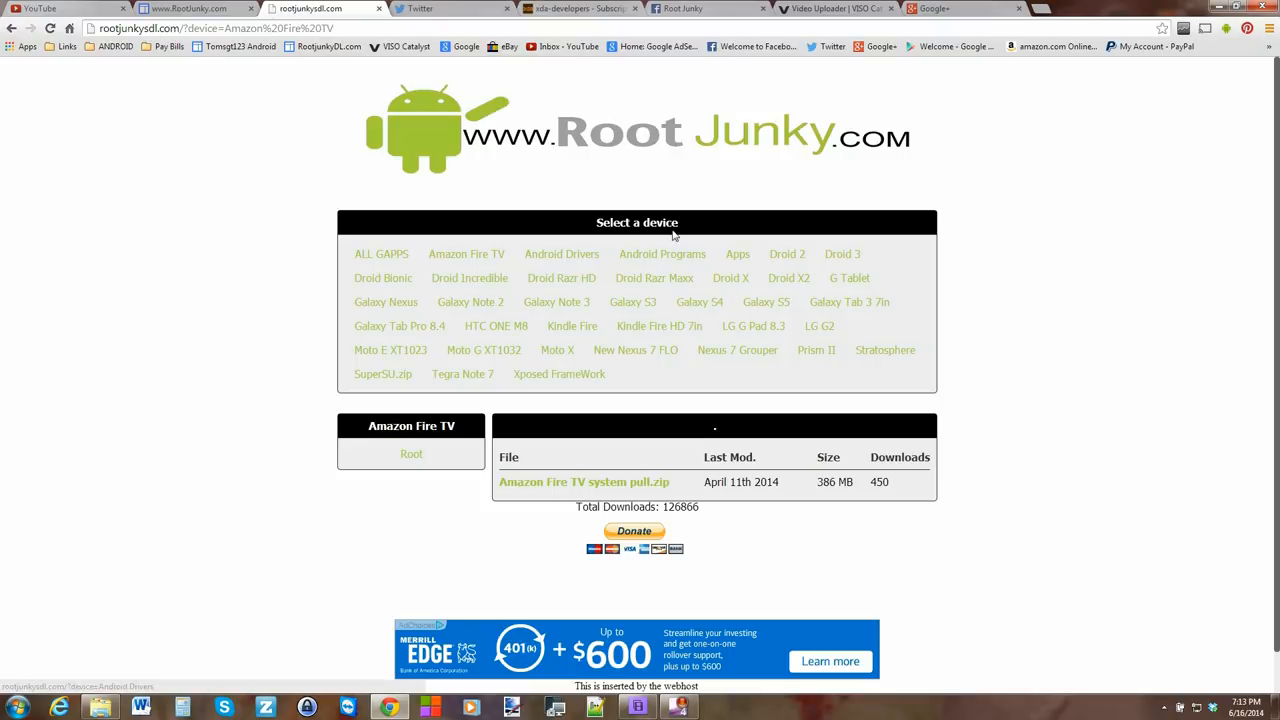
click(412, 454)
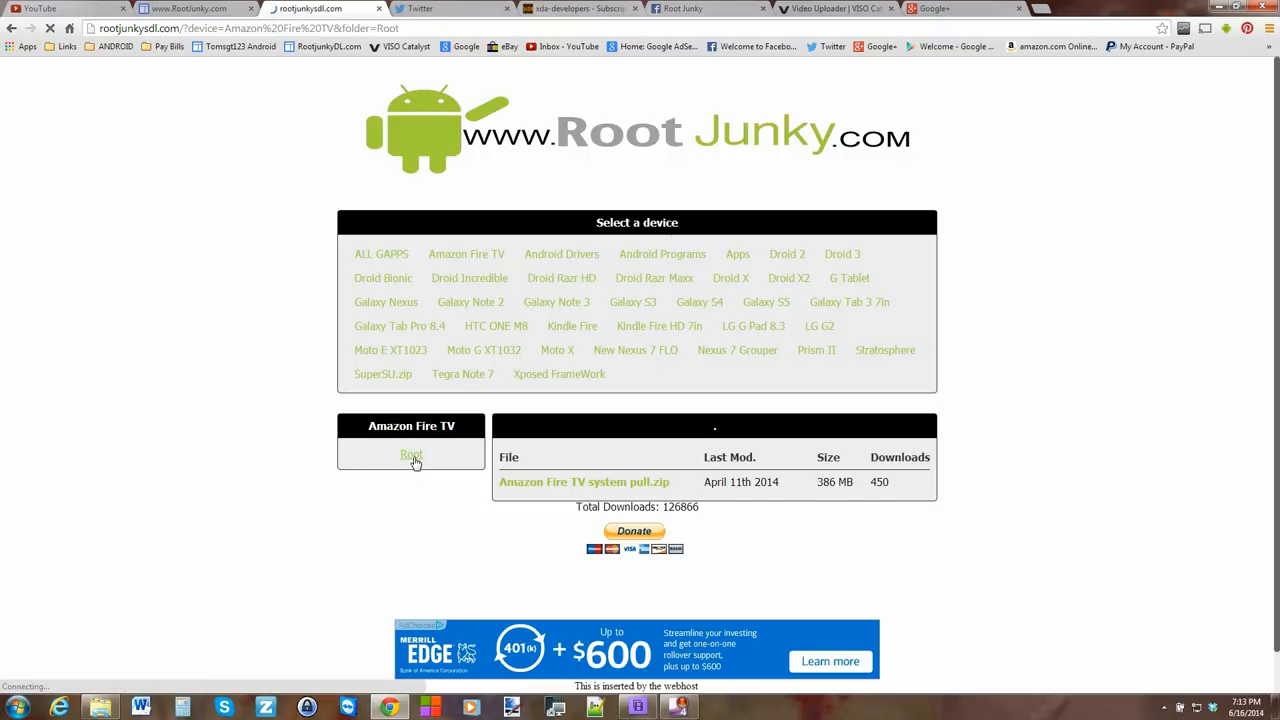
click(412, 456)
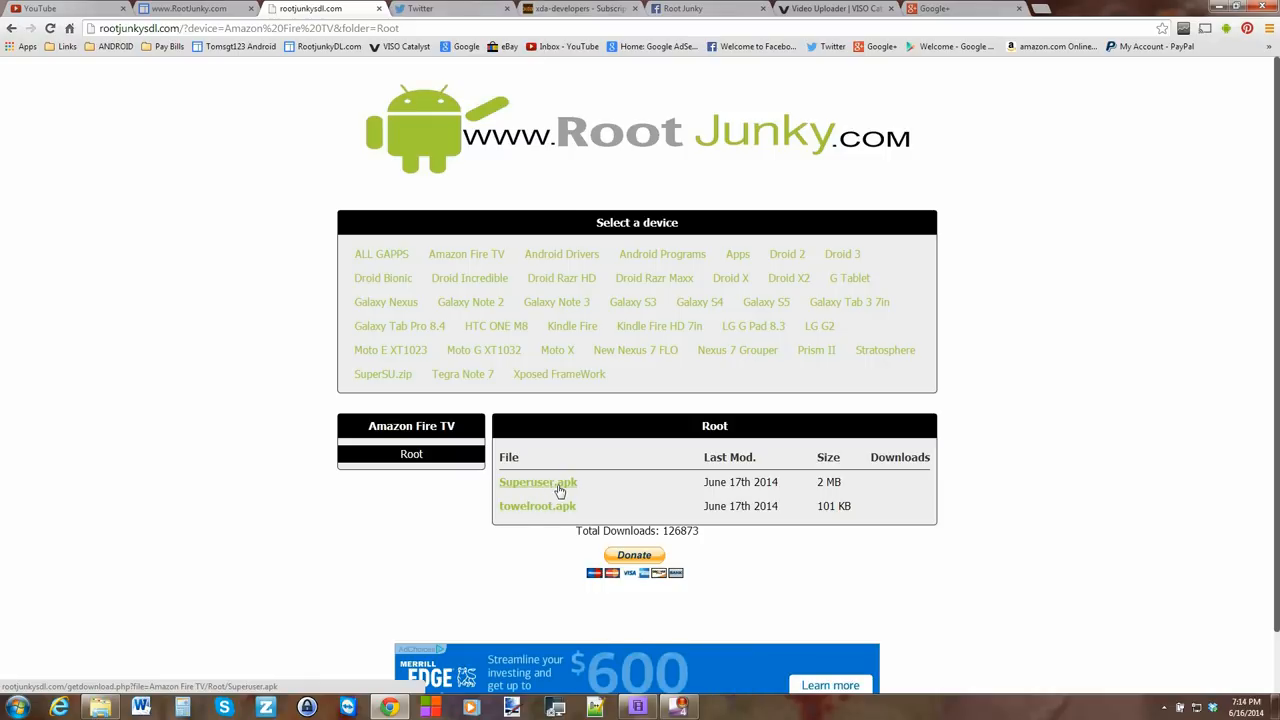
- Download towelroot.apk, keeping it despite the warning, and download Superuser.apk
click(536, 504)
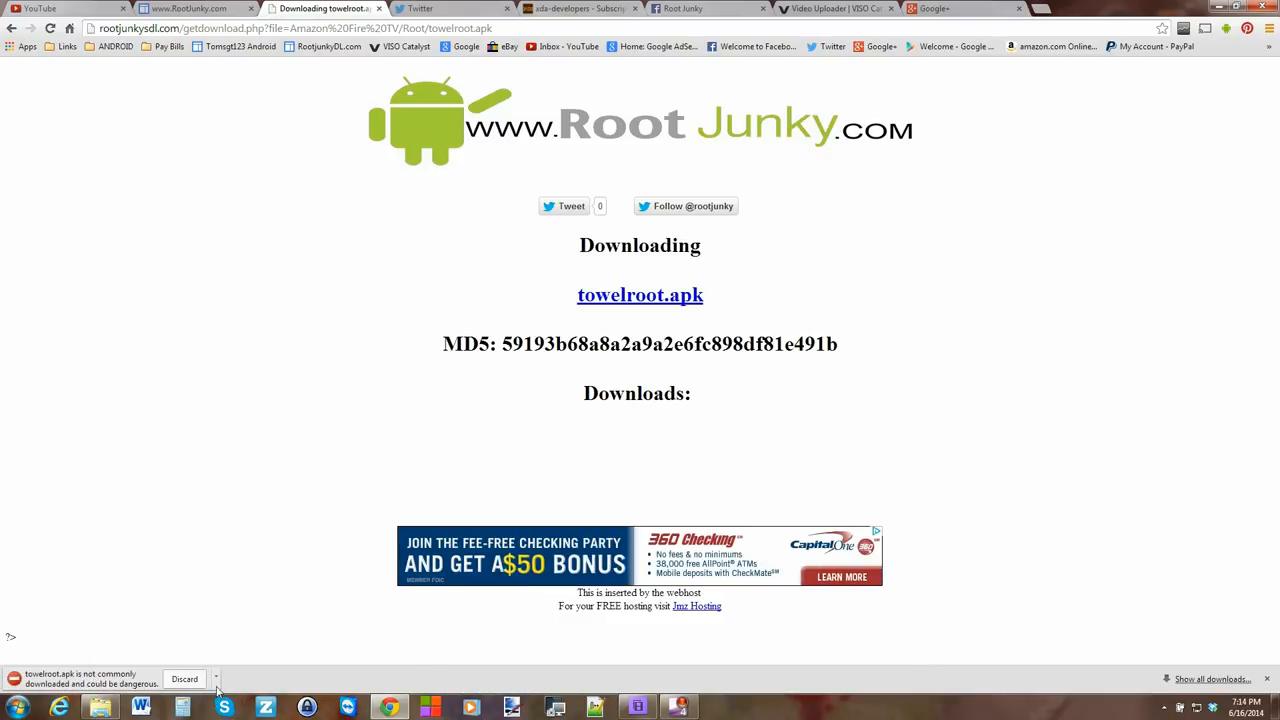
click(216, 678)
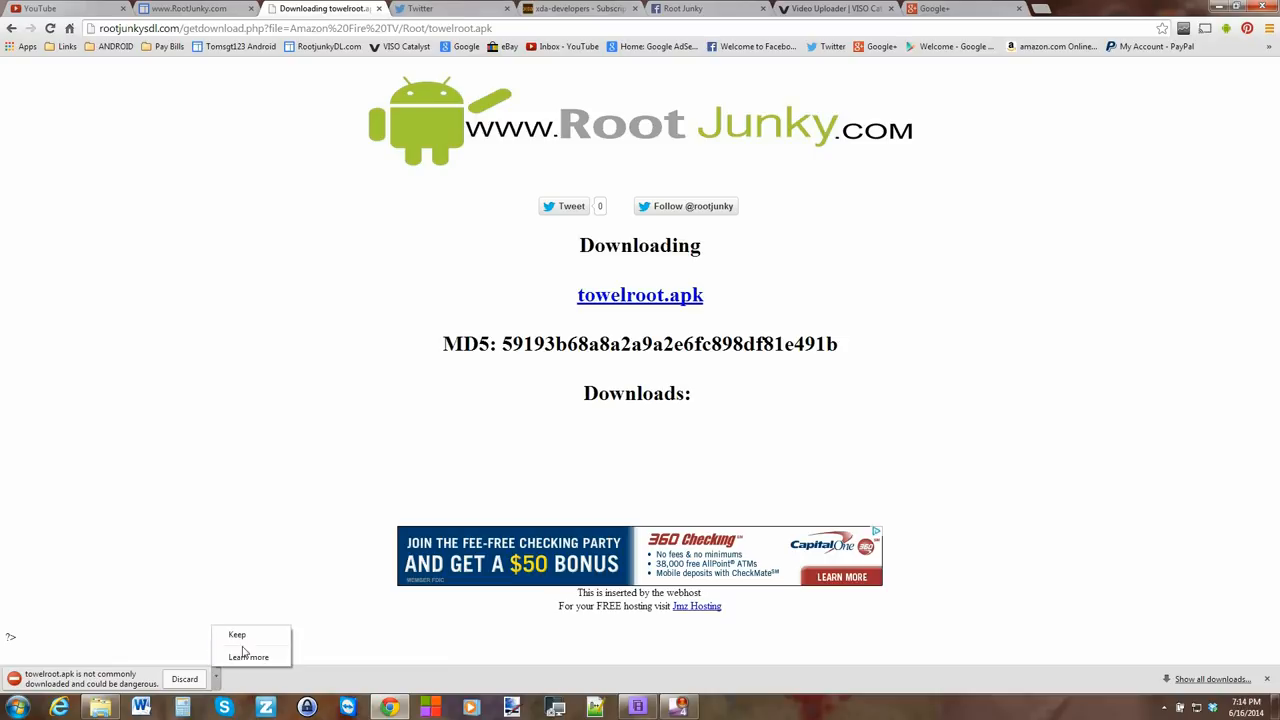
click(236, 634)
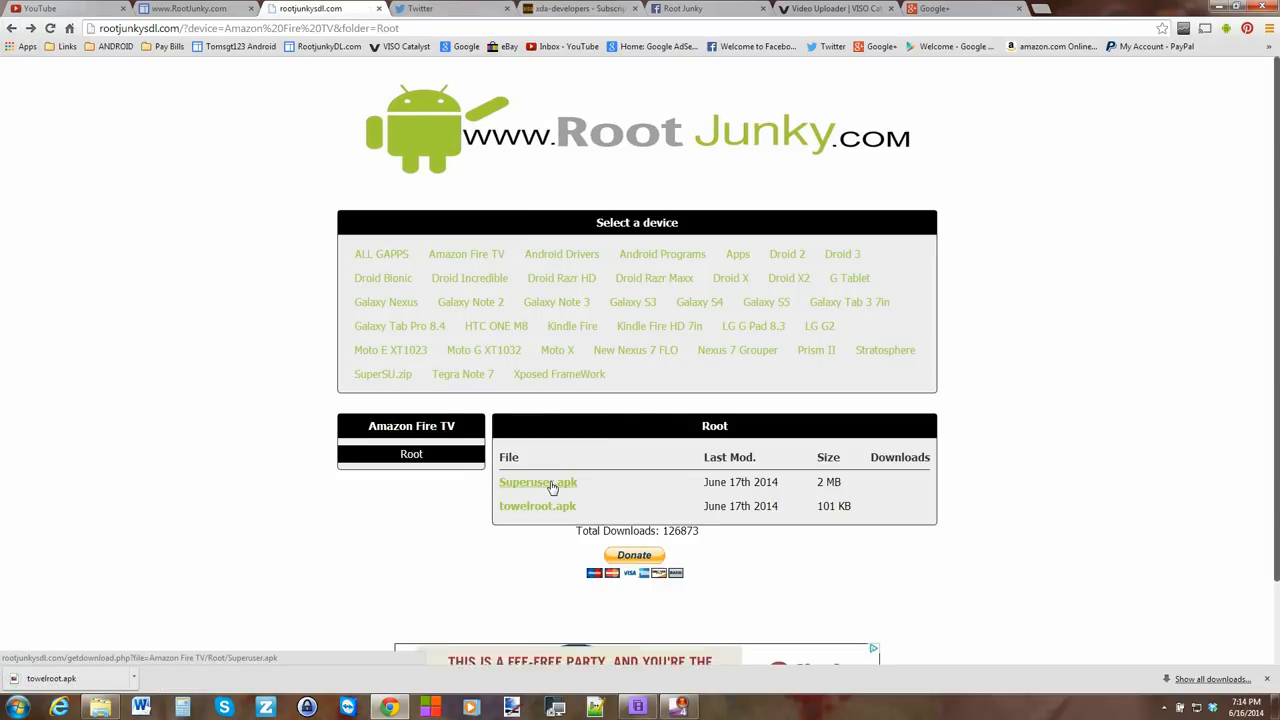
click(536, 482)
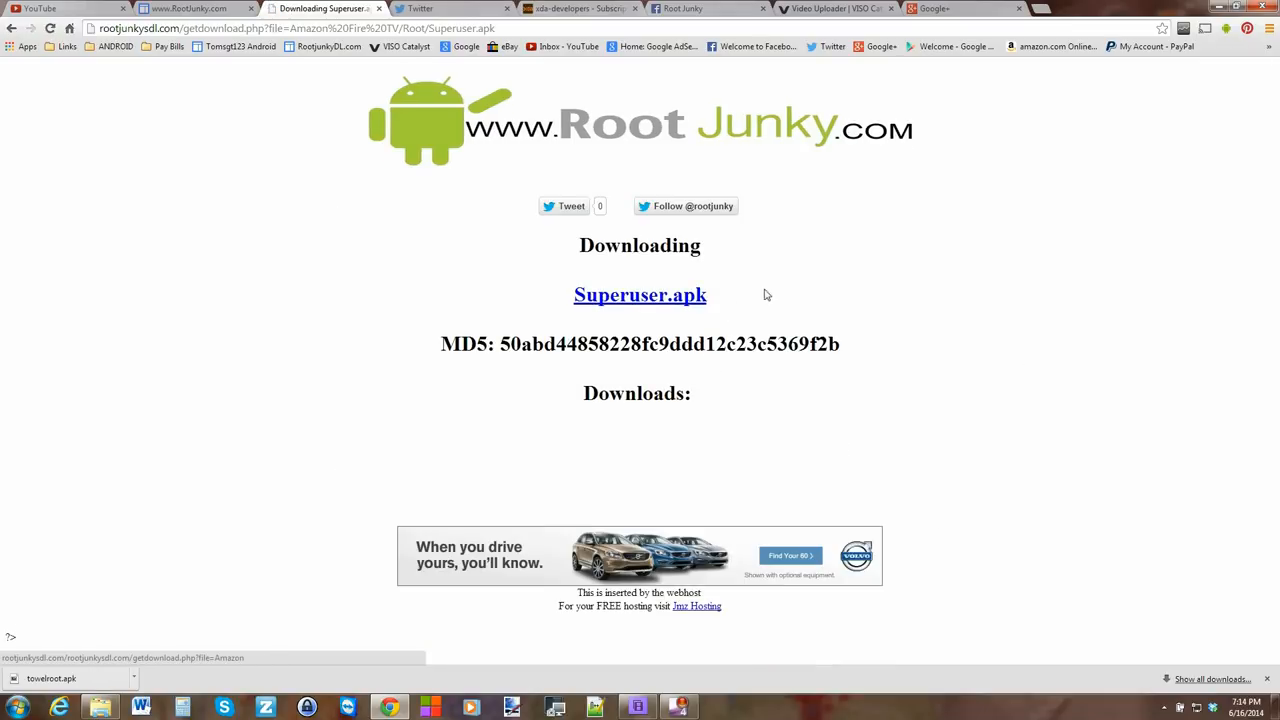
click(640, 294)
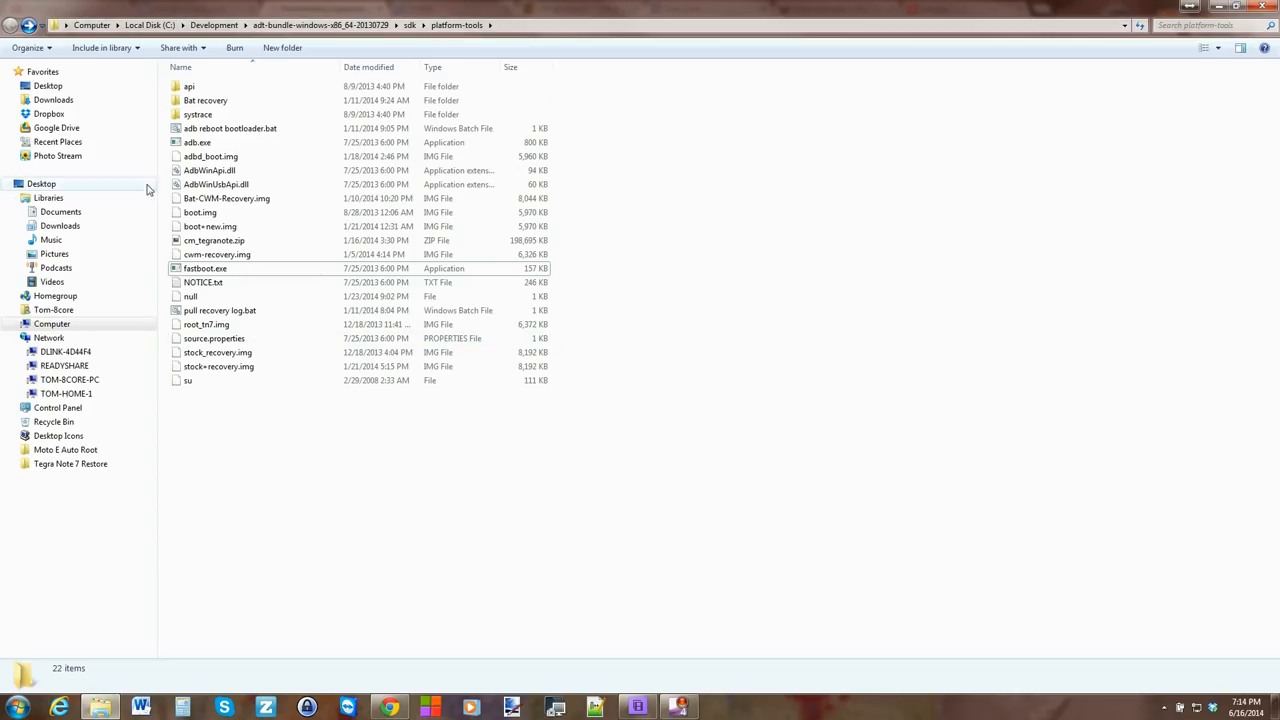
- Copy towelroot.apk and Superuser.apk from Downloads into the platform-tools folder
click(42, 100)
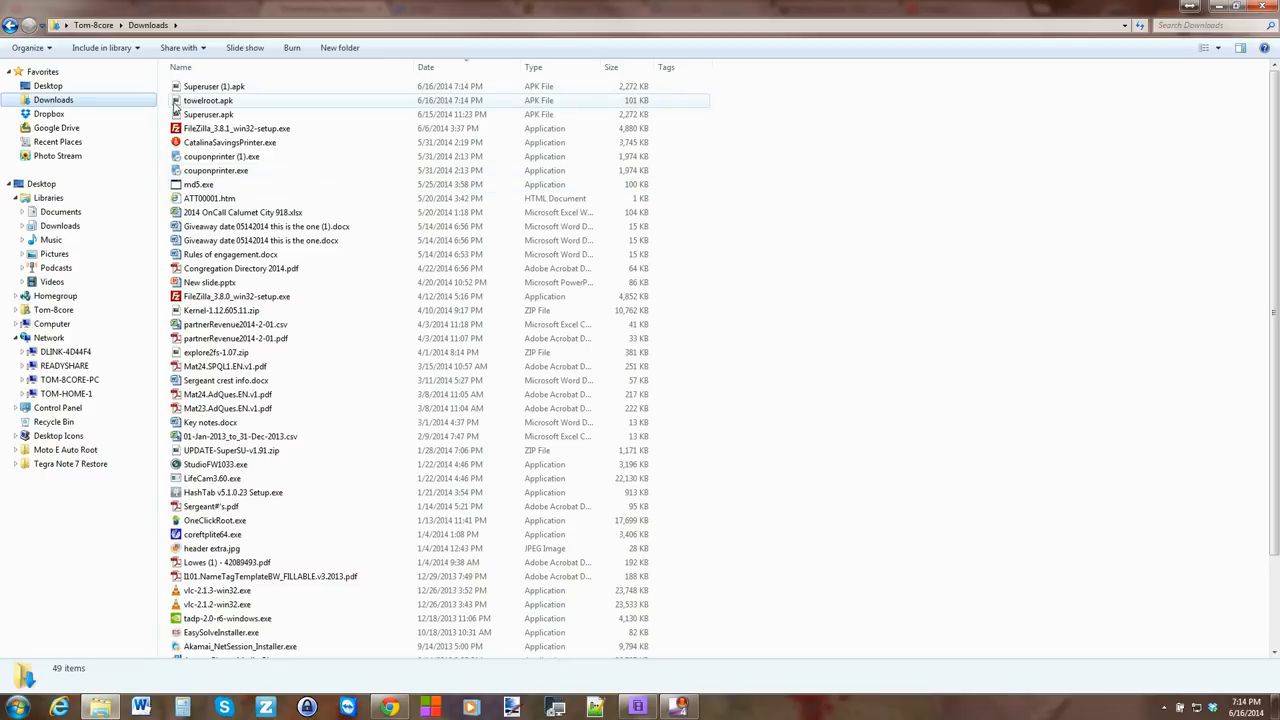
click(206, 114)
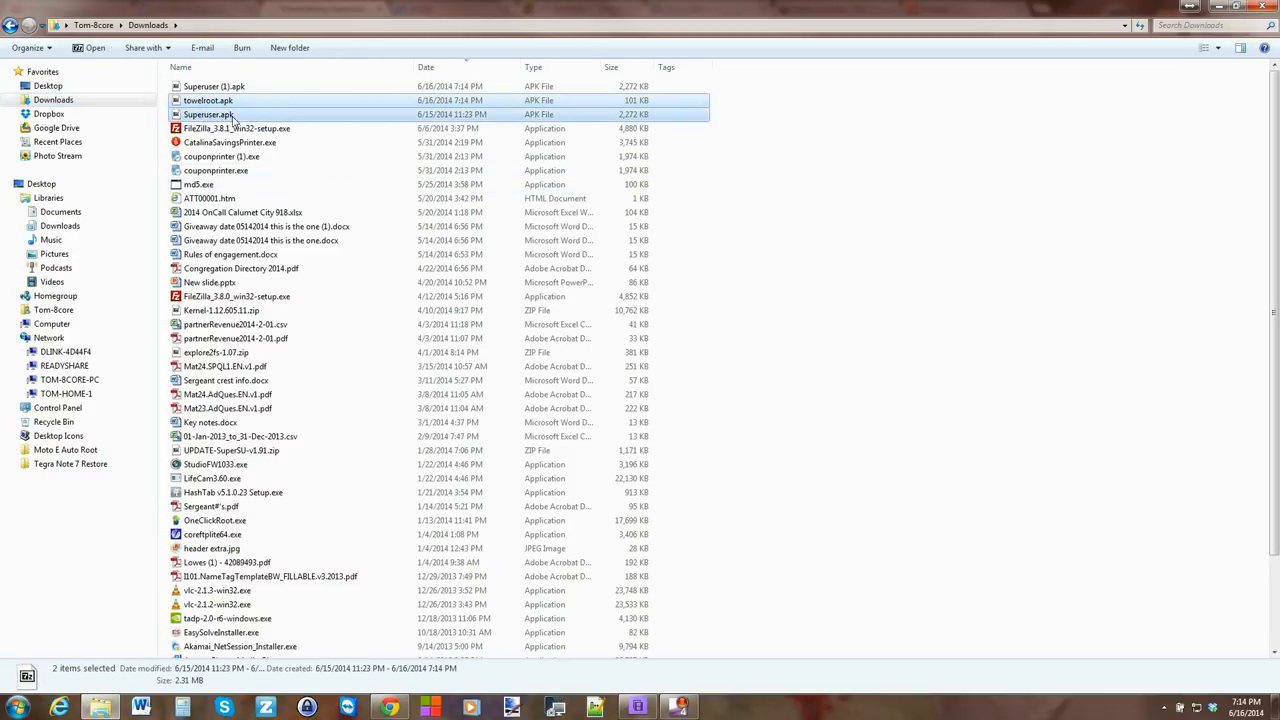
right_click(208, 114)
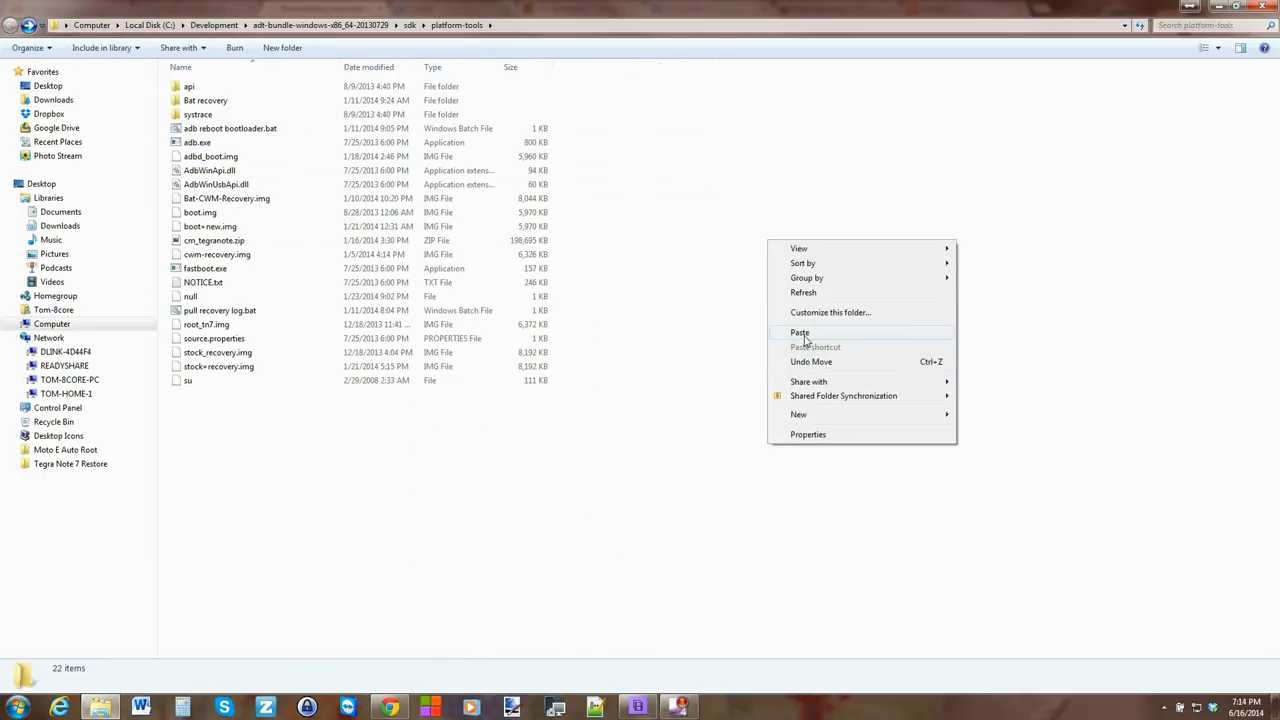
click(800, 332)
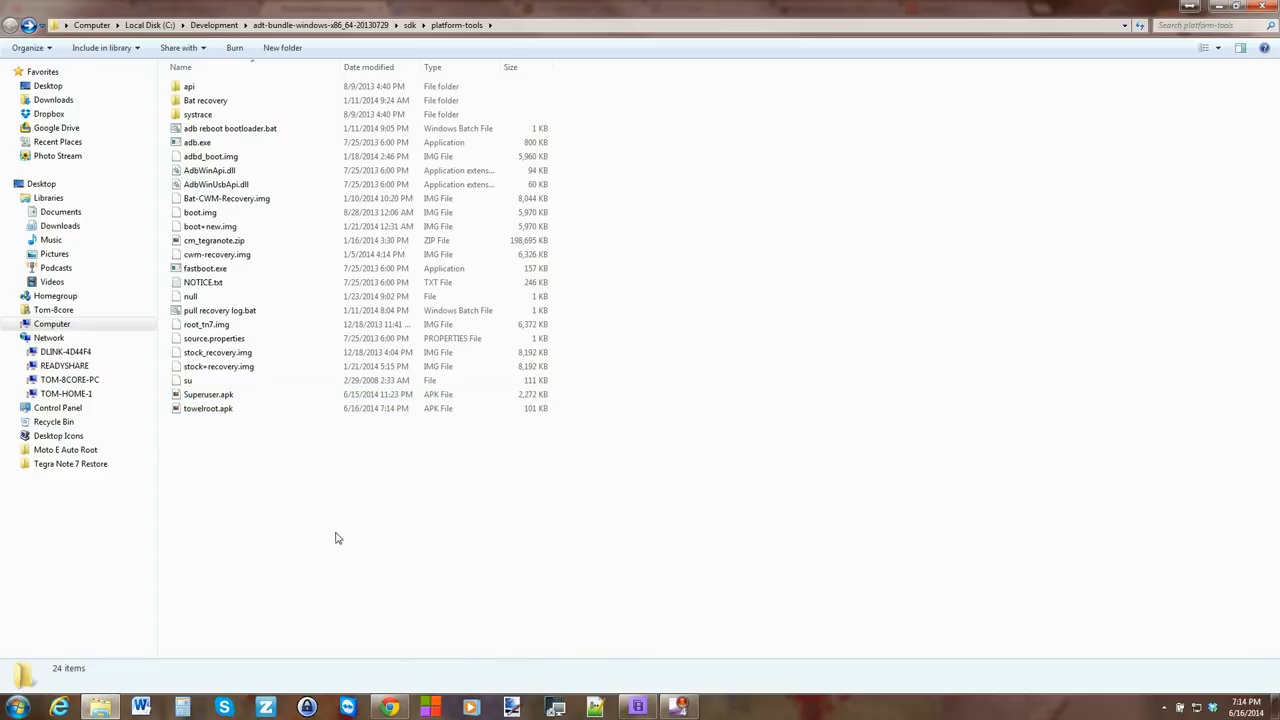
mouse_move(452, 492)
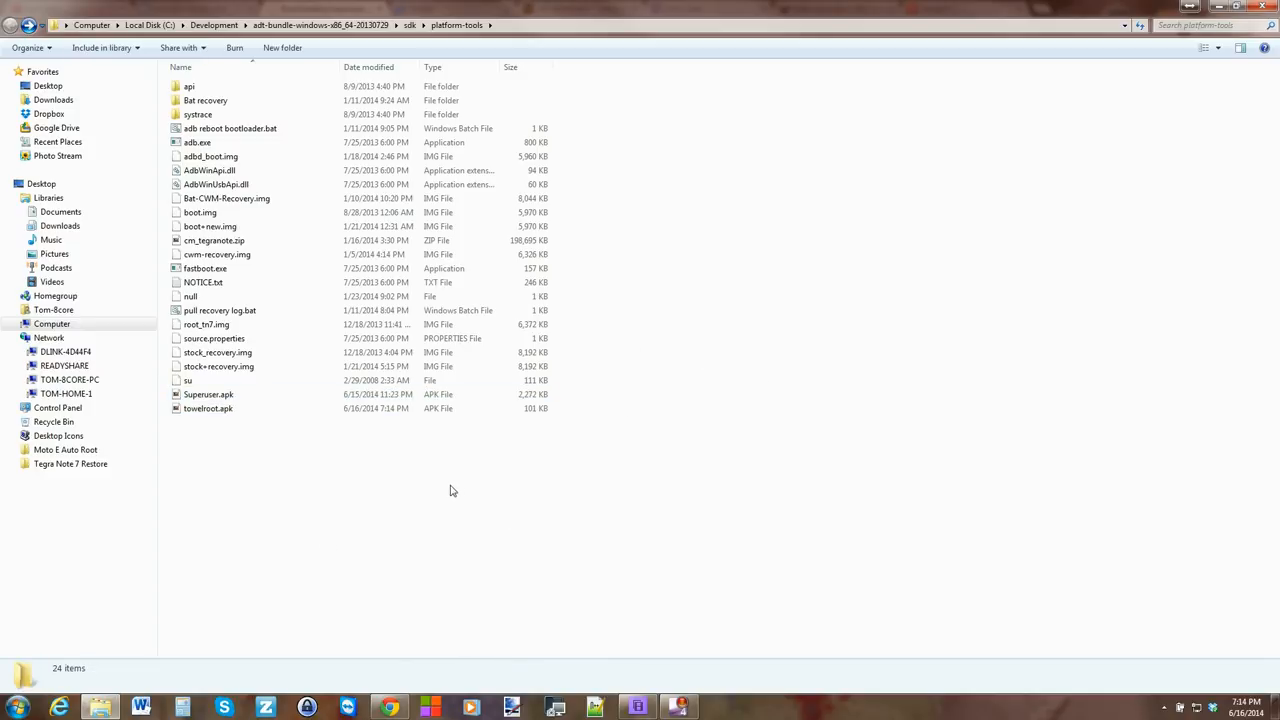
mouse_move(448, 468)
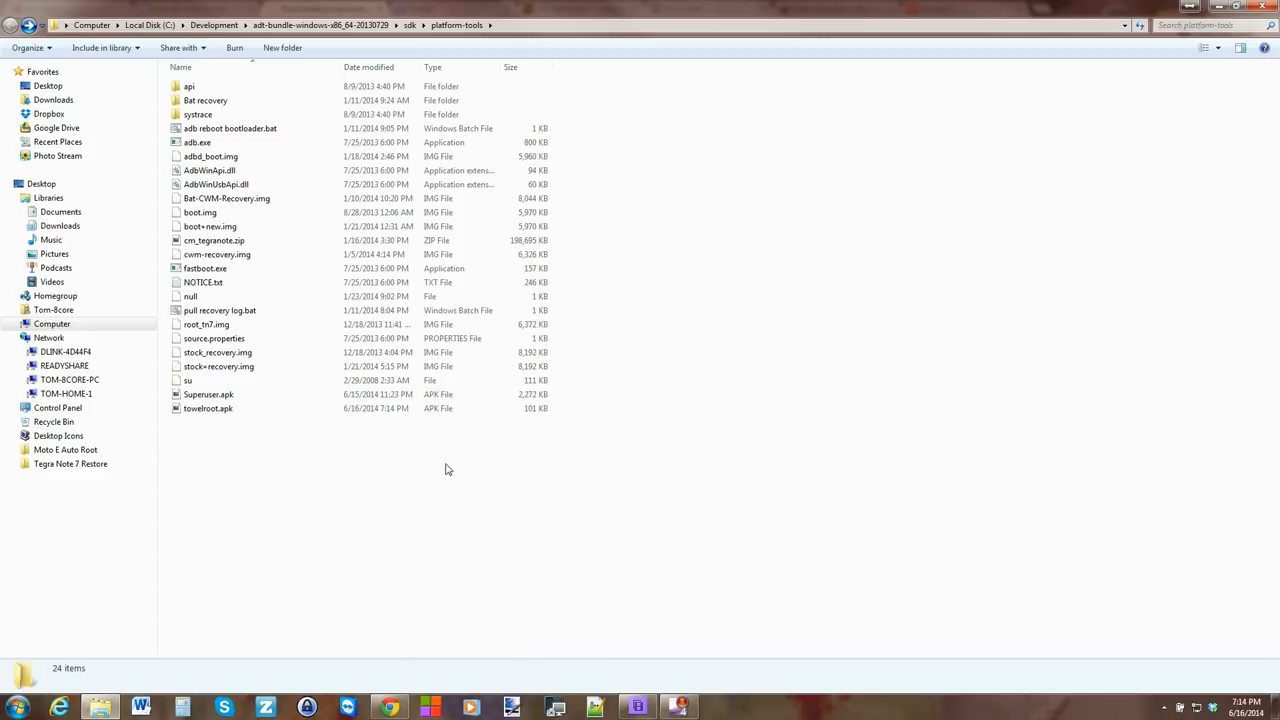
mouse_move(440, 480)
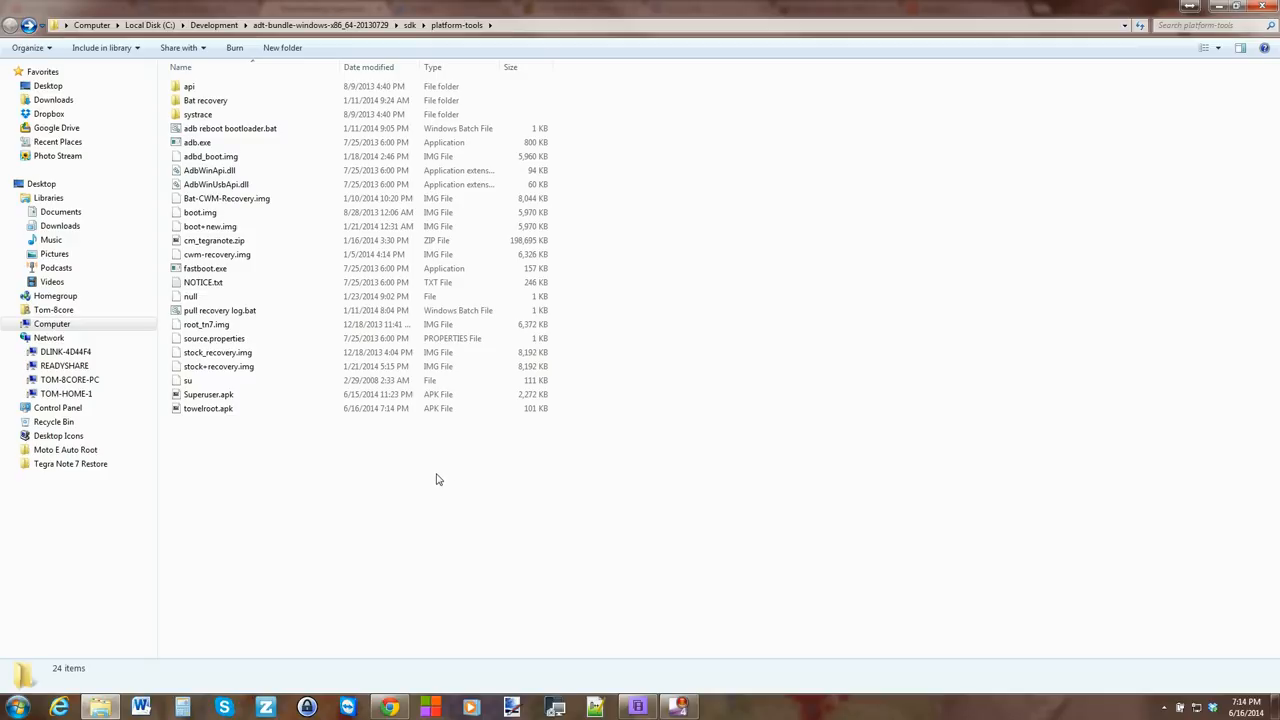
mouse_move(456, 488)
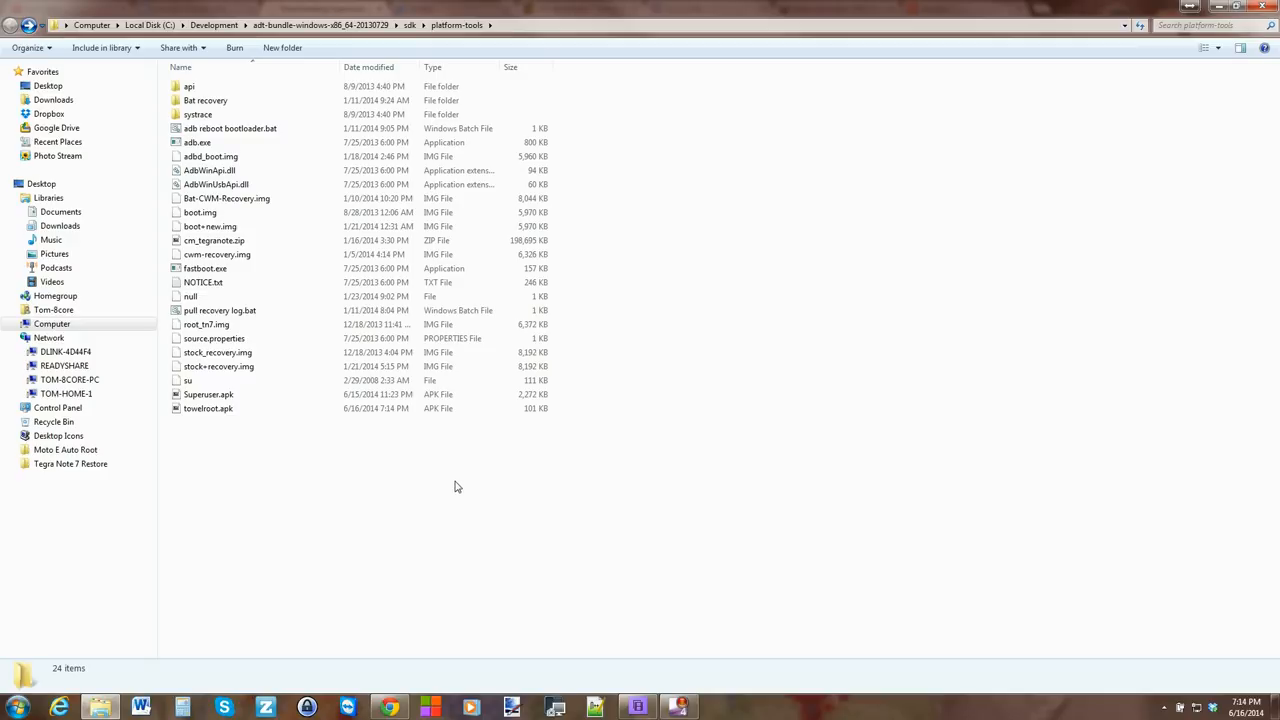
mouse_move(488, 492)
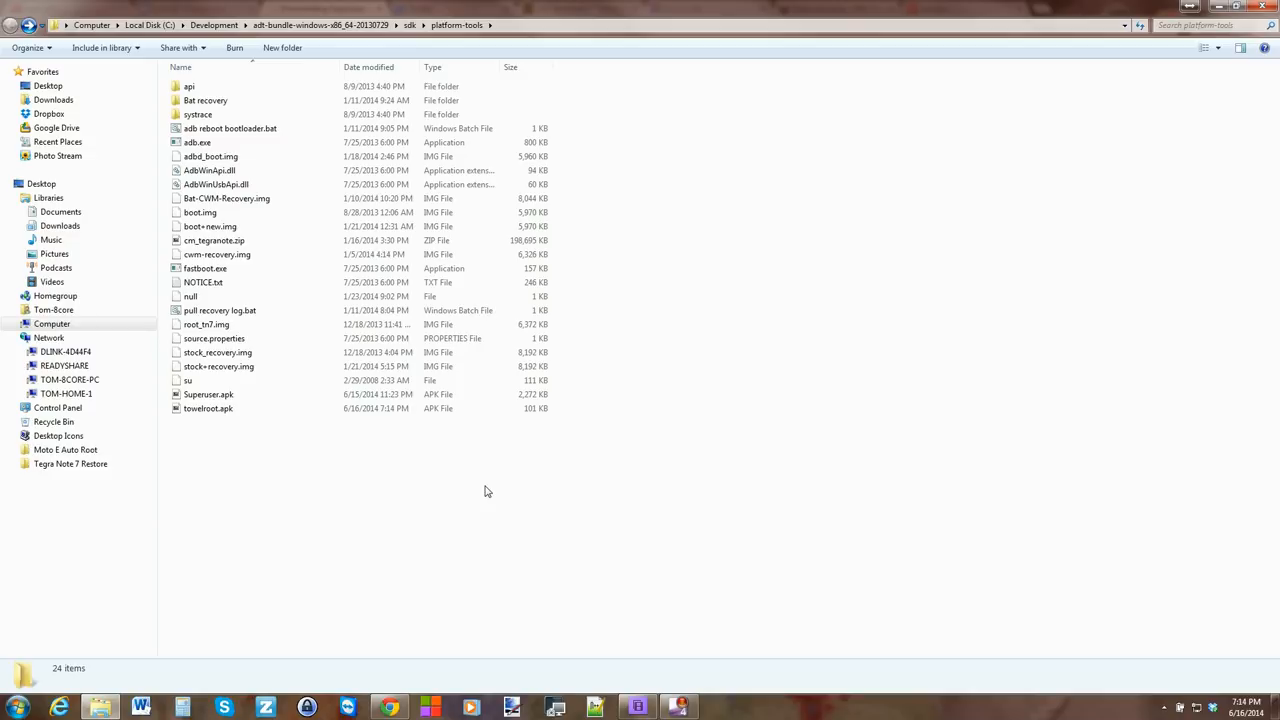
mouse_move(484, 500)
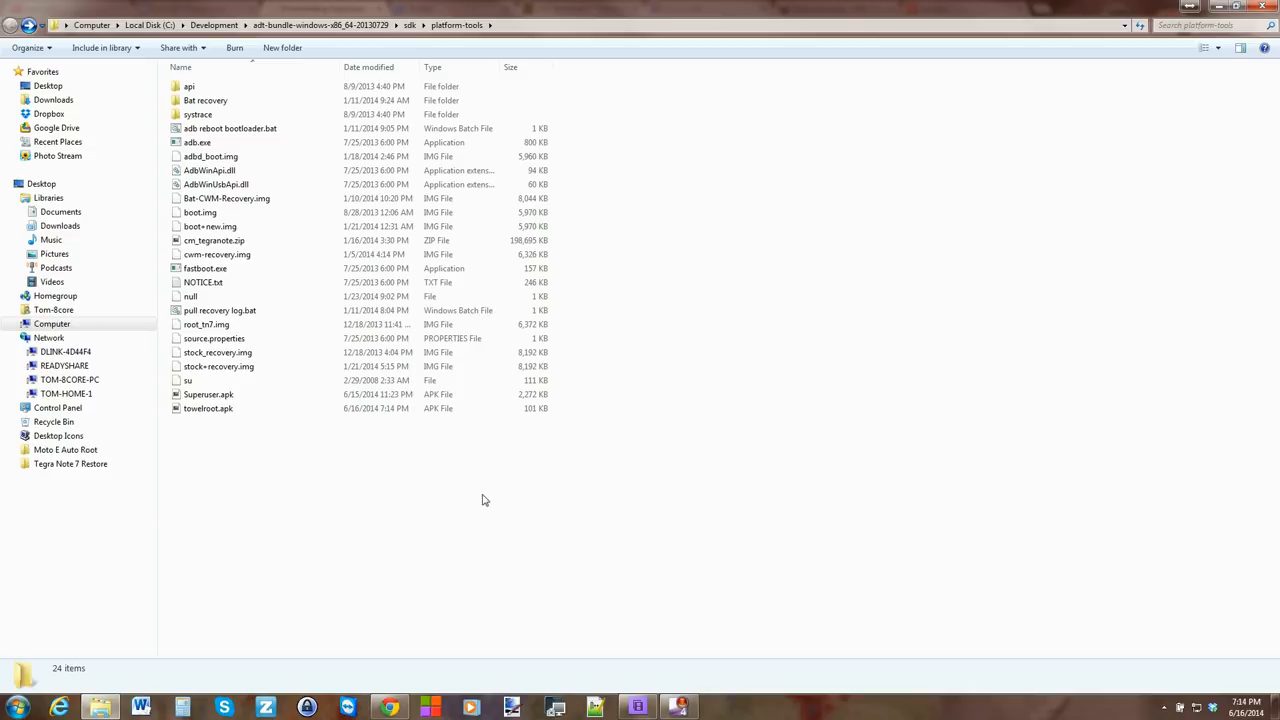
mouse_move(444, 506)
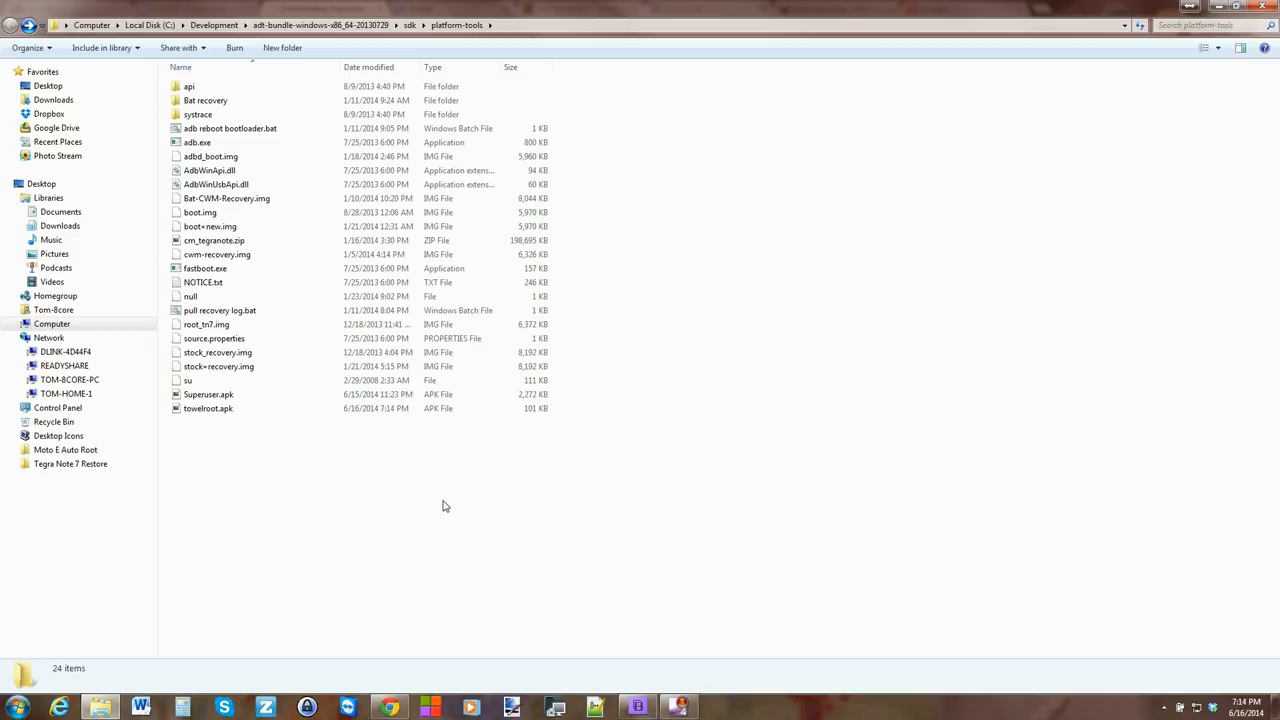
mouse_move(318, 506)
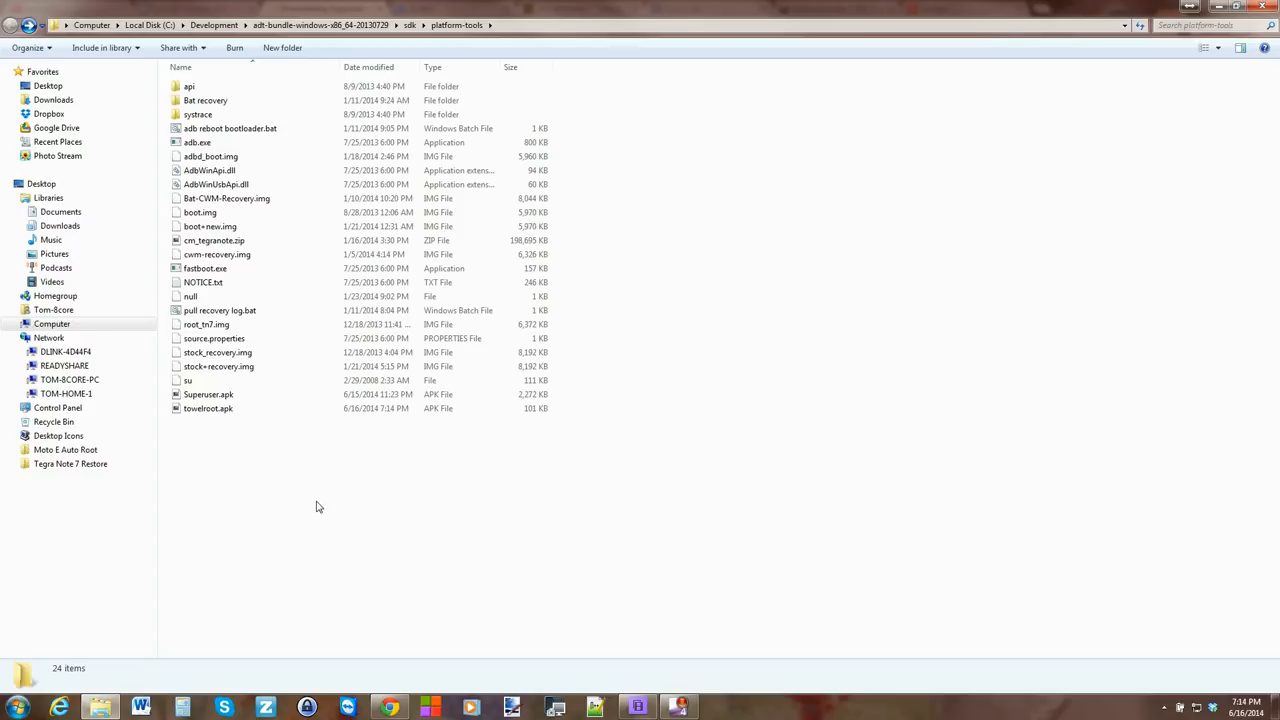
mouse_move(340, 528)
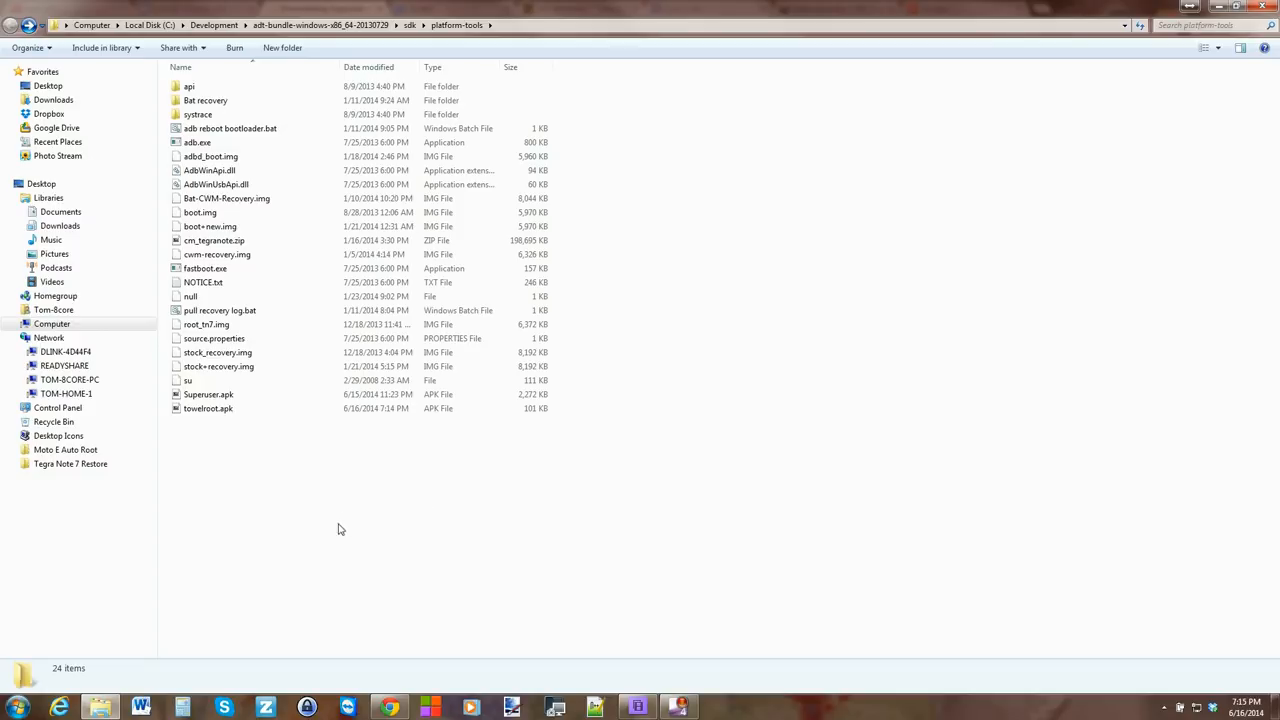
mouse_move(392, 500)
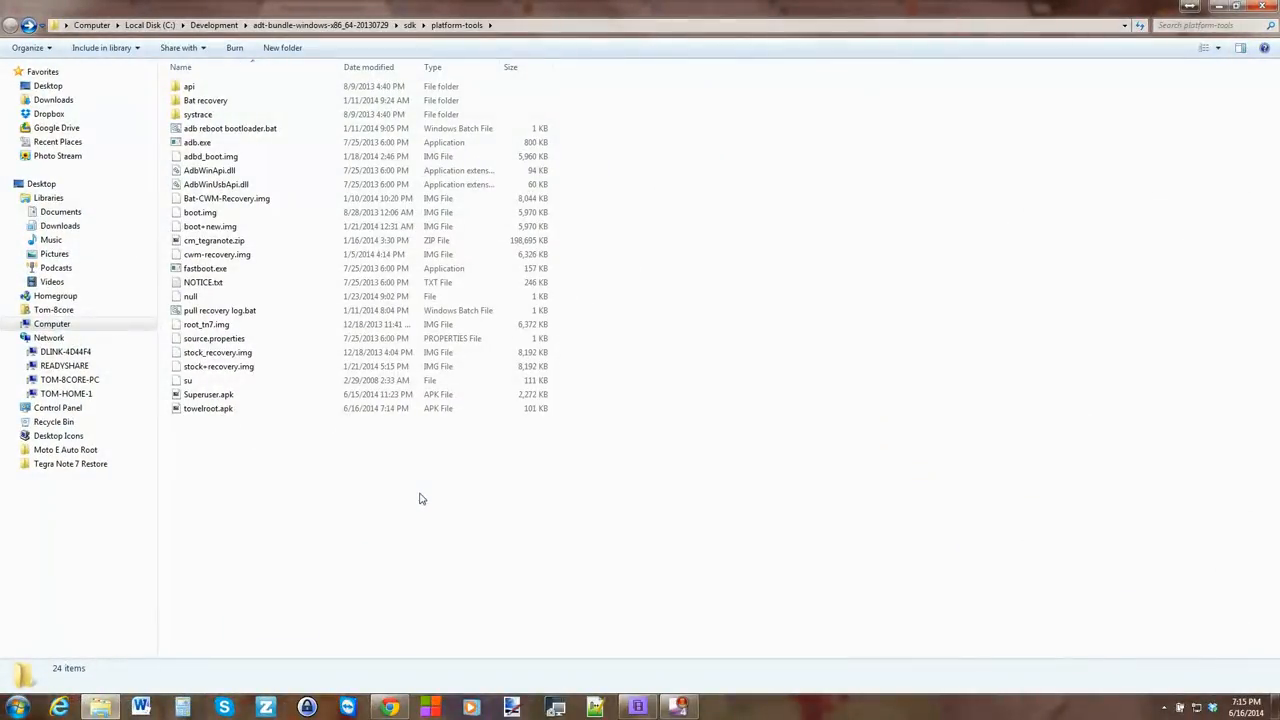
mouse_move(376, 476)
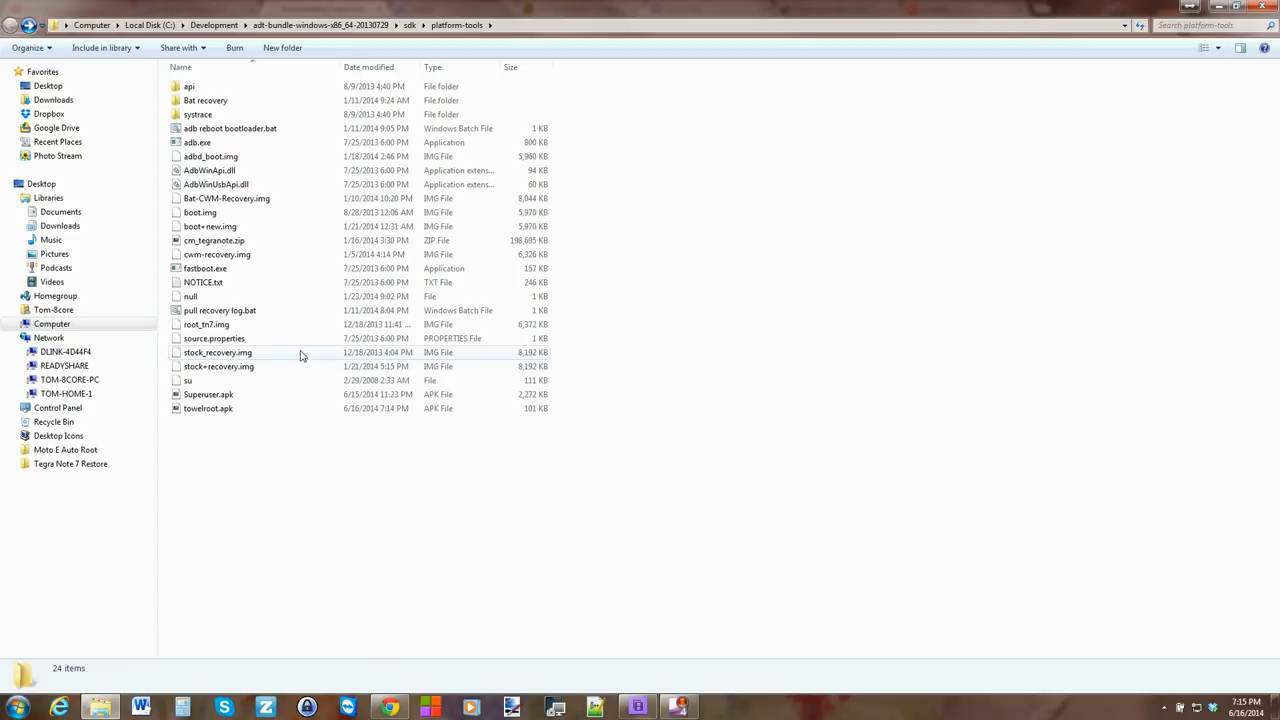
mouse_move(360, 544)
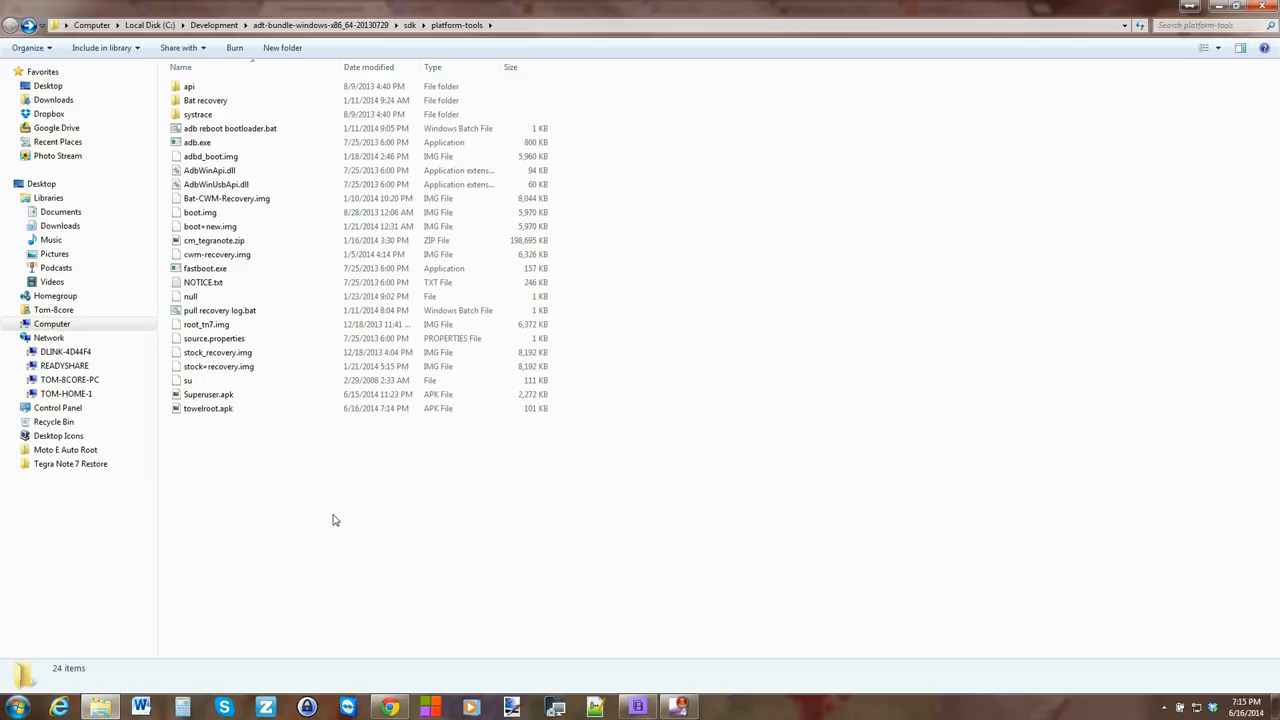
mouse_move(356, 628)
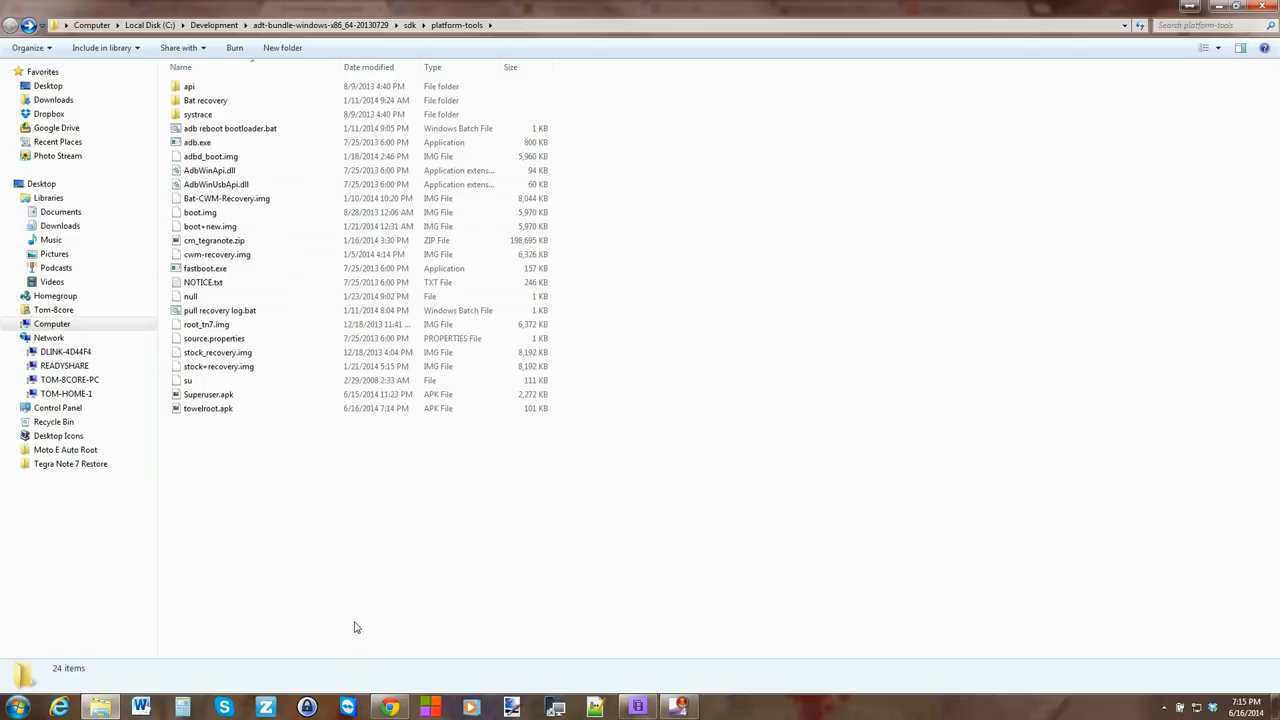
- Start a command window in platform-tools and begin the 'adb connect' command
right_click(356, 628)
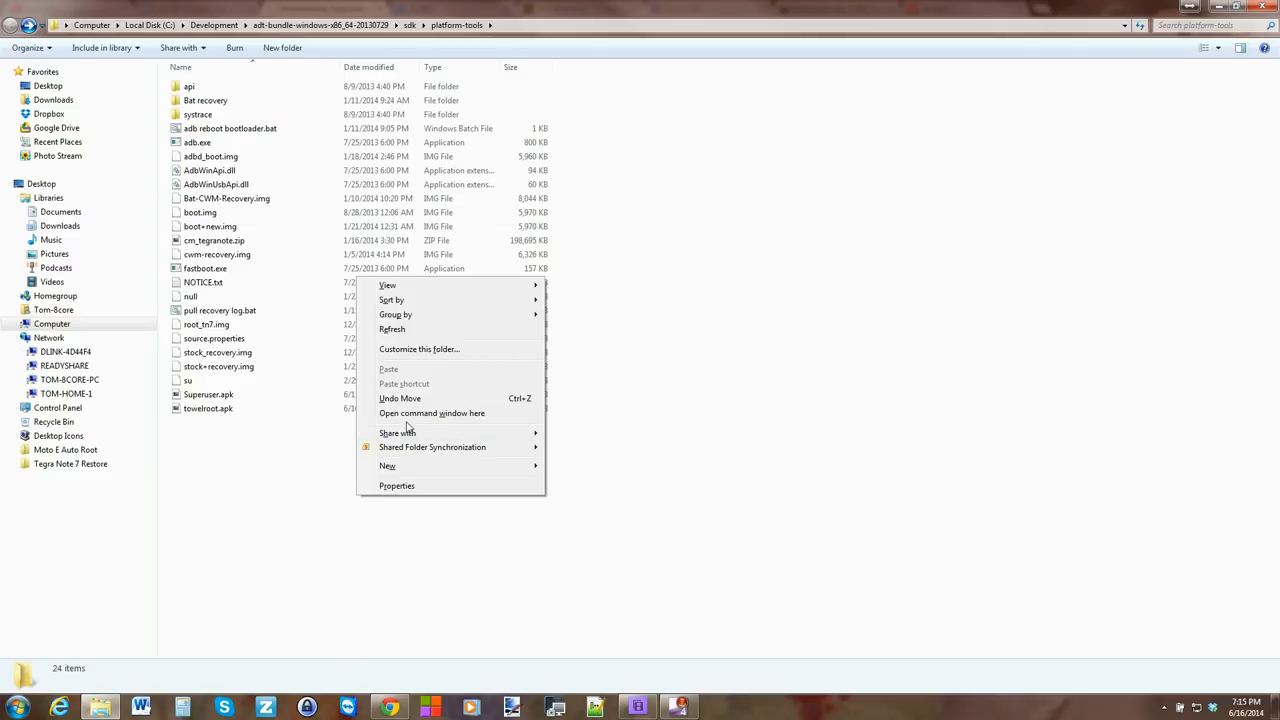
mouse_move(470, 416)
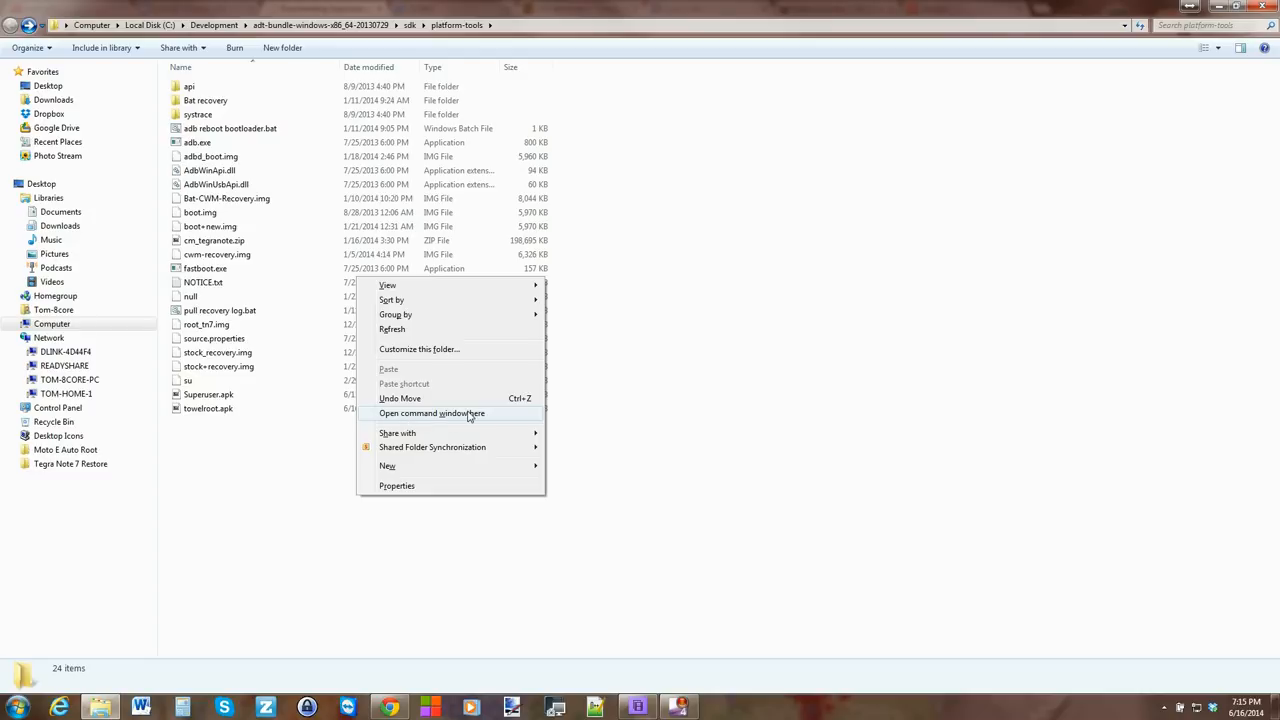
click(432, 412)
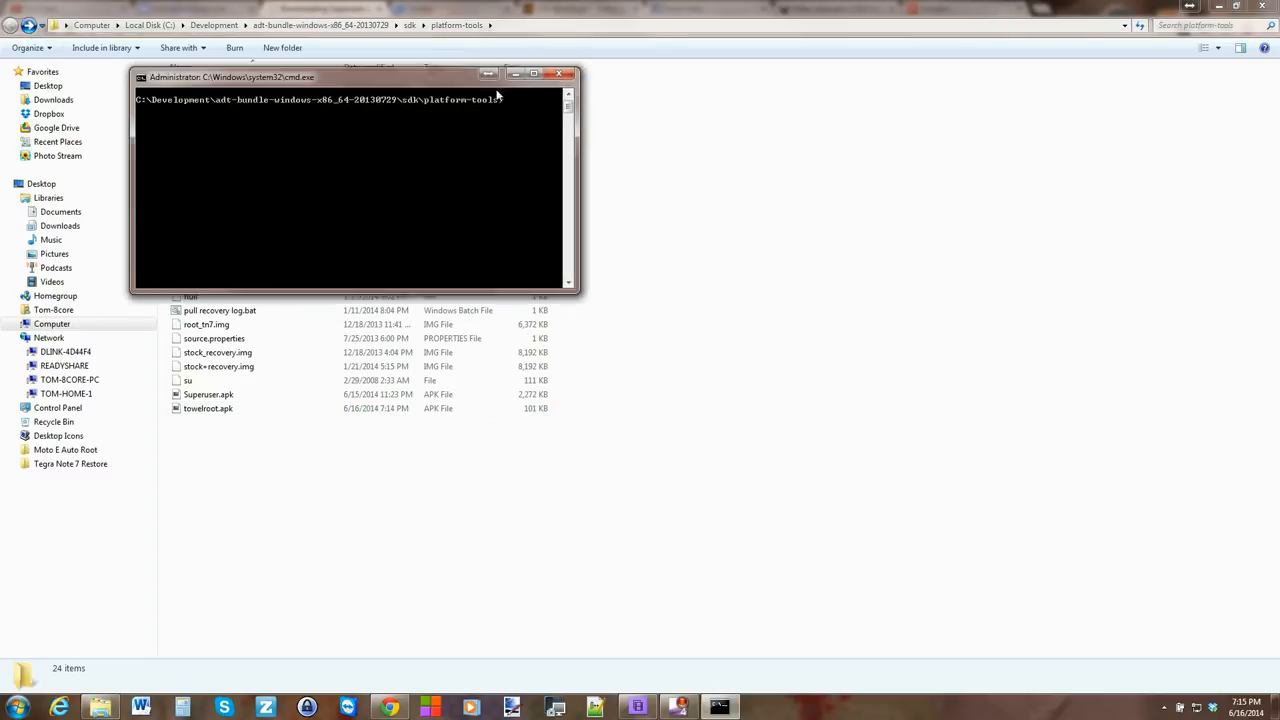
drag(232, 76, 260, 150)
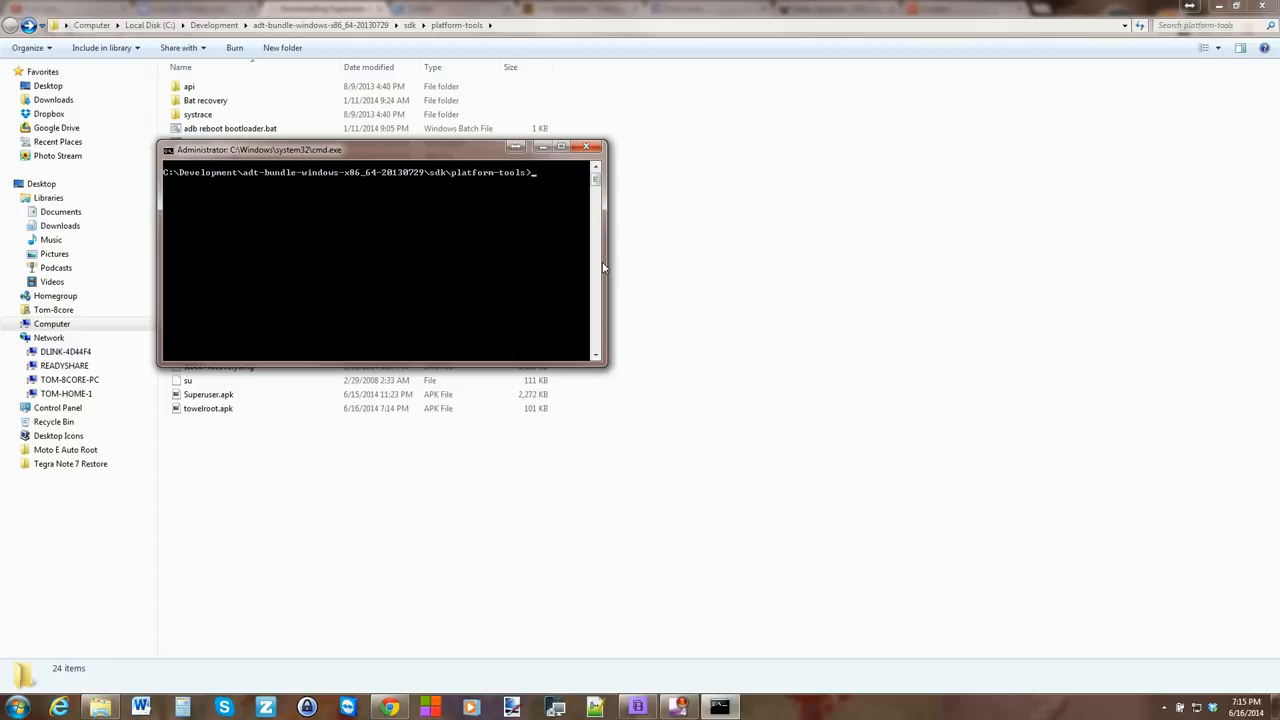
text(adb)
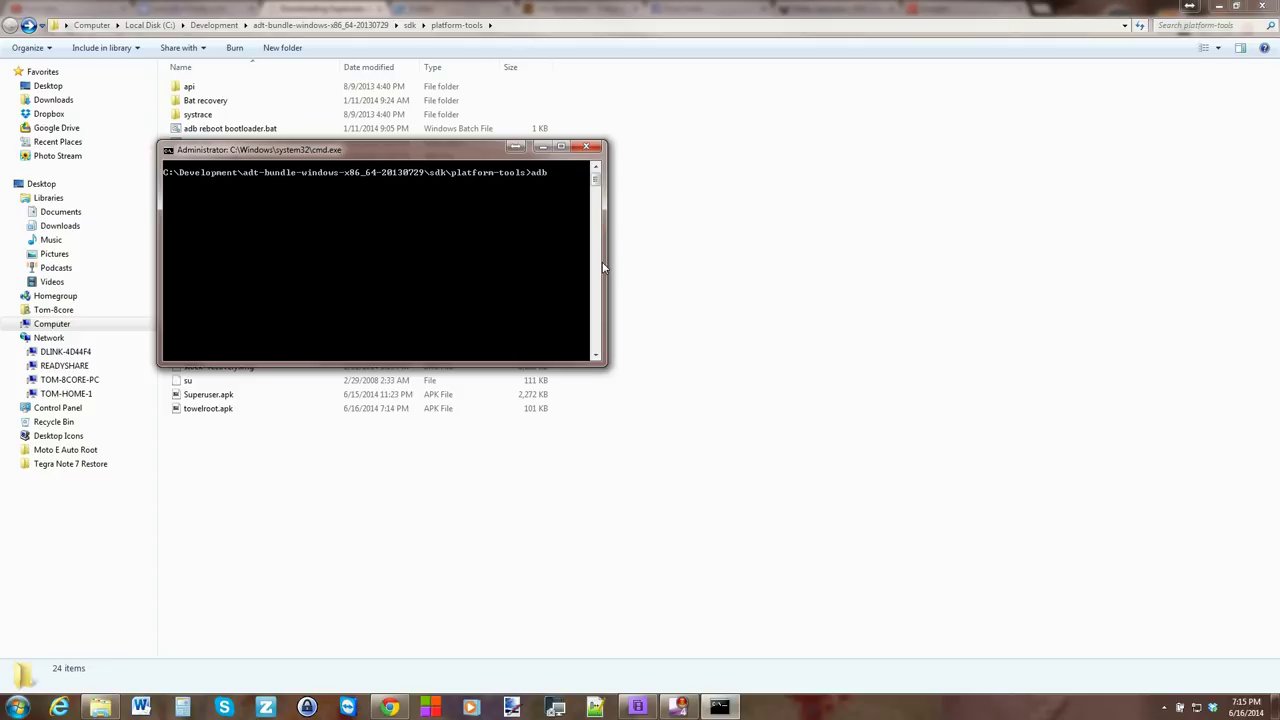
text(connect)
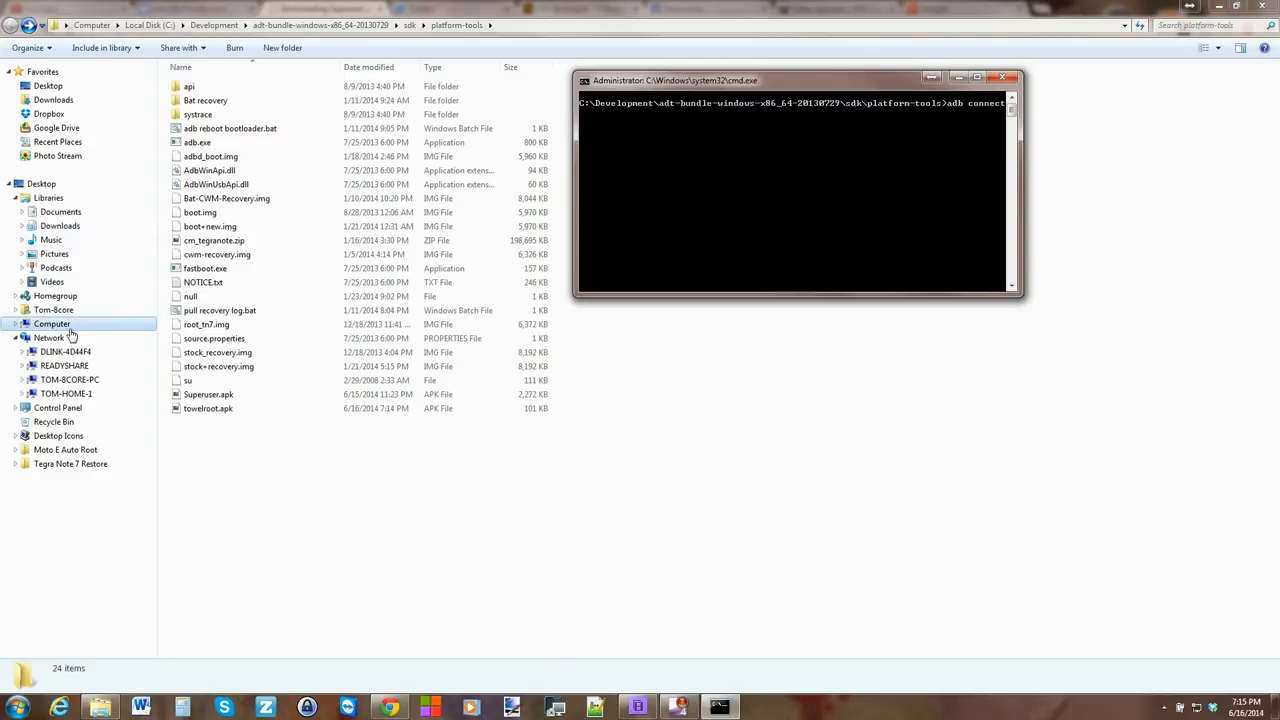
mouse_move(48, 336)
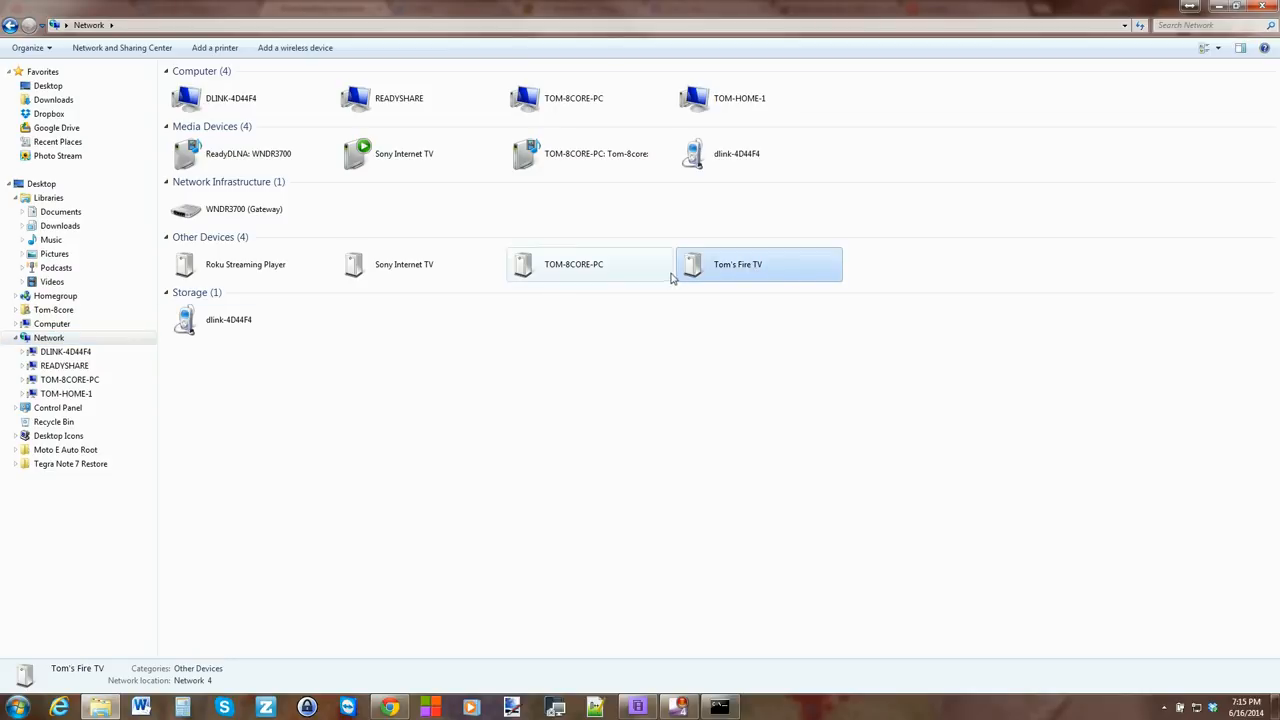
right_click(756, 264)
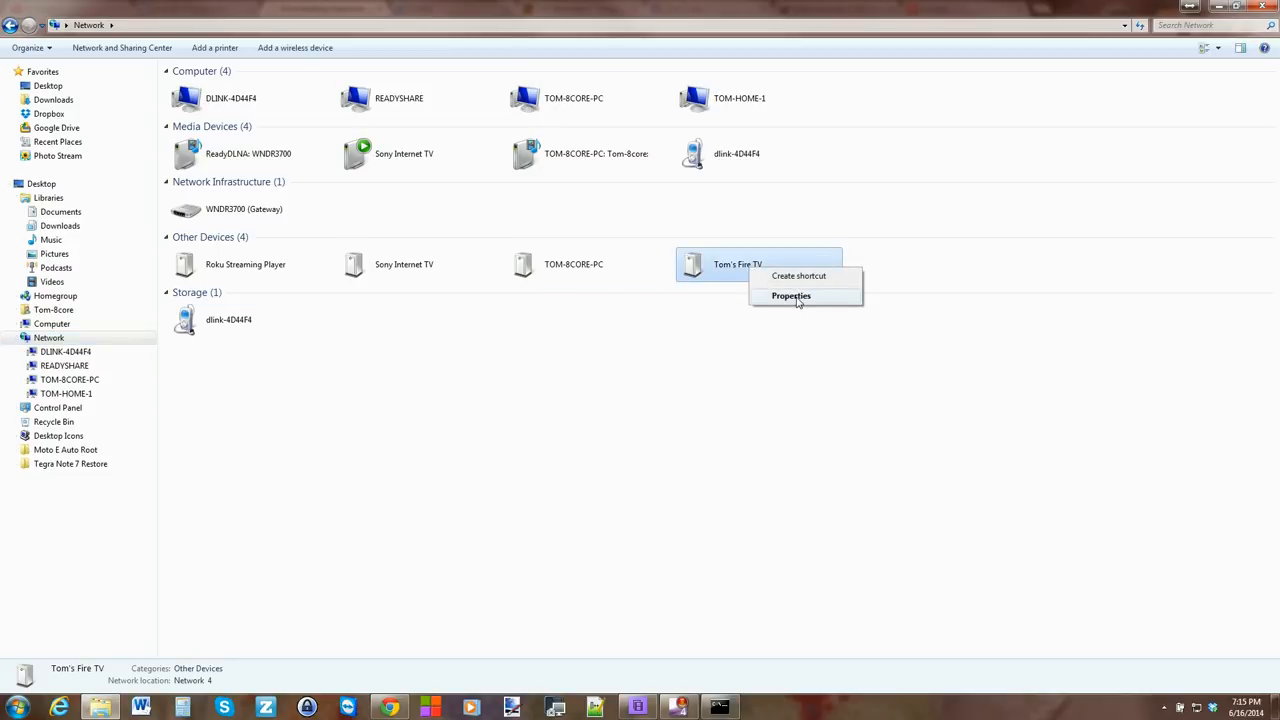
click(792, 296)
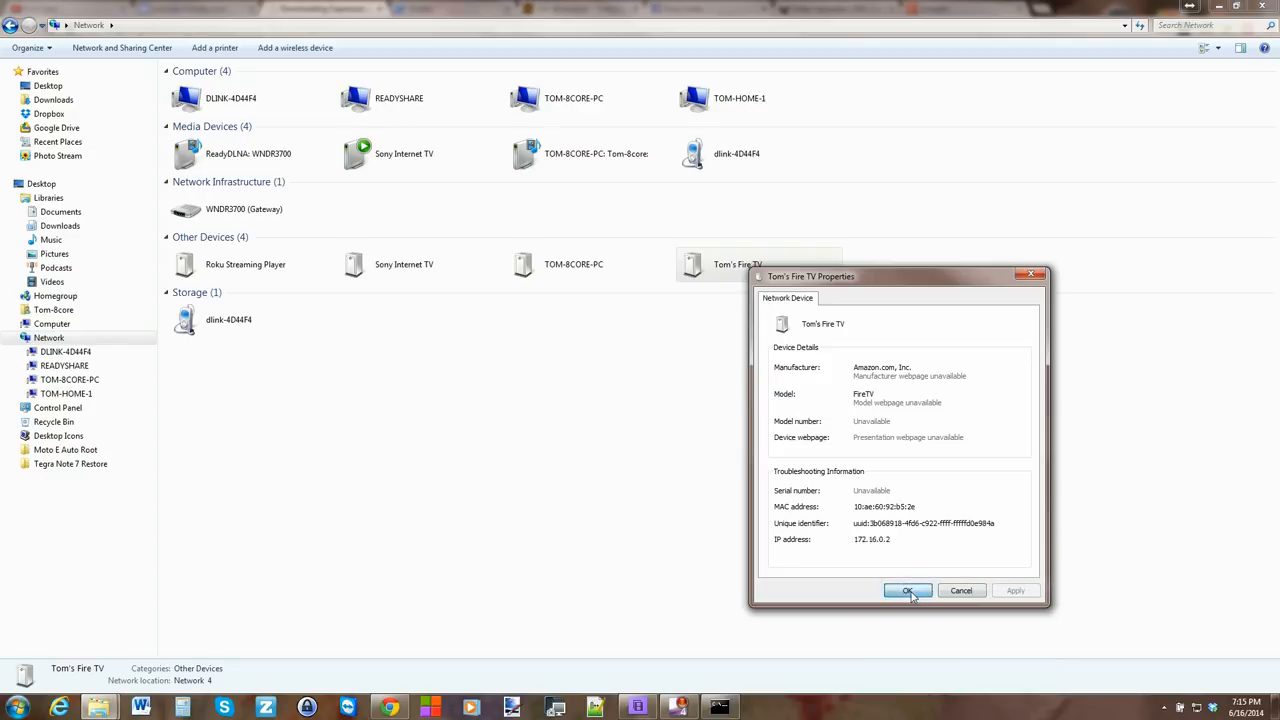
click(908, 590)
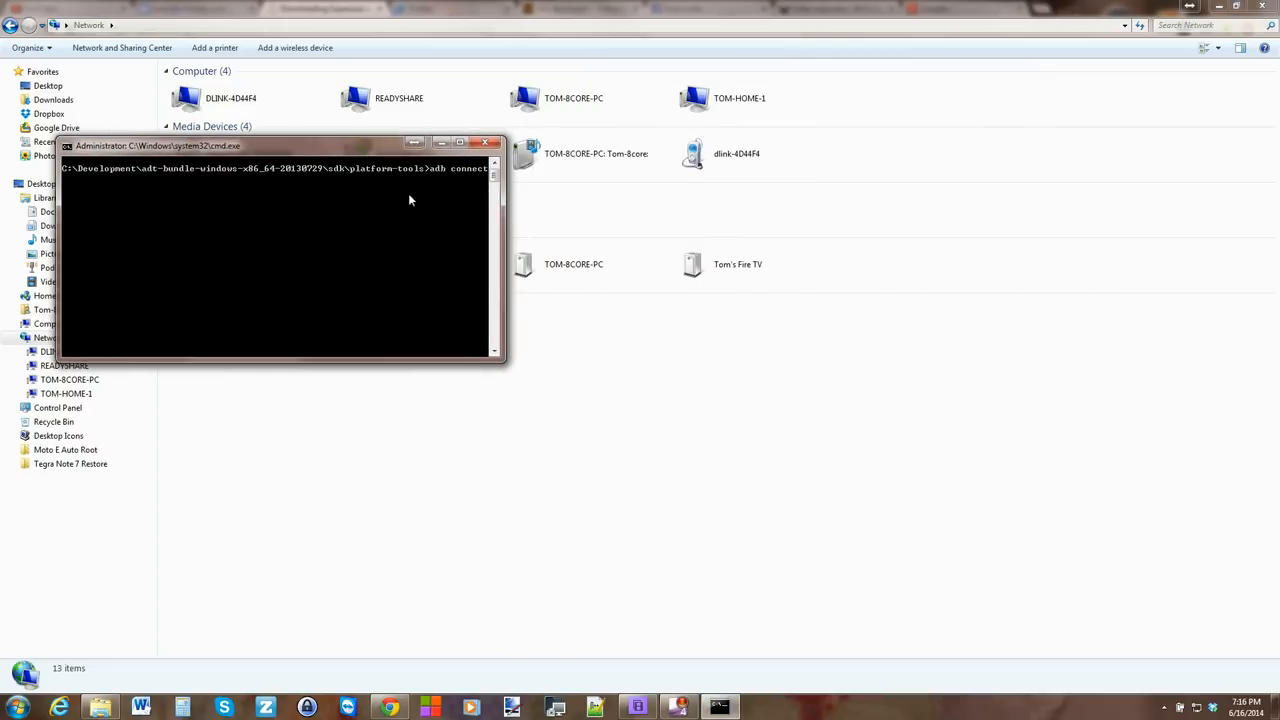
mouse_move(130, 190)
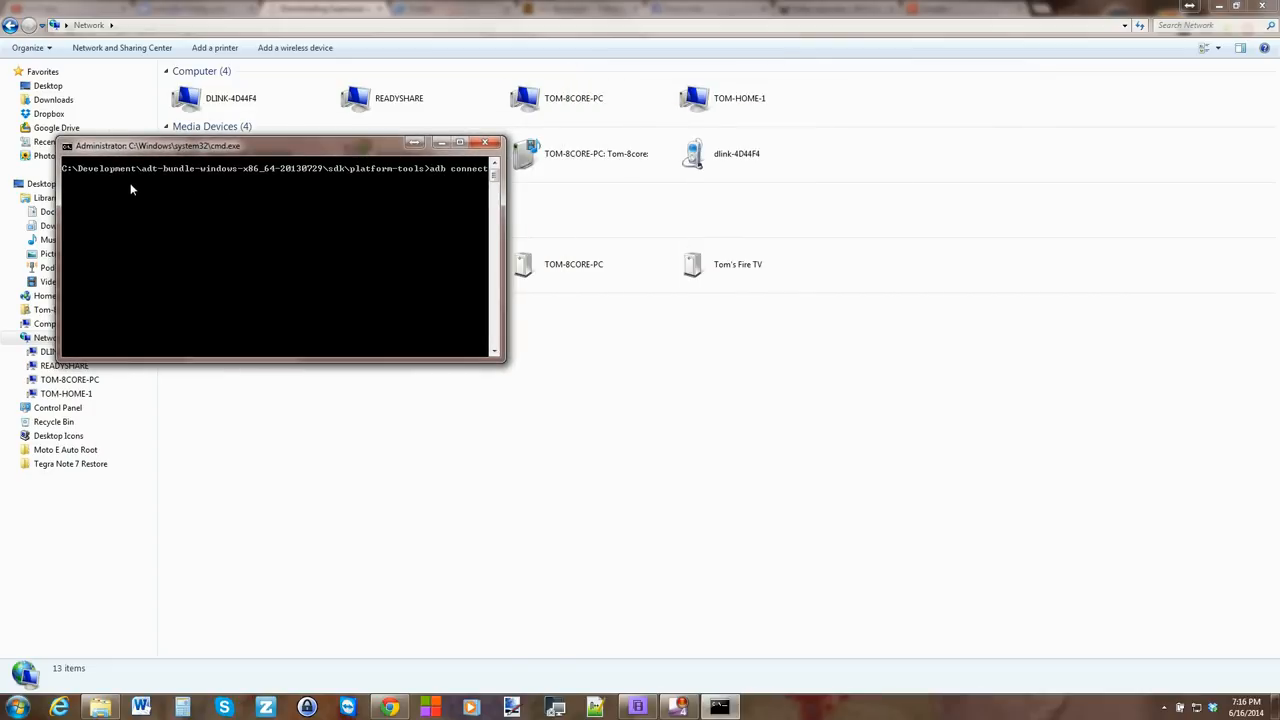
- Connect adb to the Fire TV at 172.16.0.2 and confirm it with 'adb devices'
text(172.16.0.2)
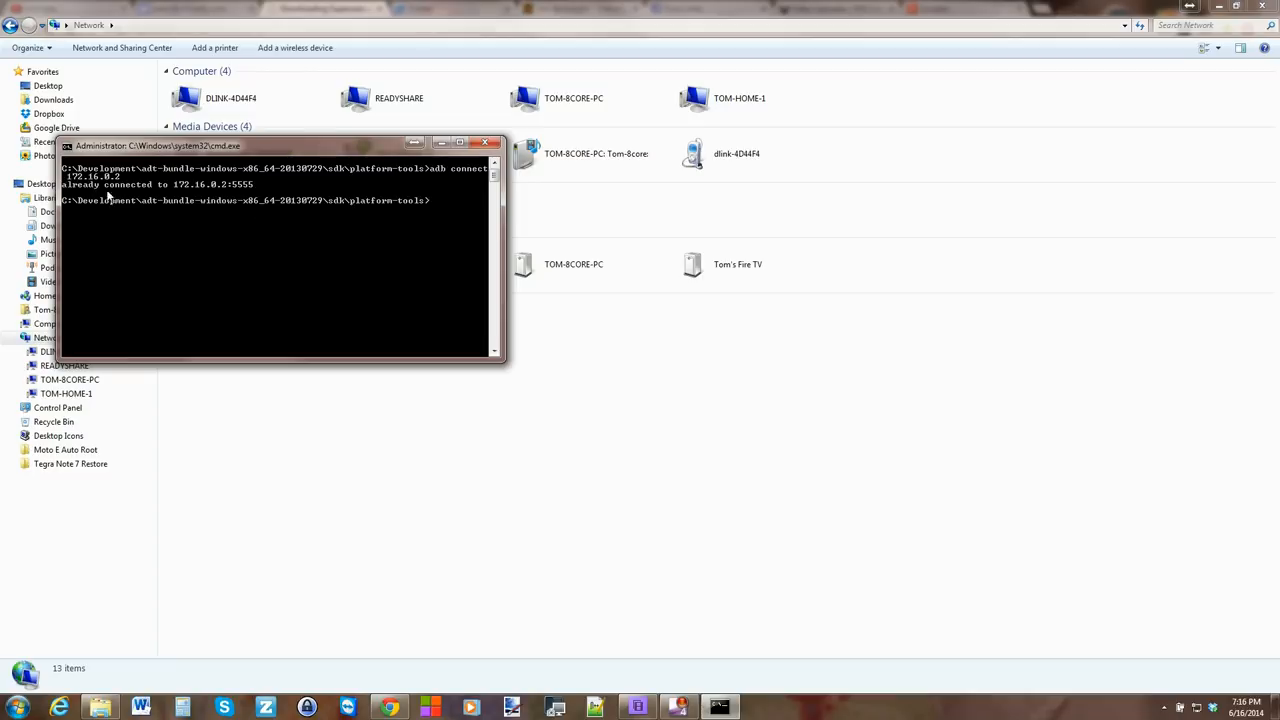
mouse_move(294, 184)
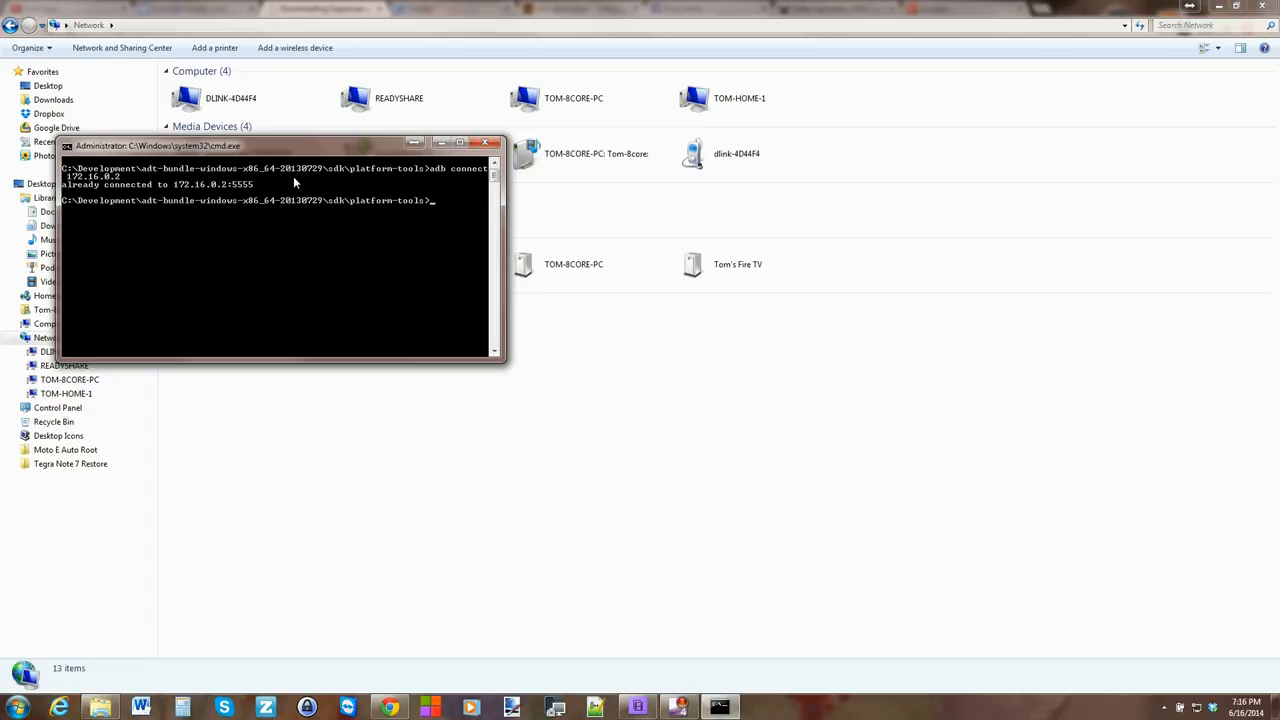
mouse_move(492, 204)
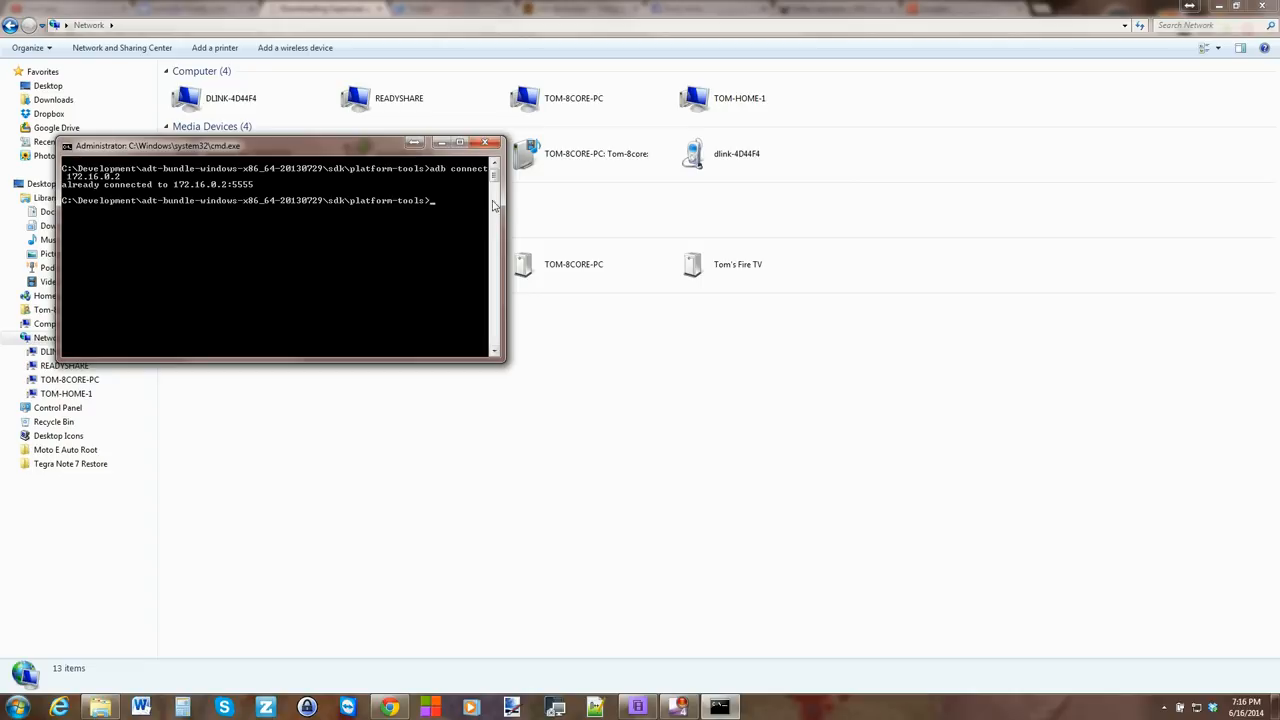
mouse_move(448, 248)
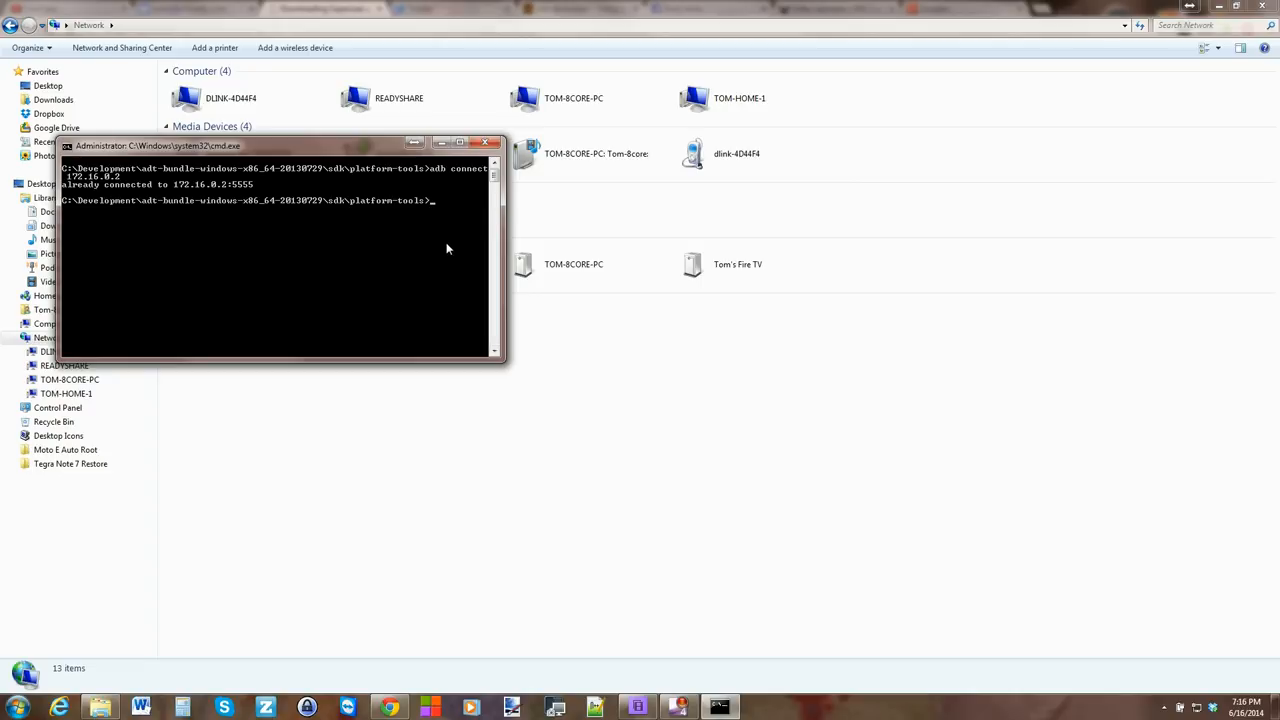
text(adb devices)
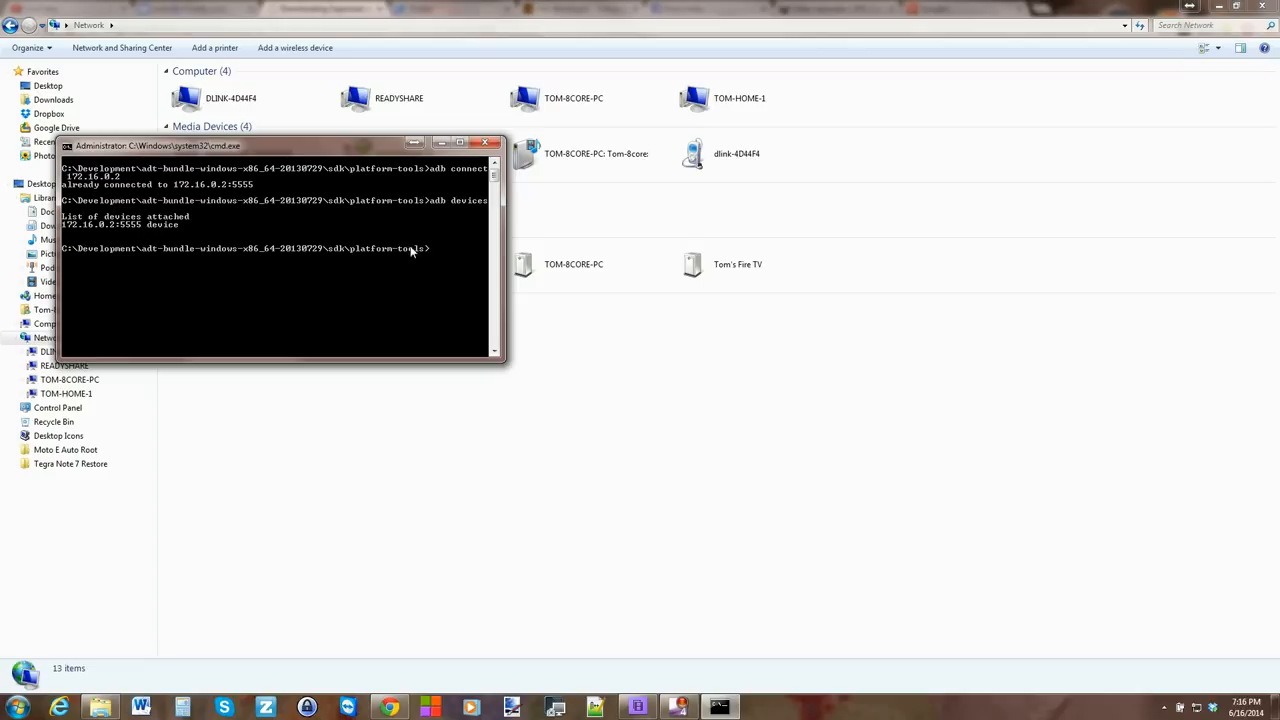
mouse_move(452, 690)
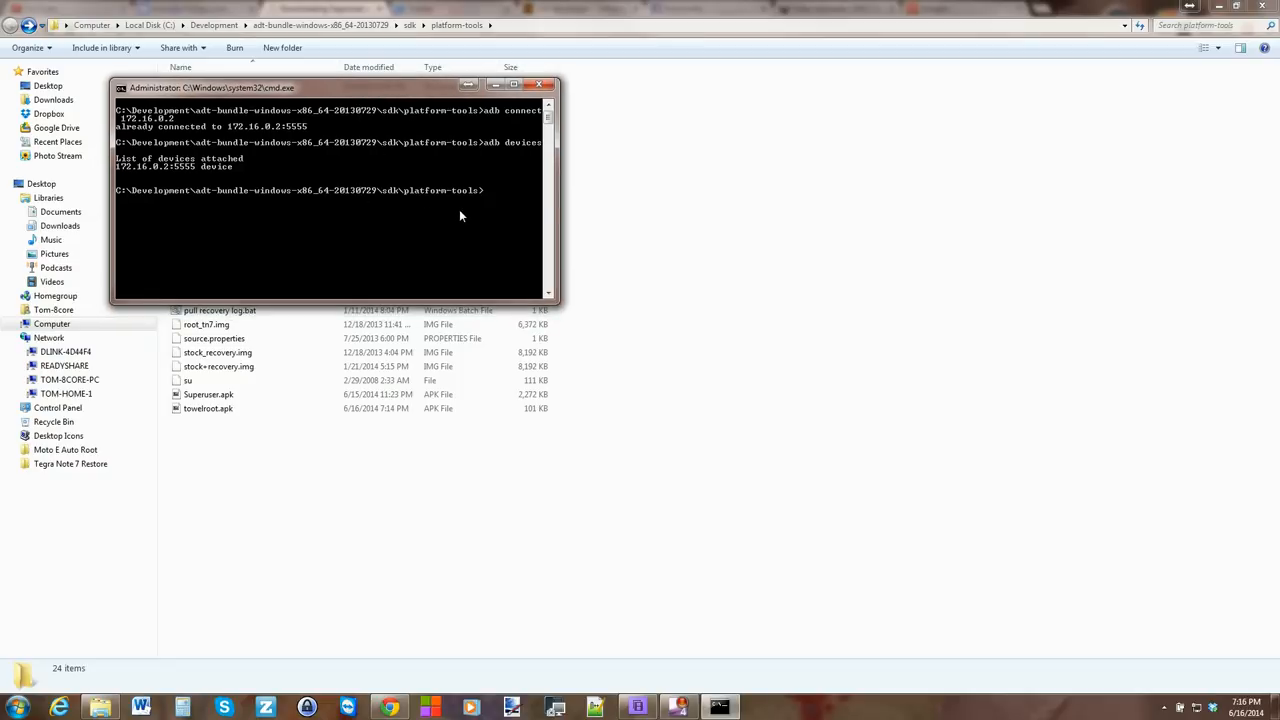
- Install Superuser.apk and towelroot.apk onto the Fire TV with 'adb install', each reporting Success
text(adb)
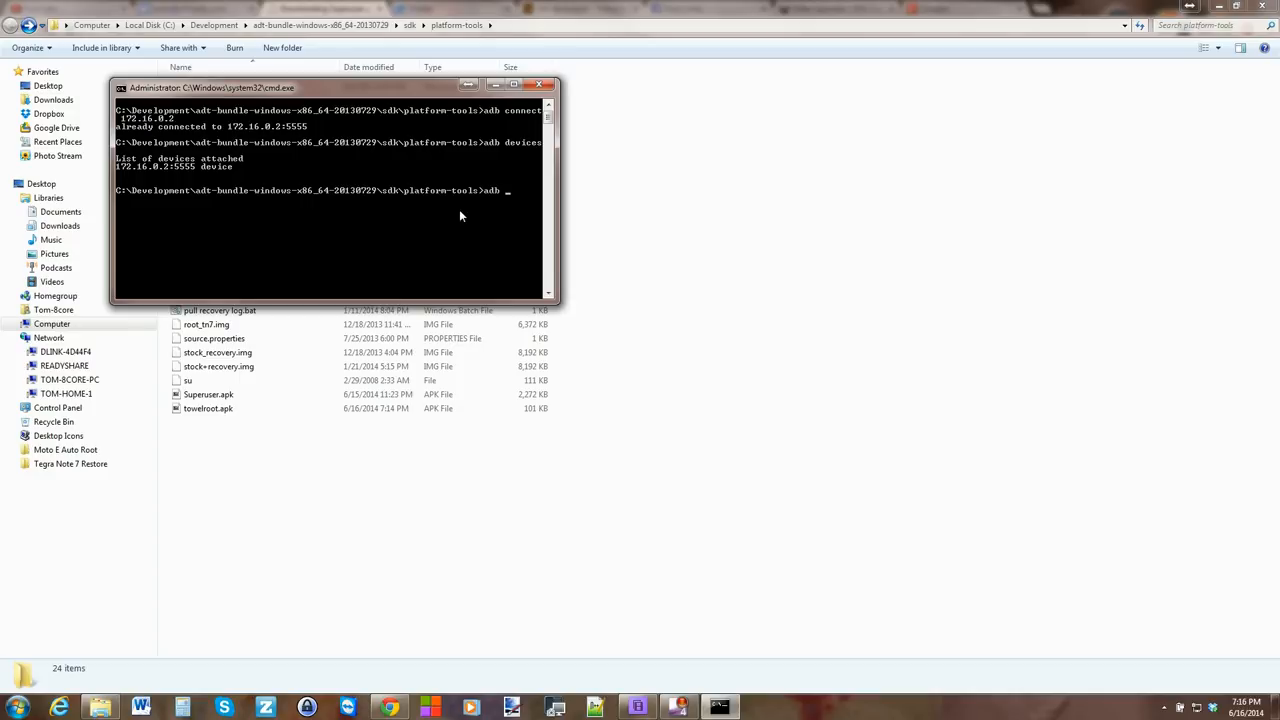
text(install)
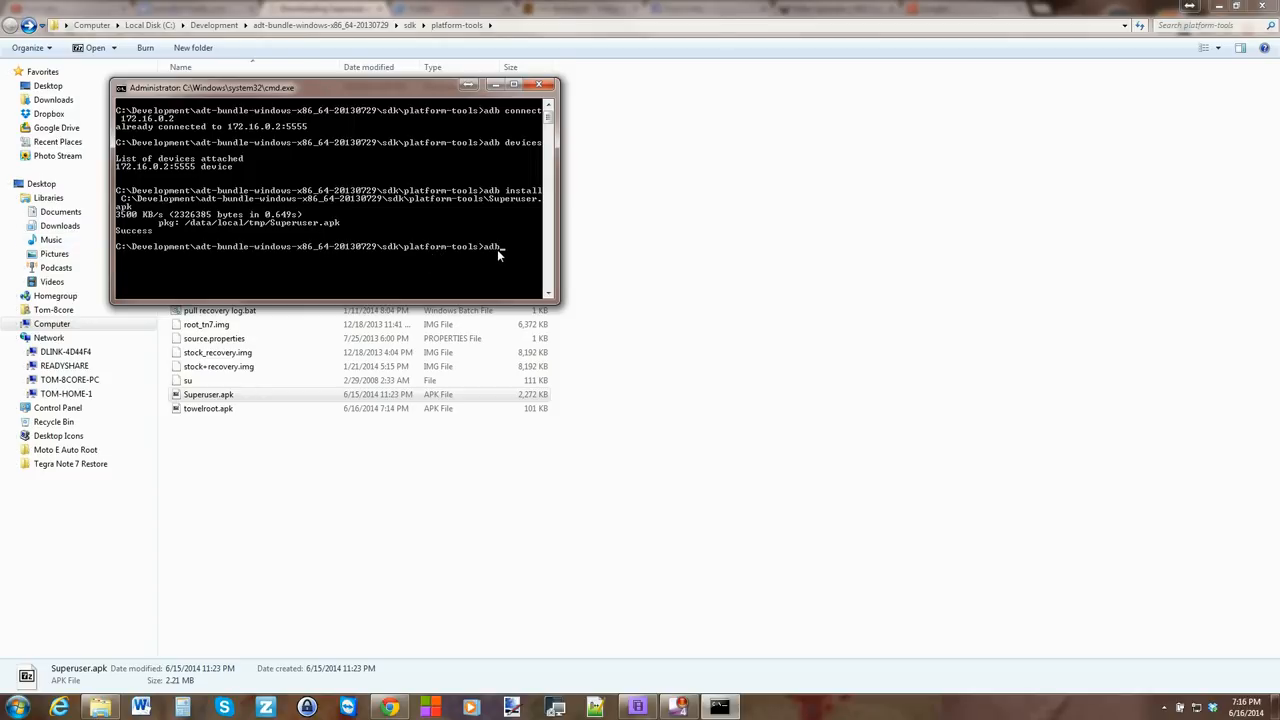
text(install)
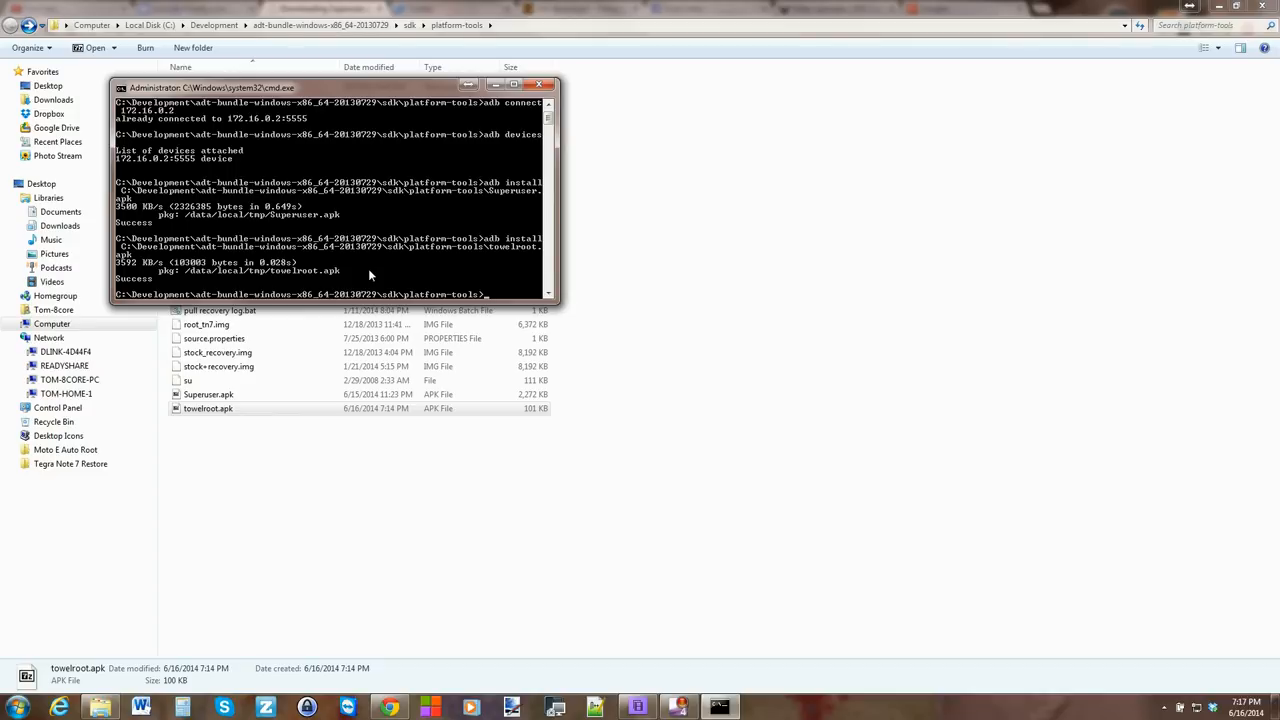
mouse_move(468, 272)
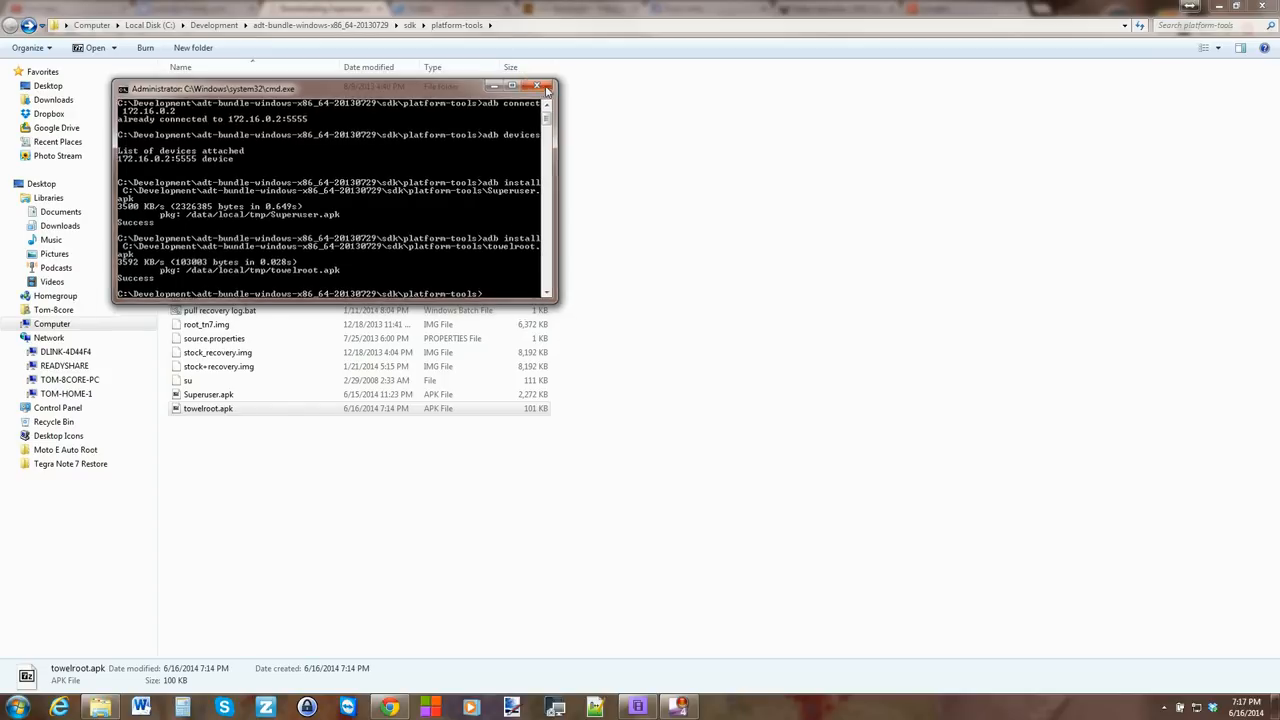
- Close the Command Prompt window, returning to the platform-tools folder
click(544, 90)
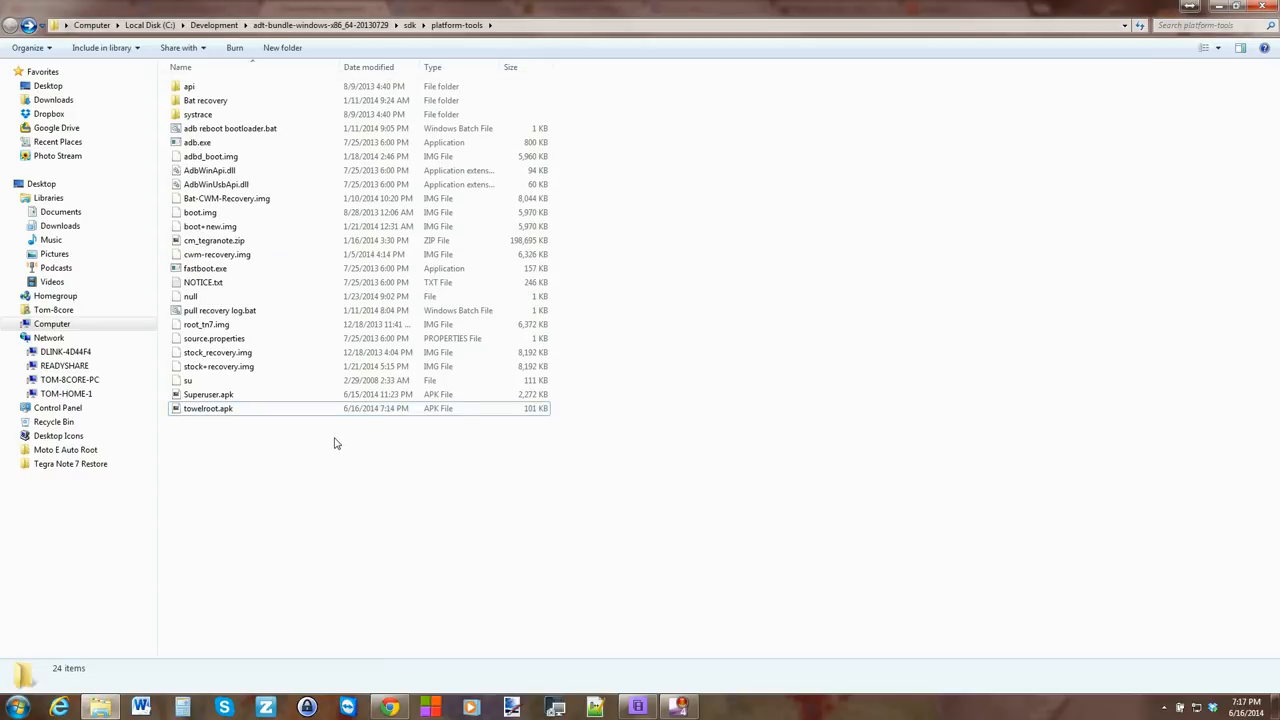
mouse_move(320, 436)
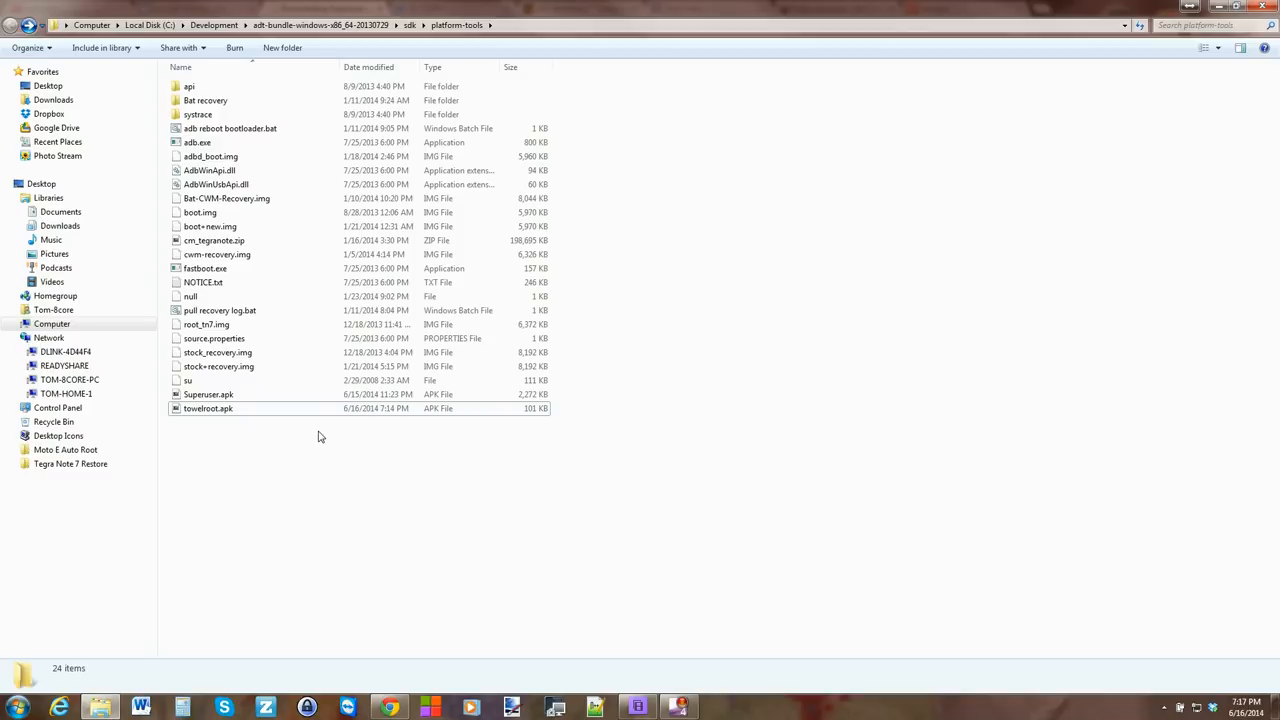
mouse_move(330, 456)
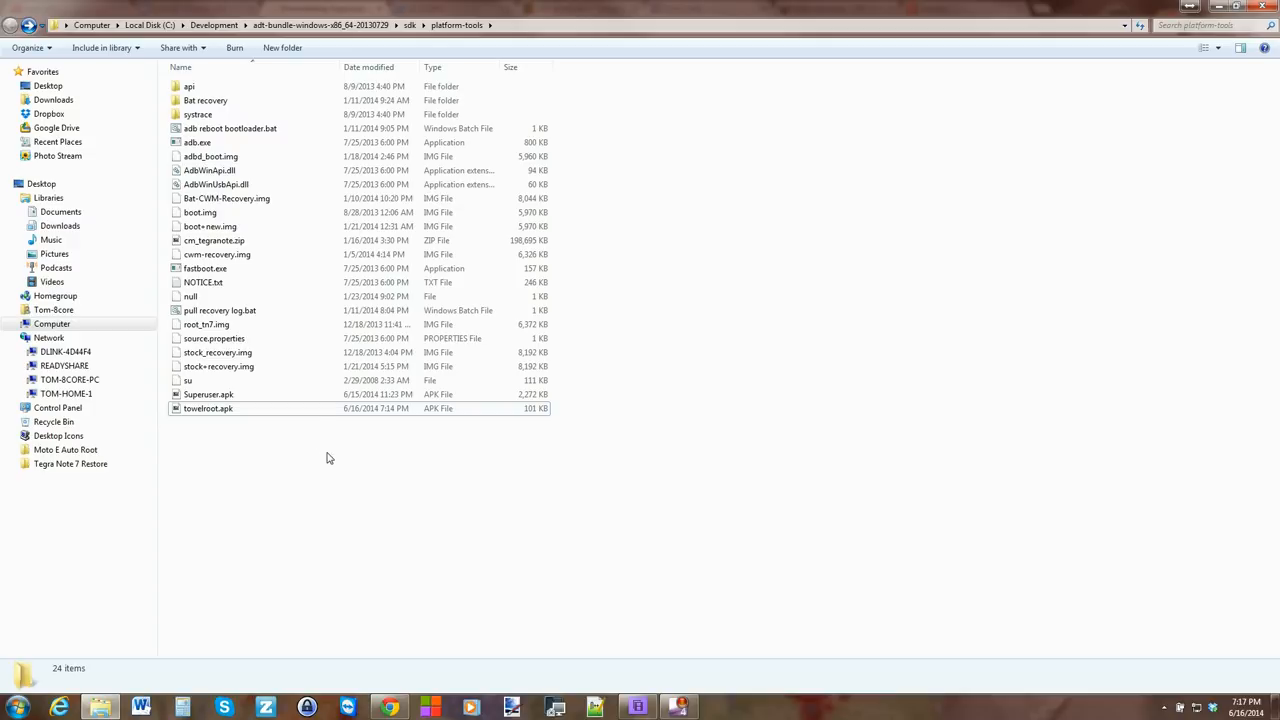
mouse_move(372, 460)
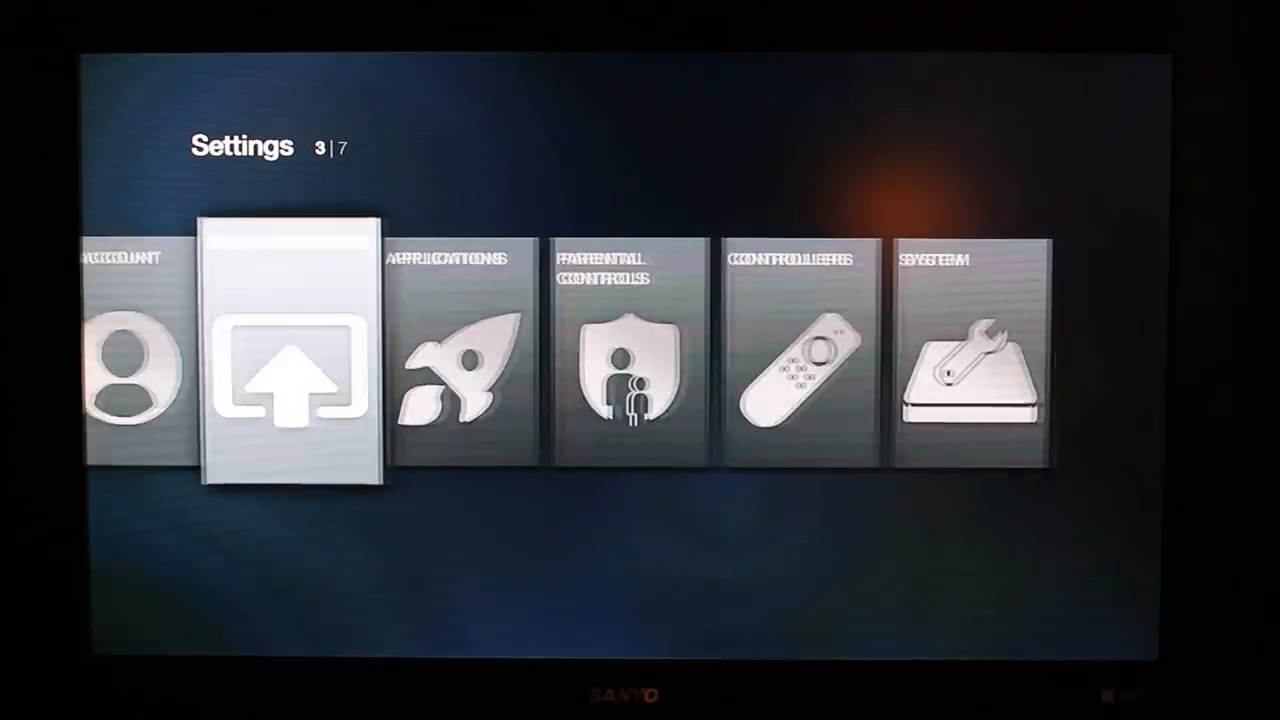
- Launch towelroot from Applications settings and run 'make it ra1n' to root the Fire TV
key(right)
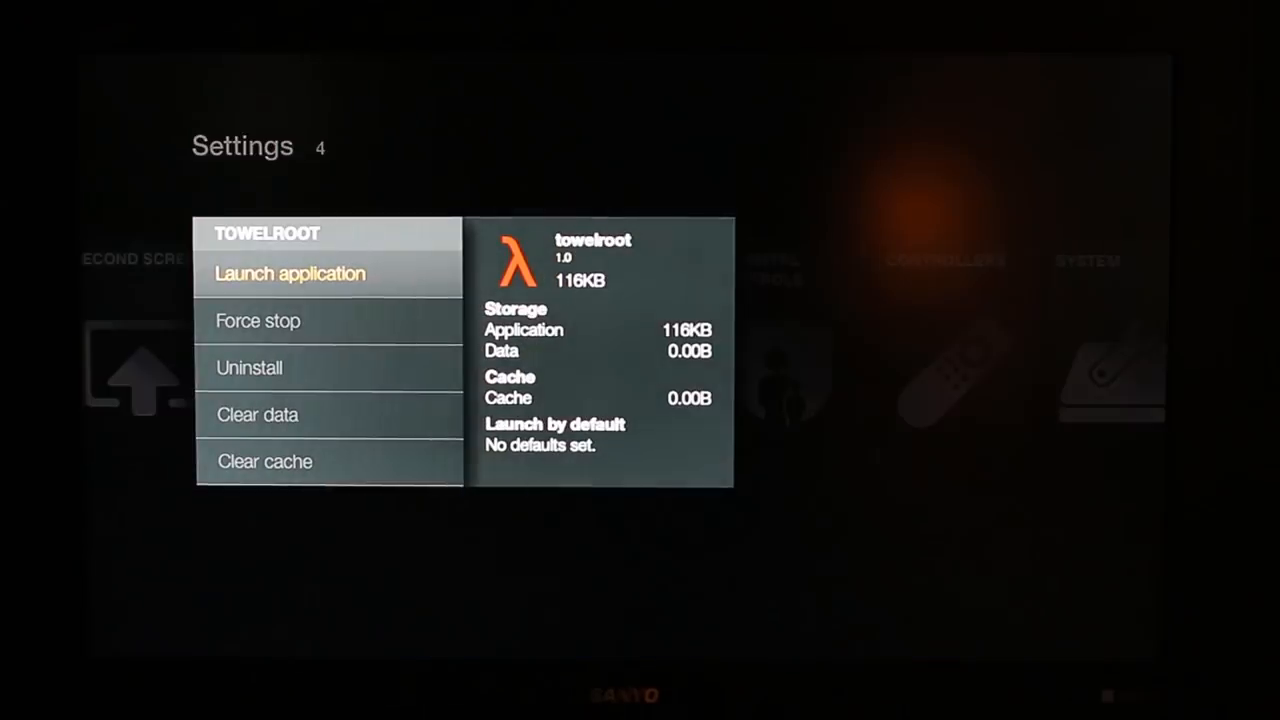
click(288, 272)
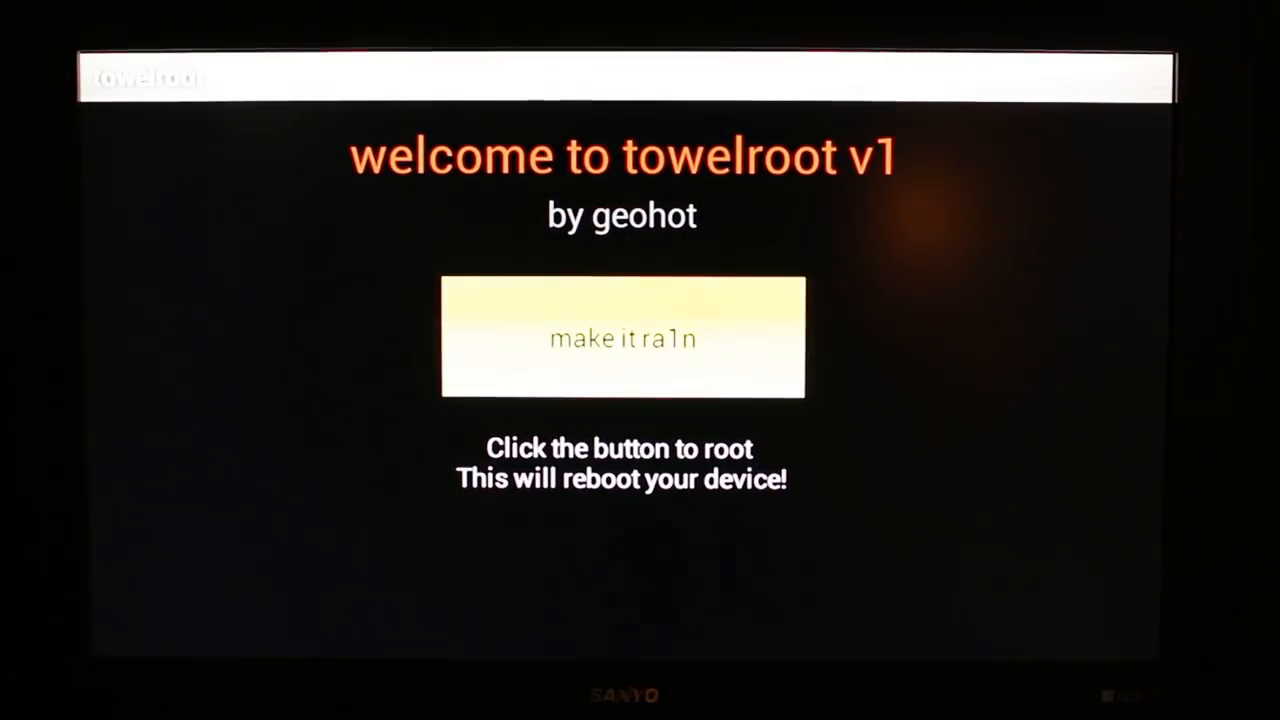
click(704, 392)
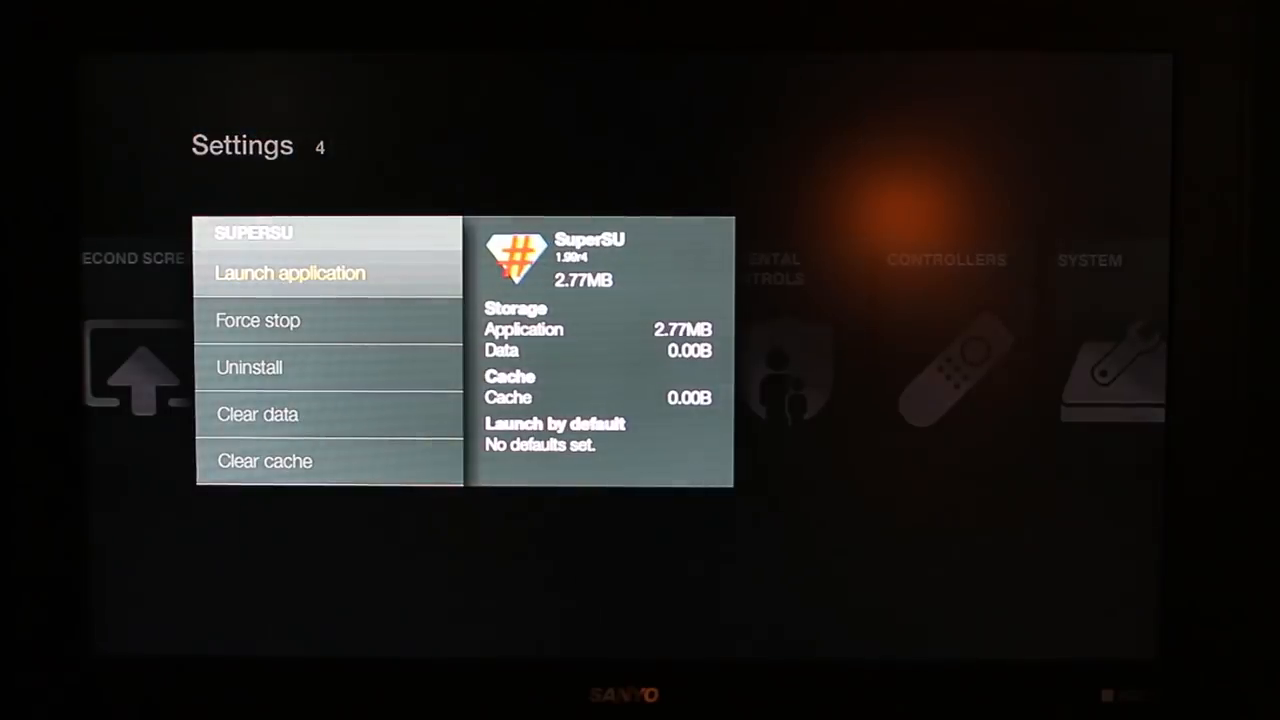
- Launch SuperSU and update the SU binary using the Normal install
click(290, 272)
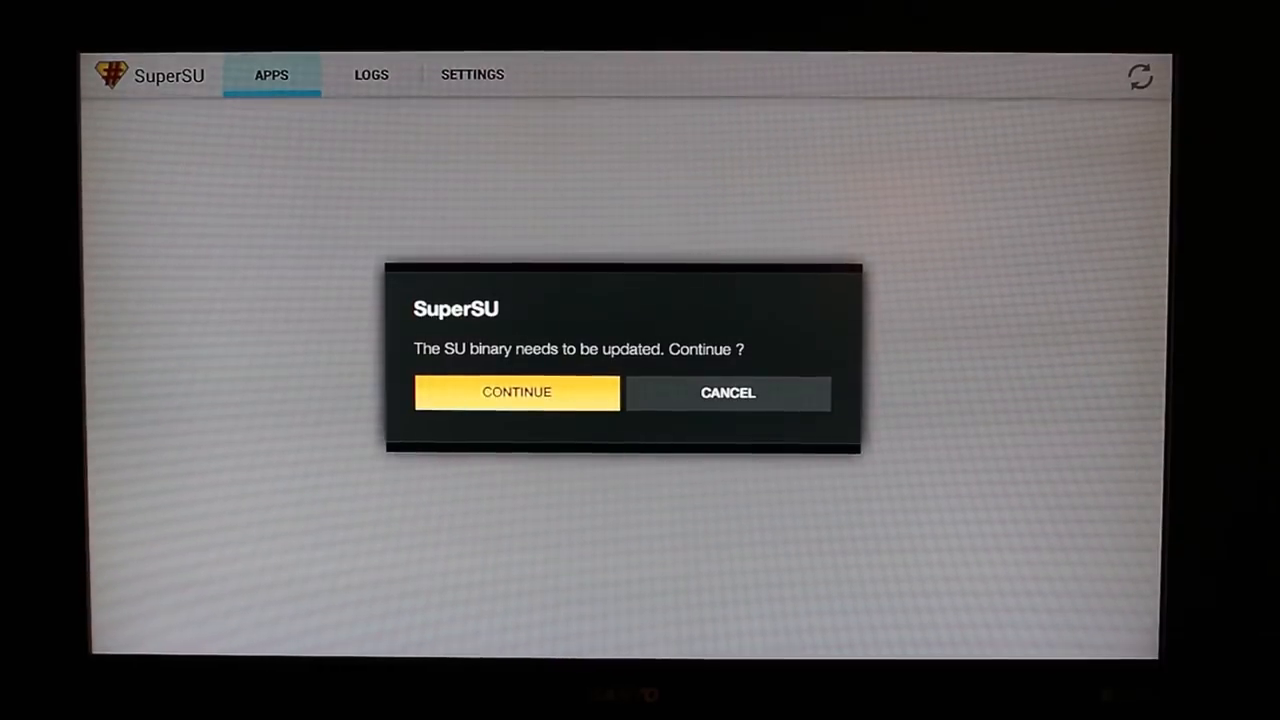
click(516, 392)
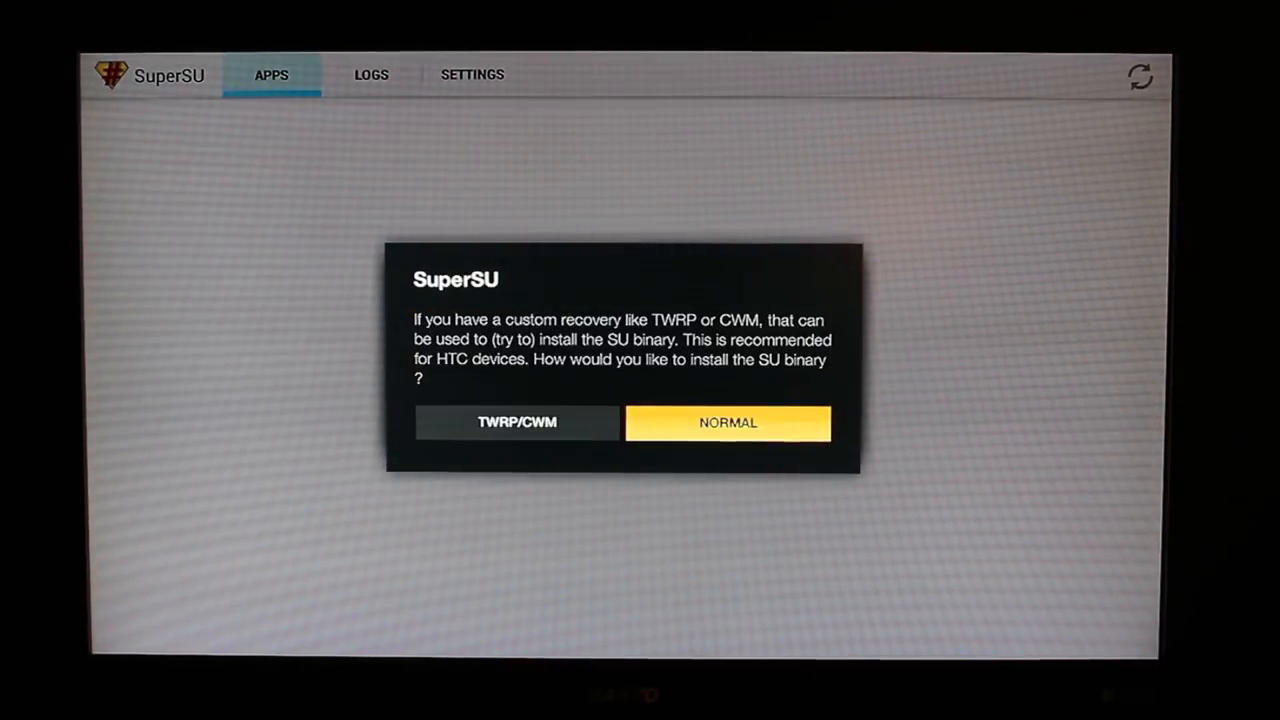
click(728, 422)
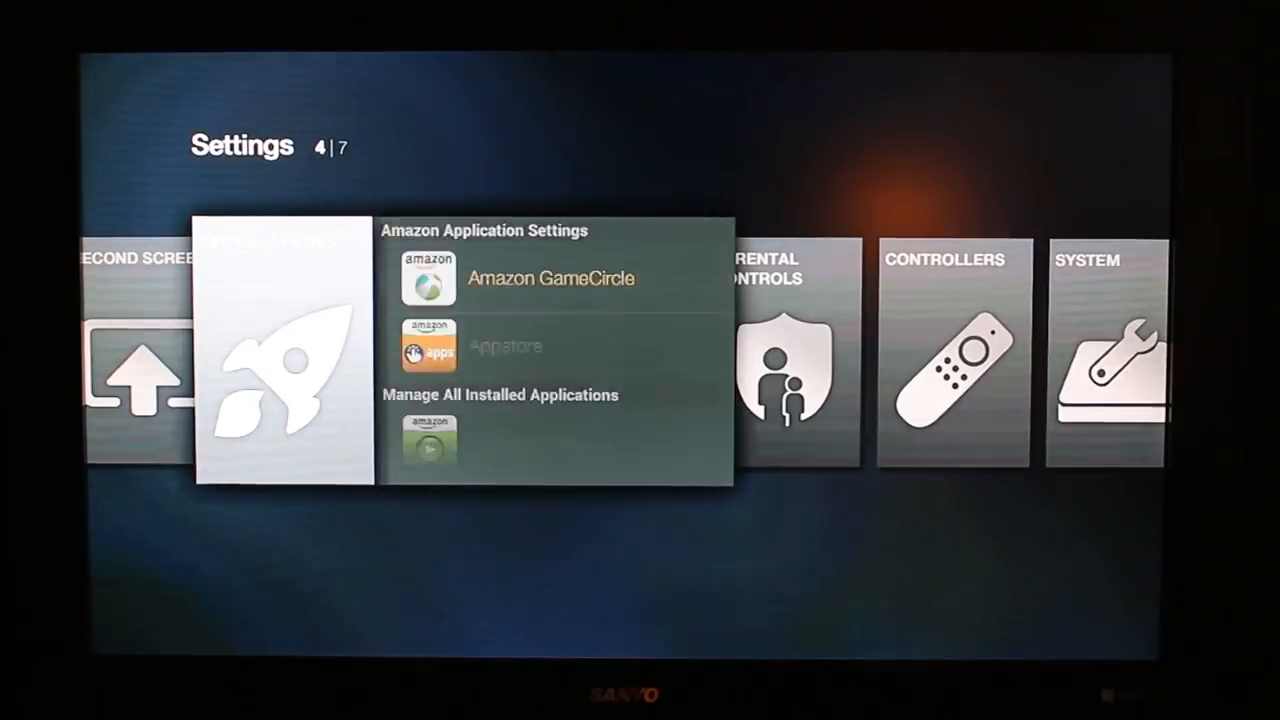
- Launch ES File Explorer, dismiss the update prompt, and enable Root Explorer under Tools
scroll(down, 3)
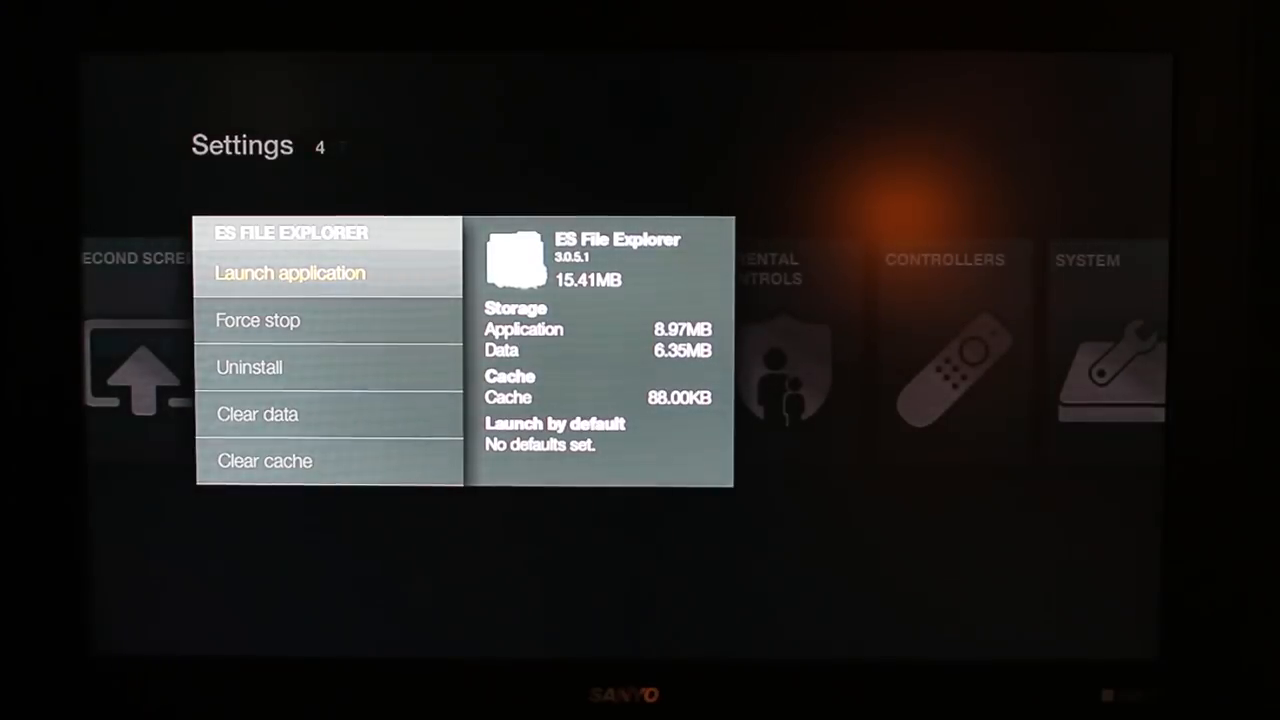
click(290, 272)
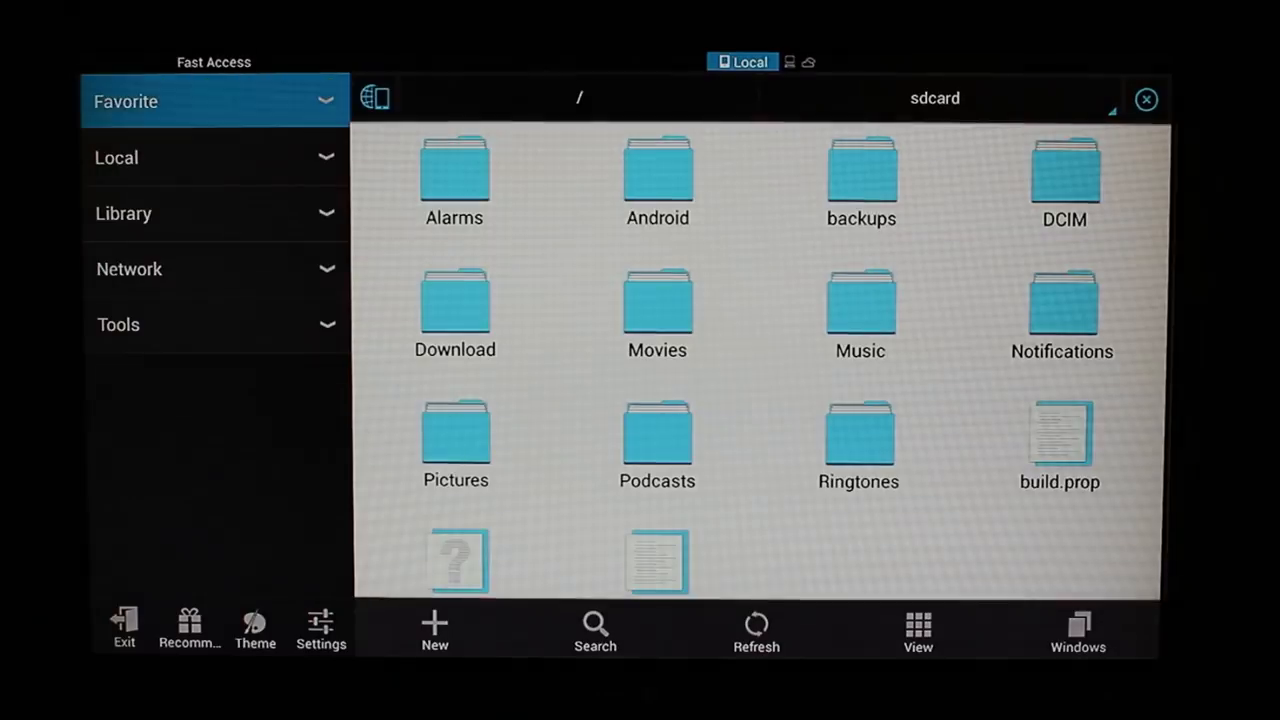
click(118, 324)
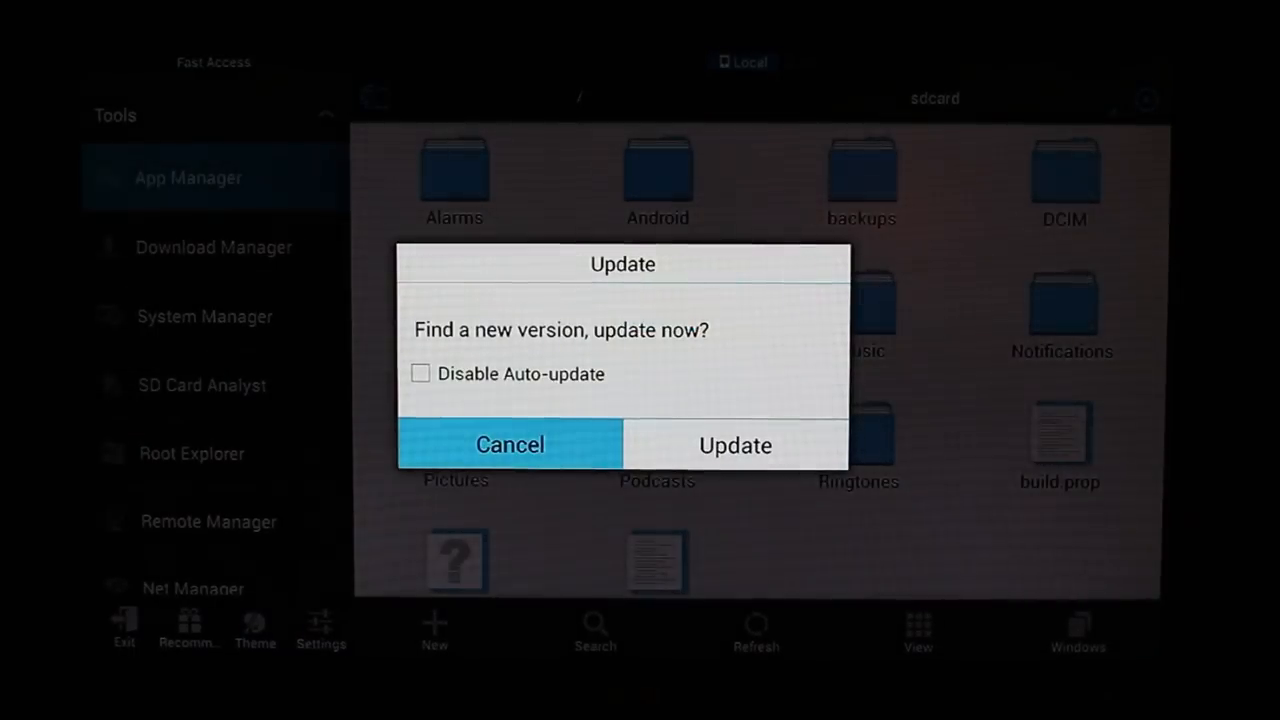
click(510, 444)
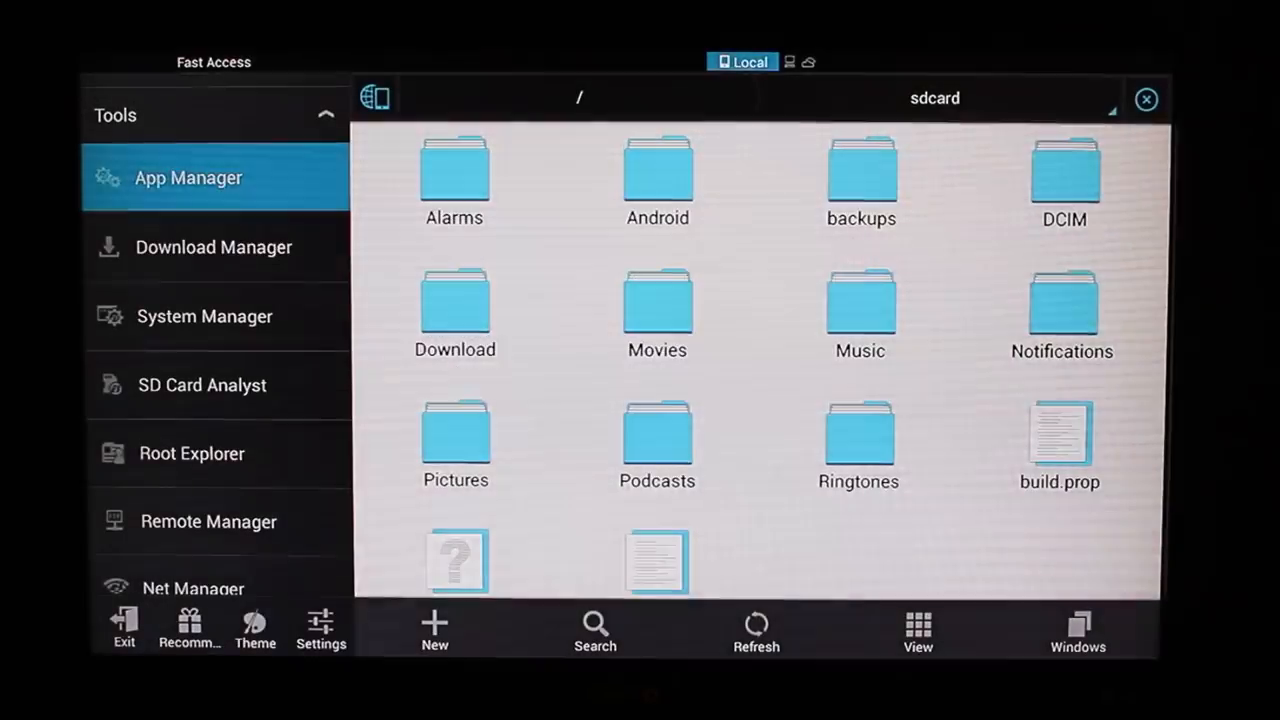
click(192, 452)
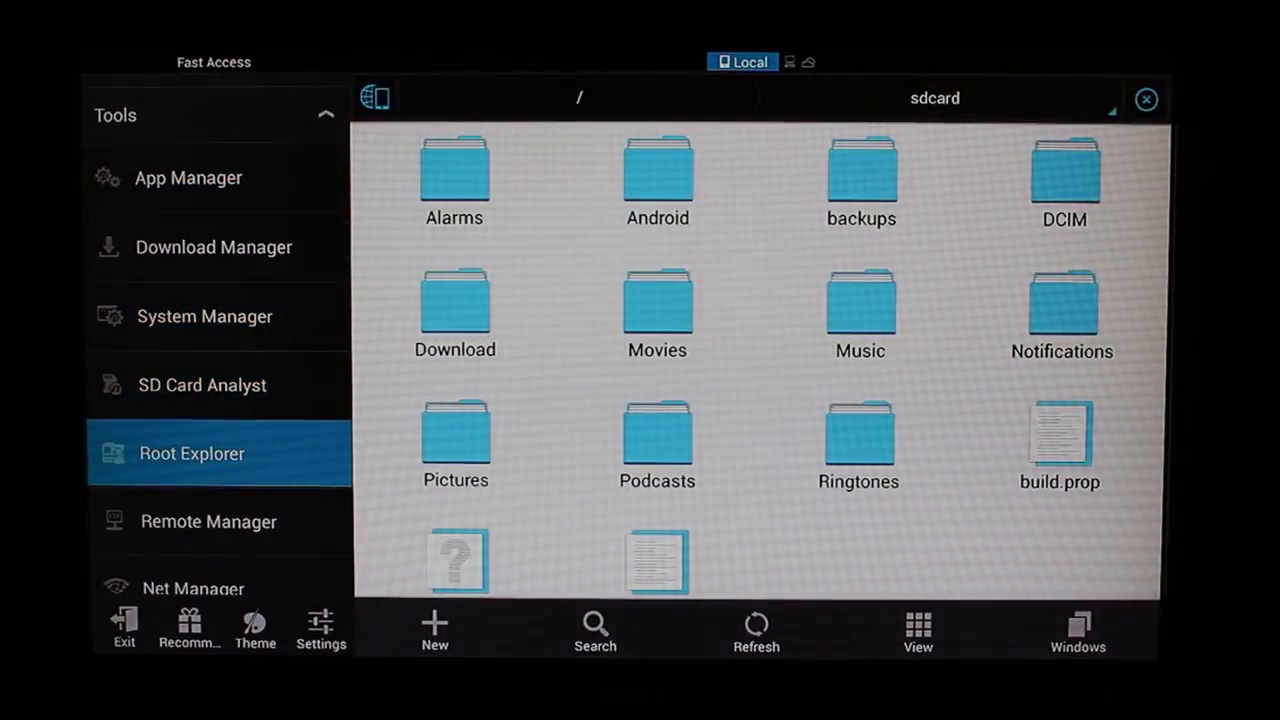
click(192, 452)
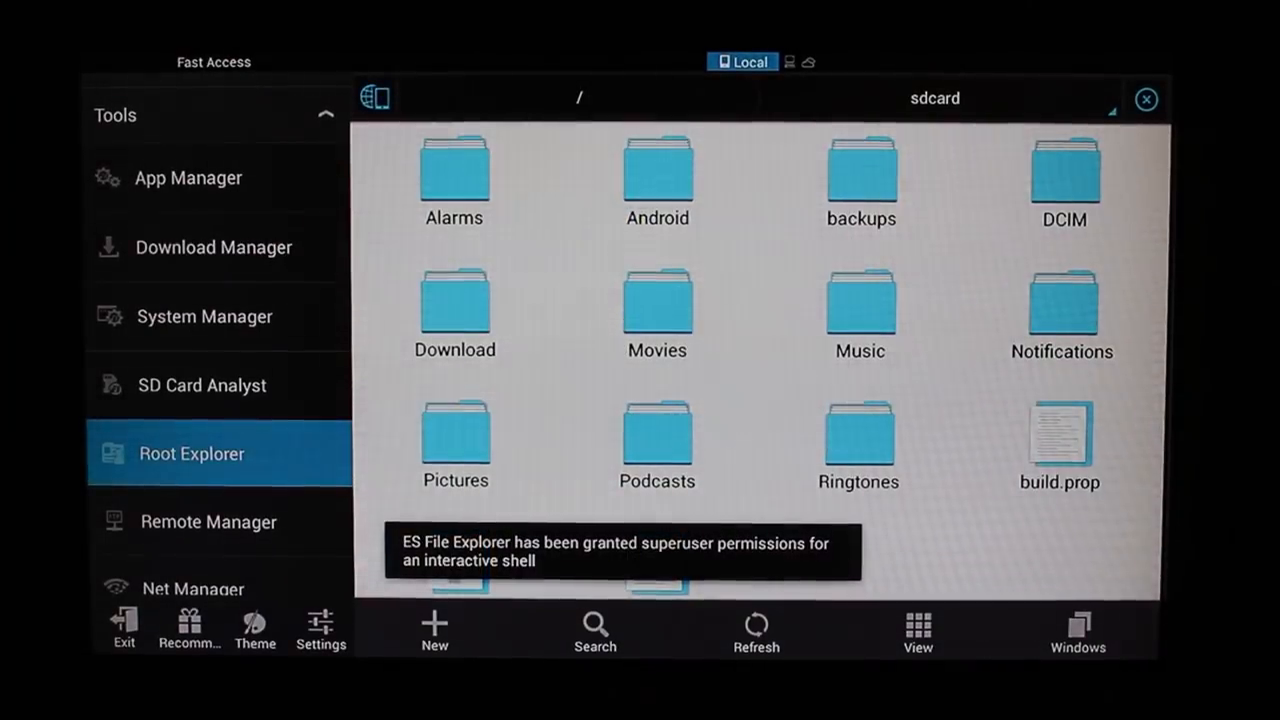
click(192, 452)
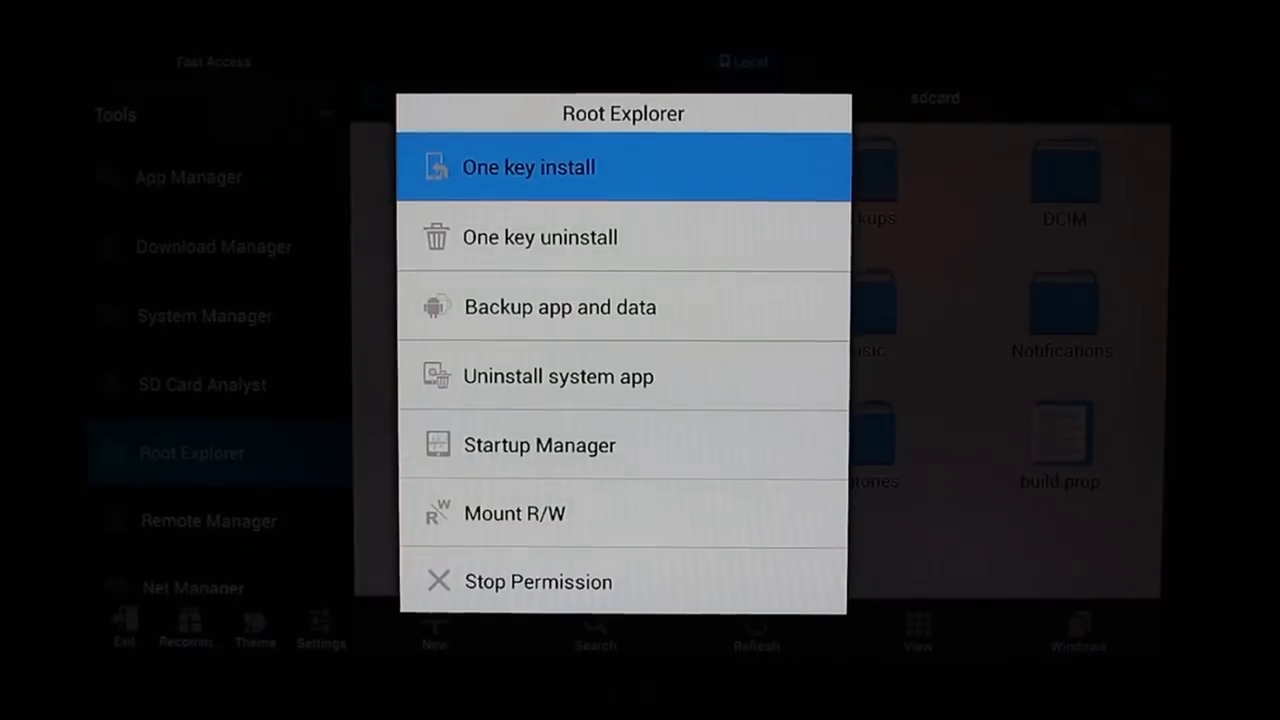
- Mount / and /system read-write via Mount R/W, then launch SuperSU to check granted apps
click(512, 514)
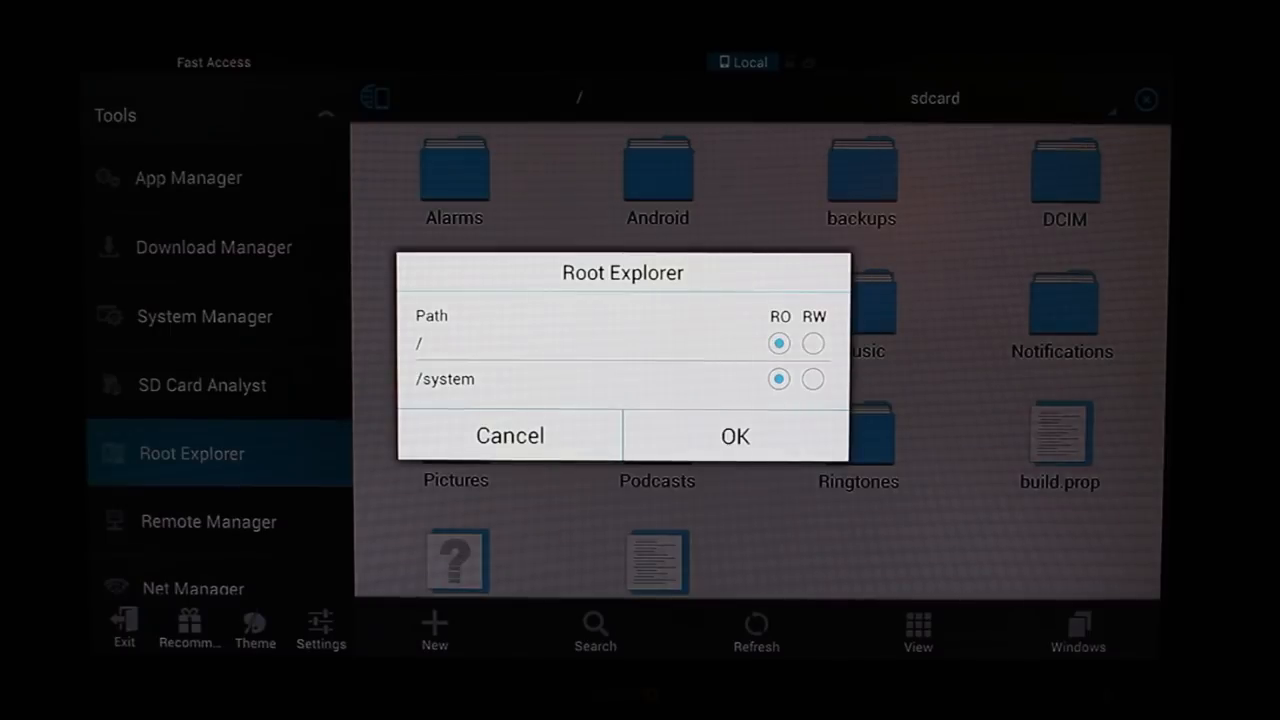
click(778, 344)
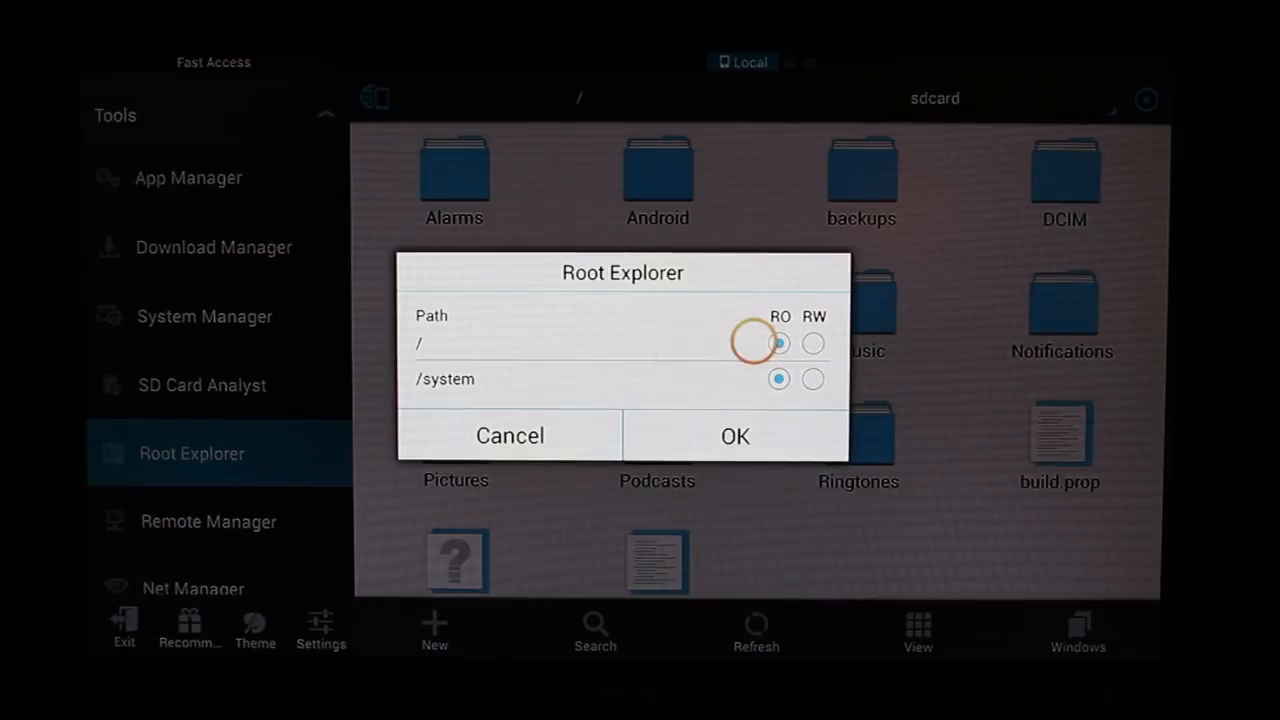
click(812, 344)
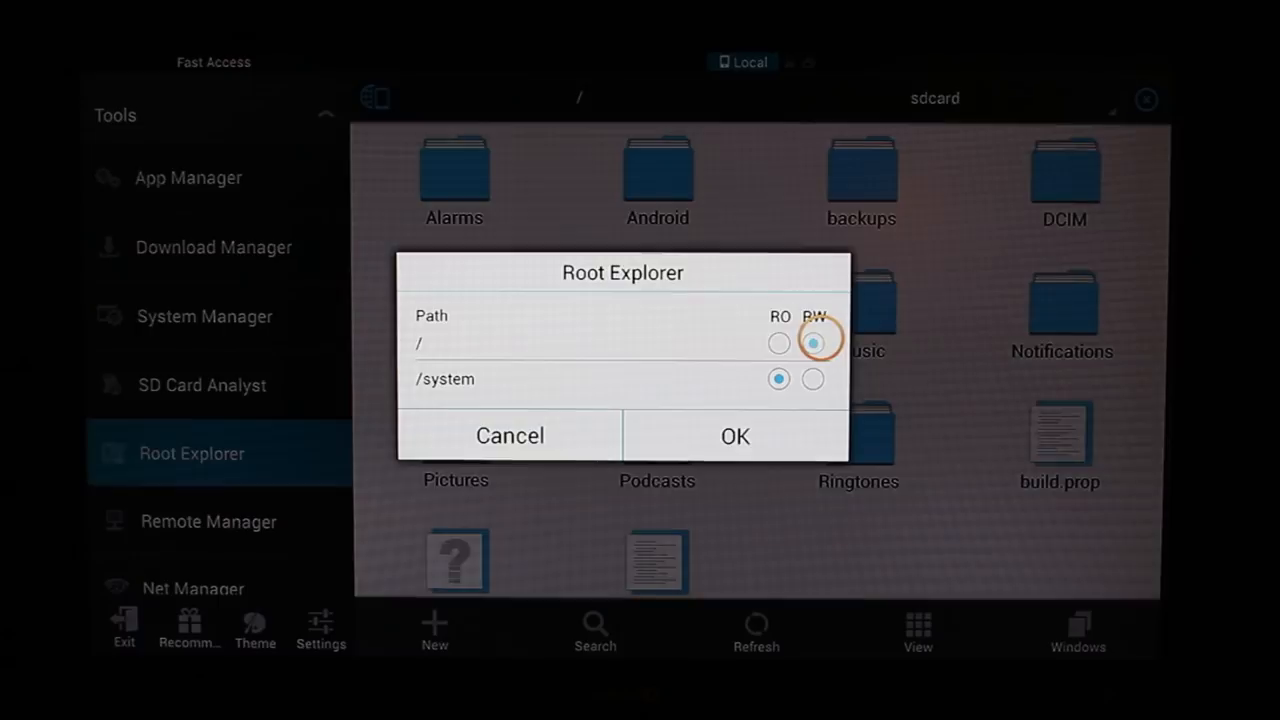
click(736, 436)
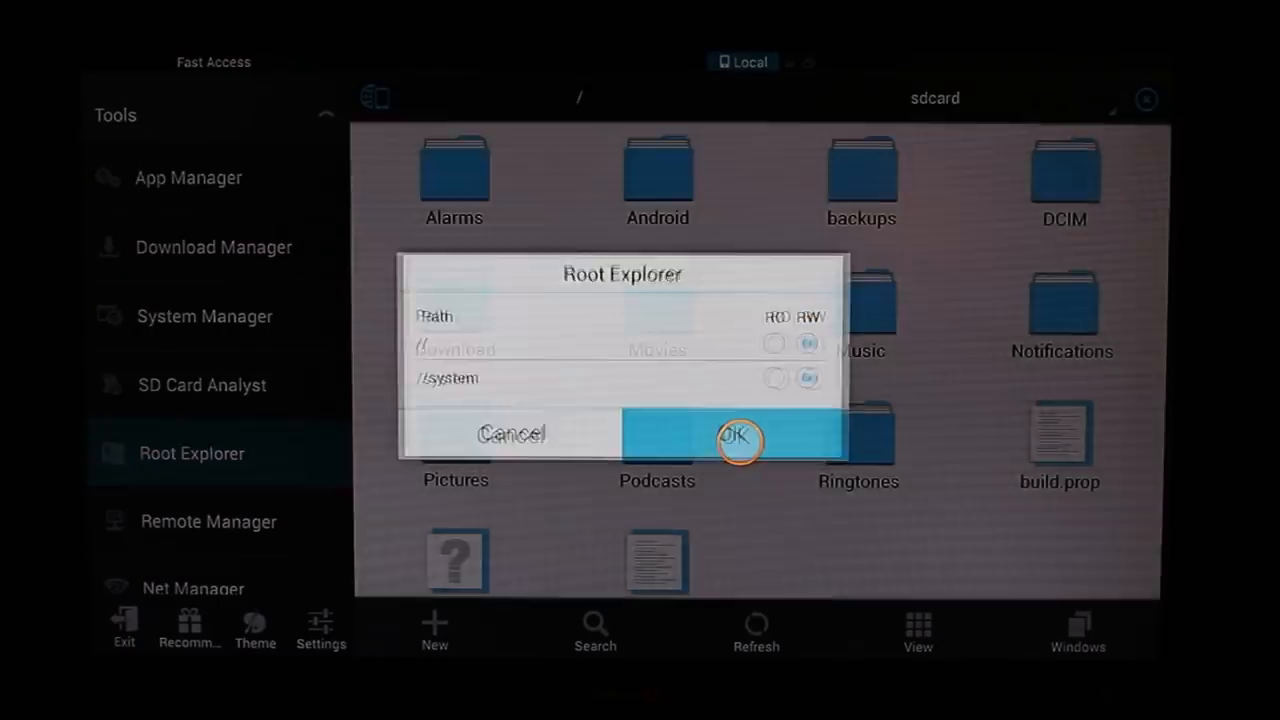
click(738, 440)
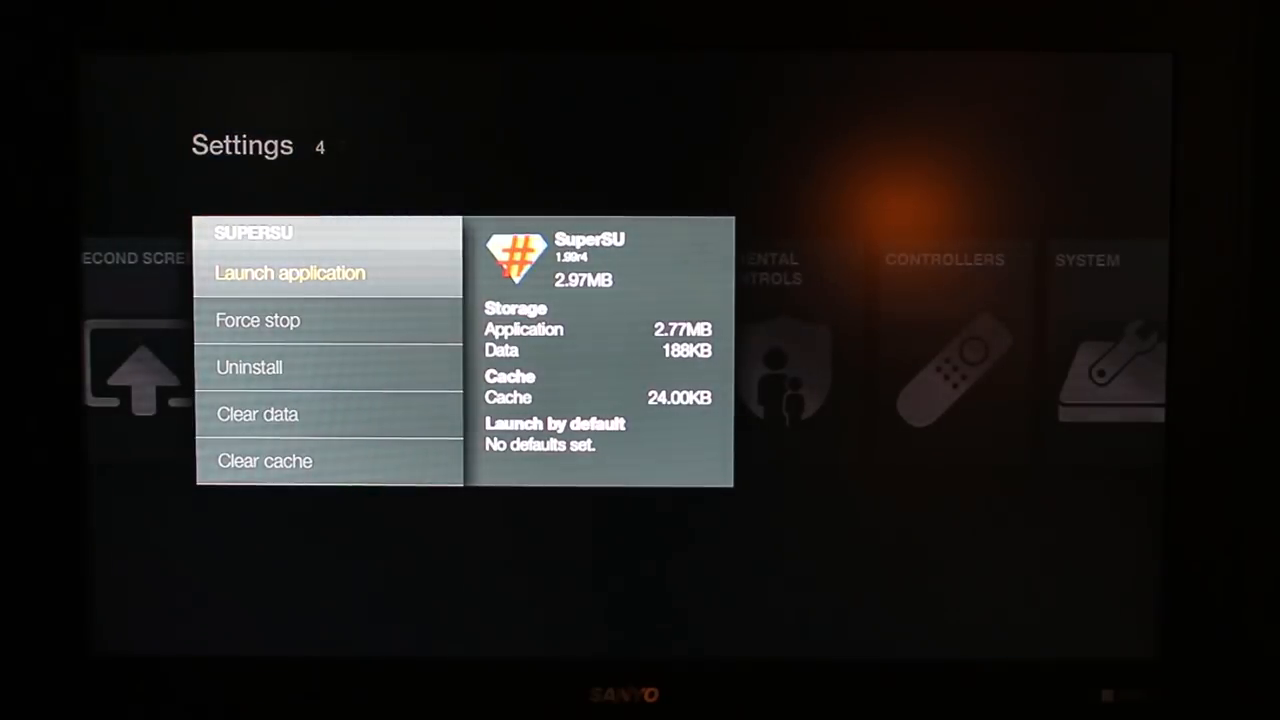
click(290, 272)
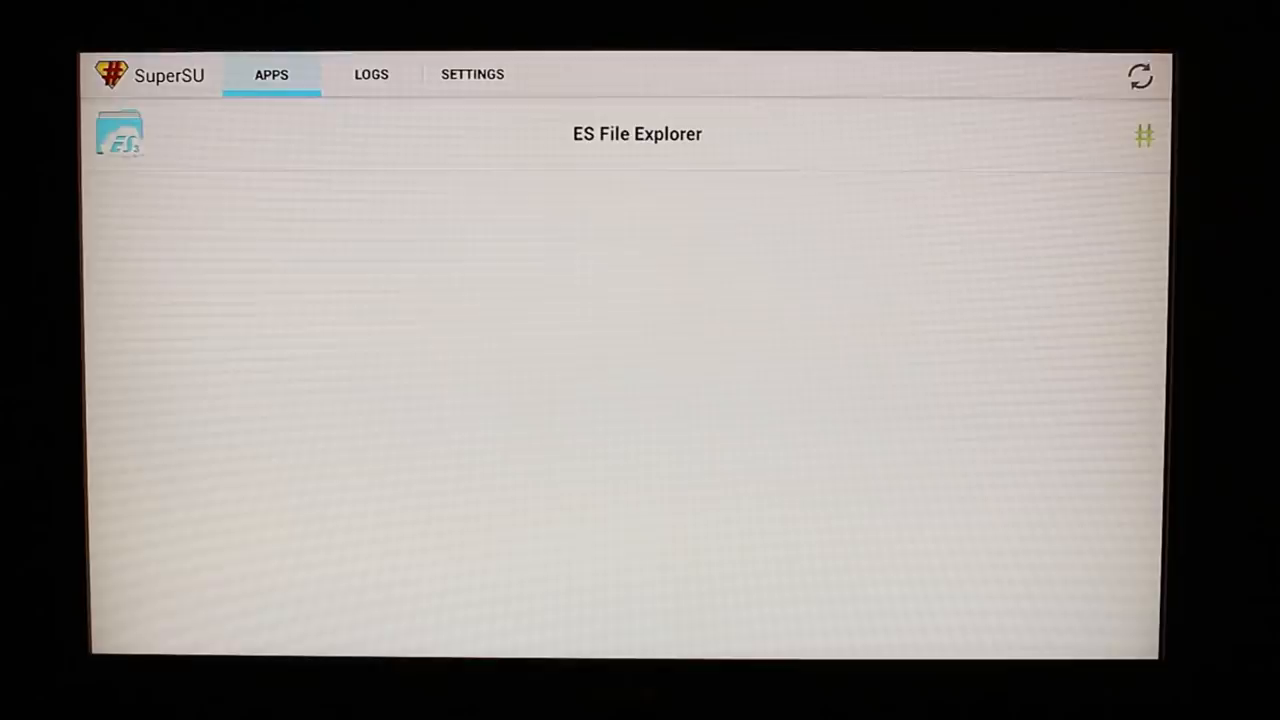